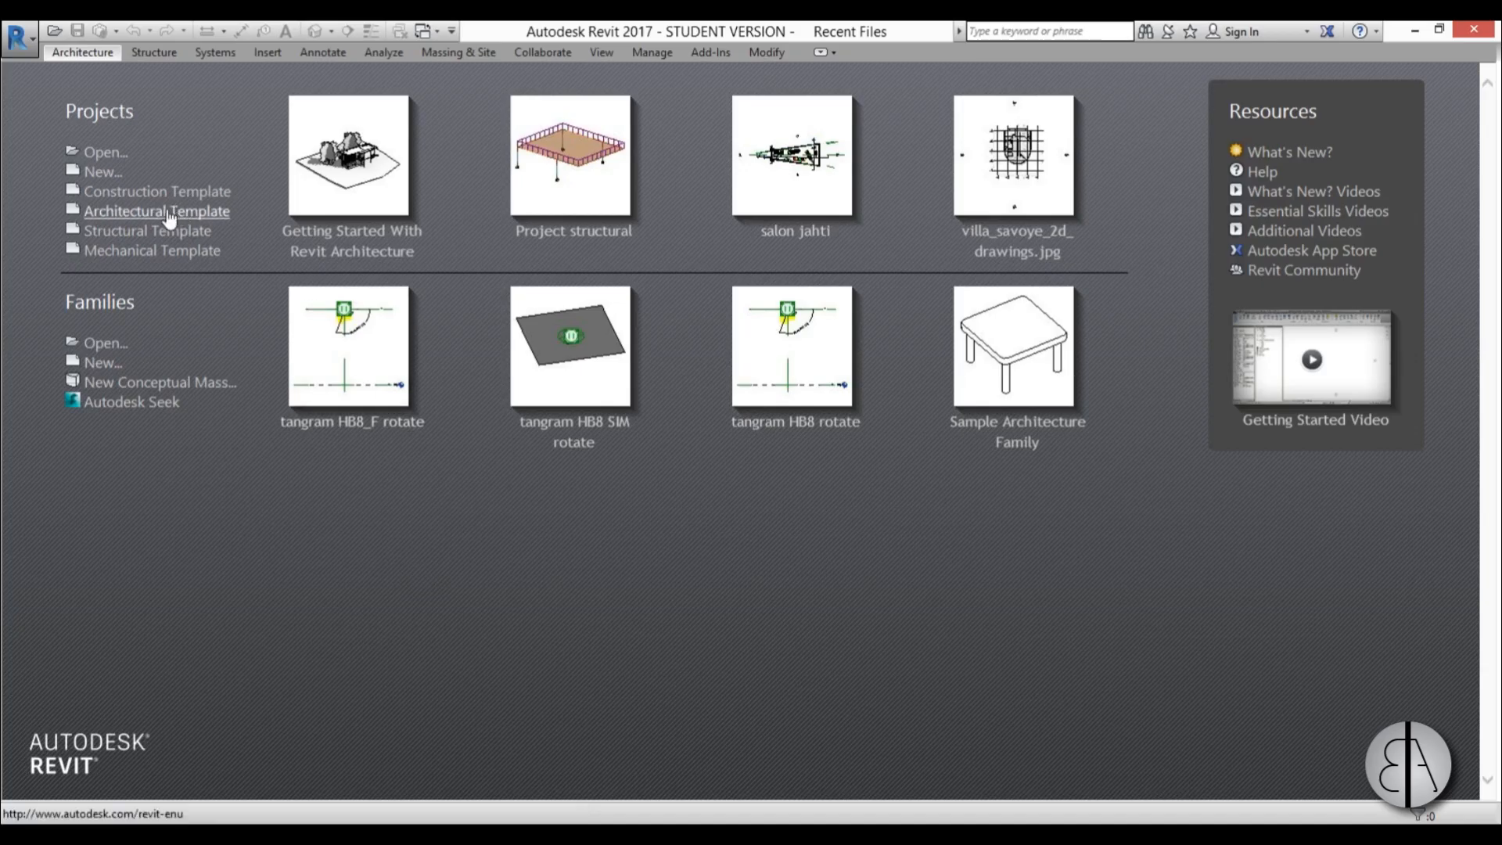
pyautogui.moveTo(158, 211)
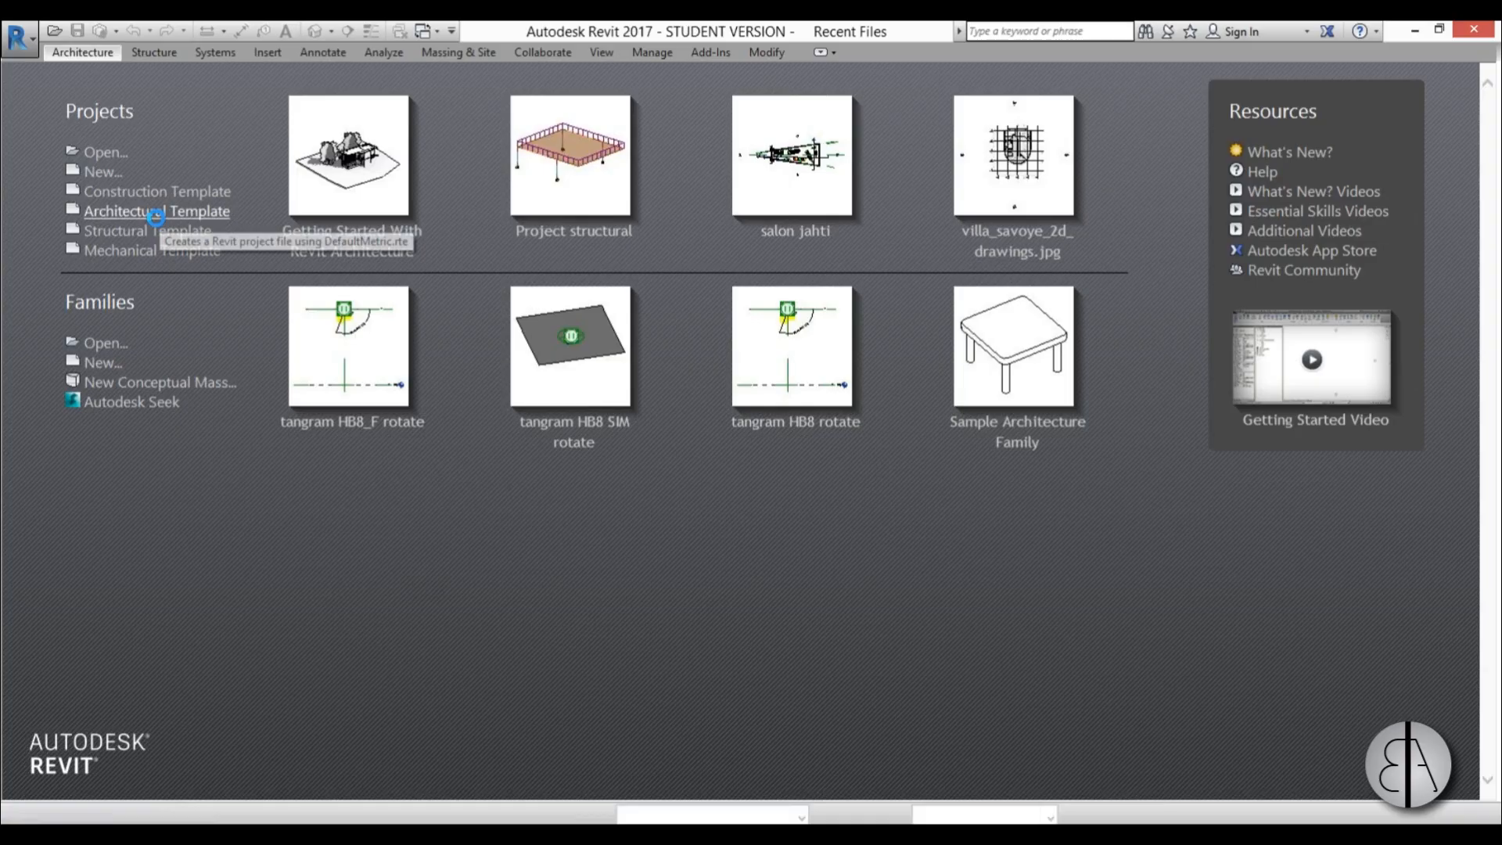
# Create a new project from the Architectural Template on the Recent Files screen.
pyautogui.click(156, 211)
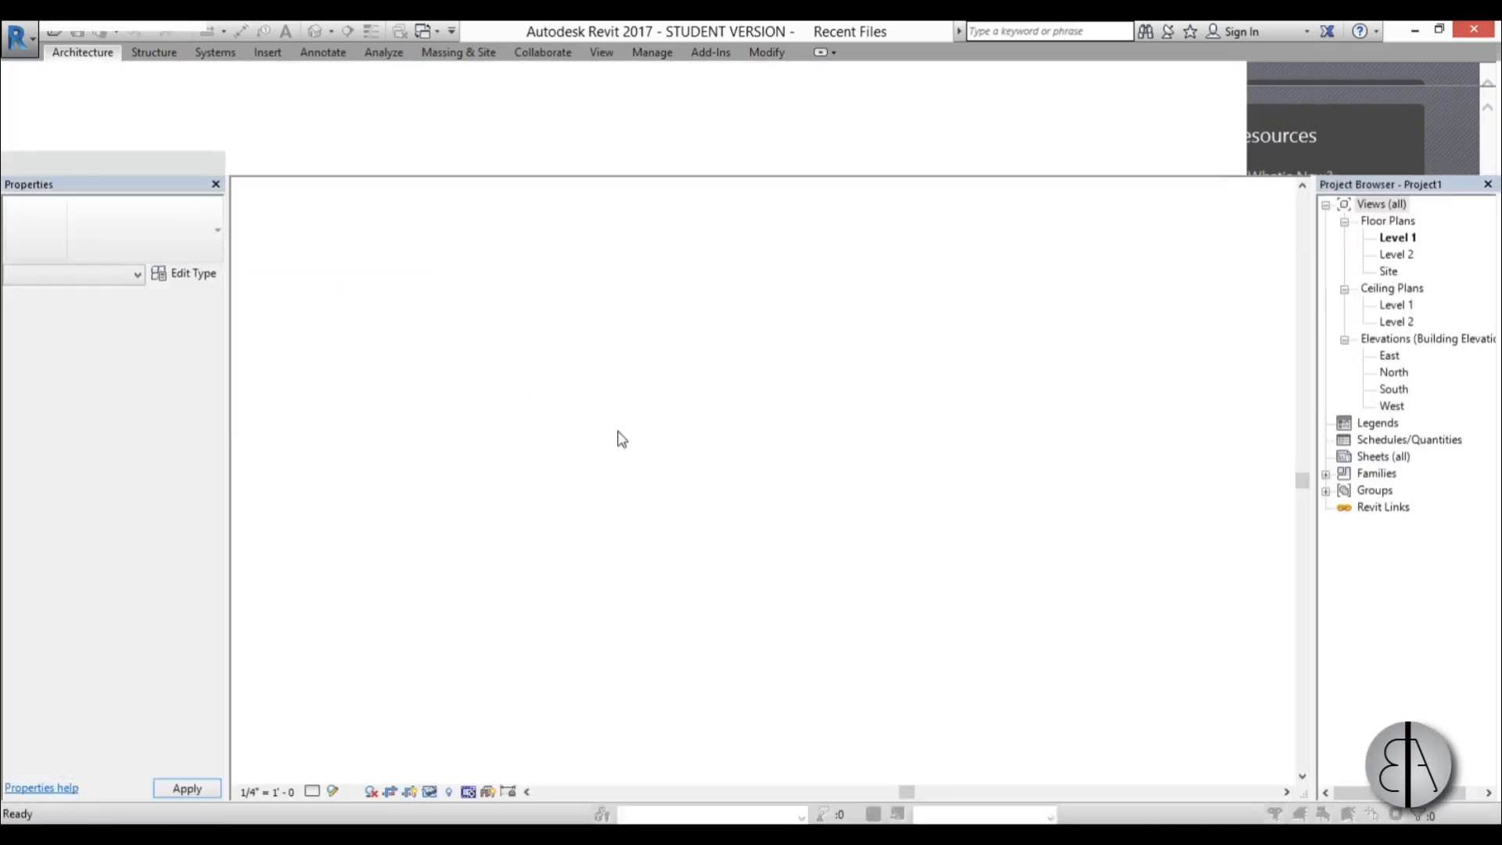
# On the Level 1 plan, sketch the outer and inner floor rectangles, entering 150.
pyautogui.doubleClick(1398, 238)
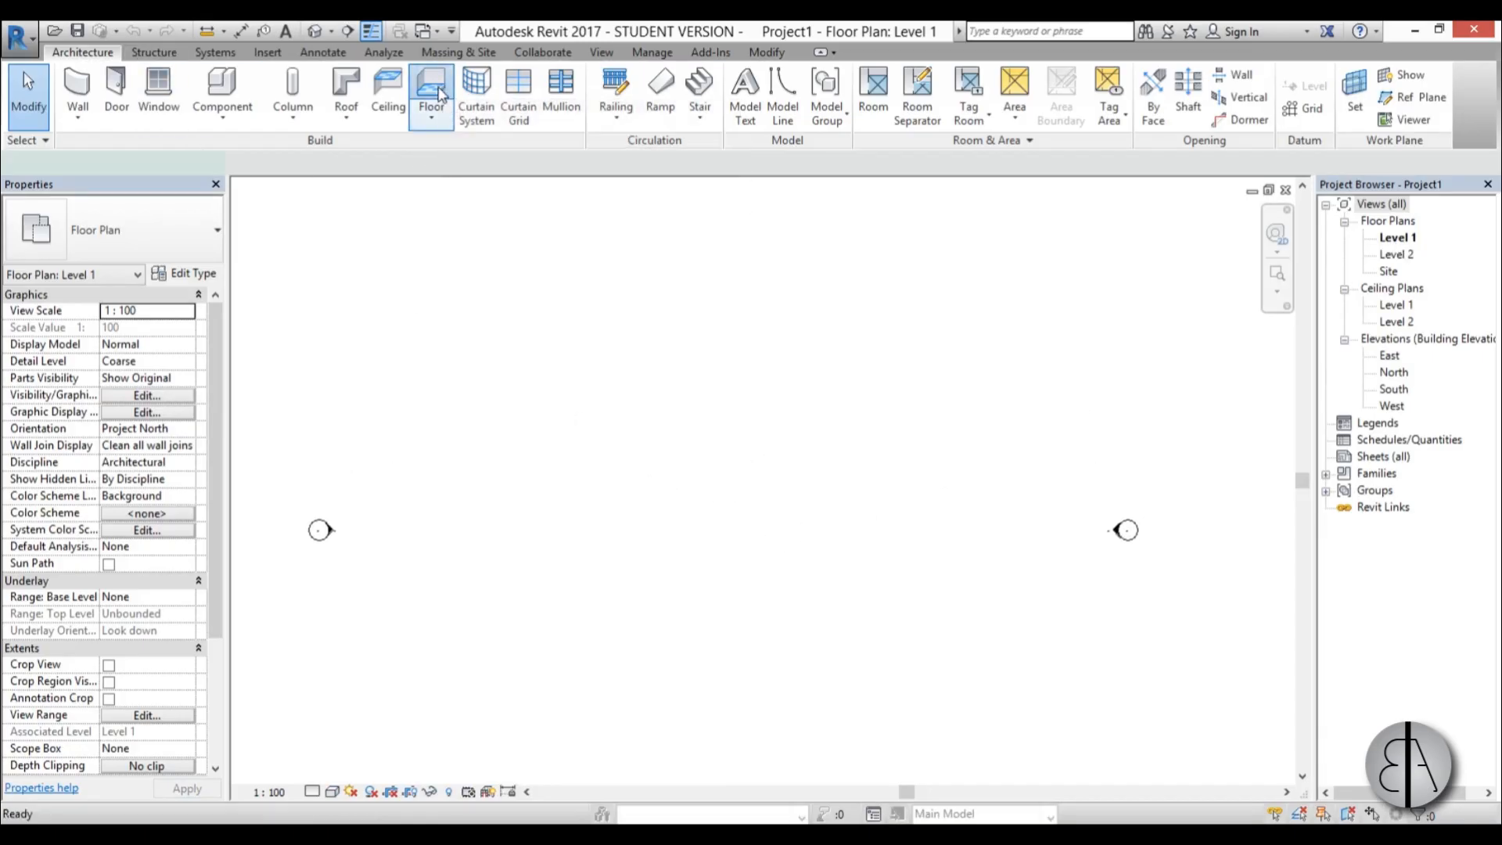
pyautogui.click(431, 91)
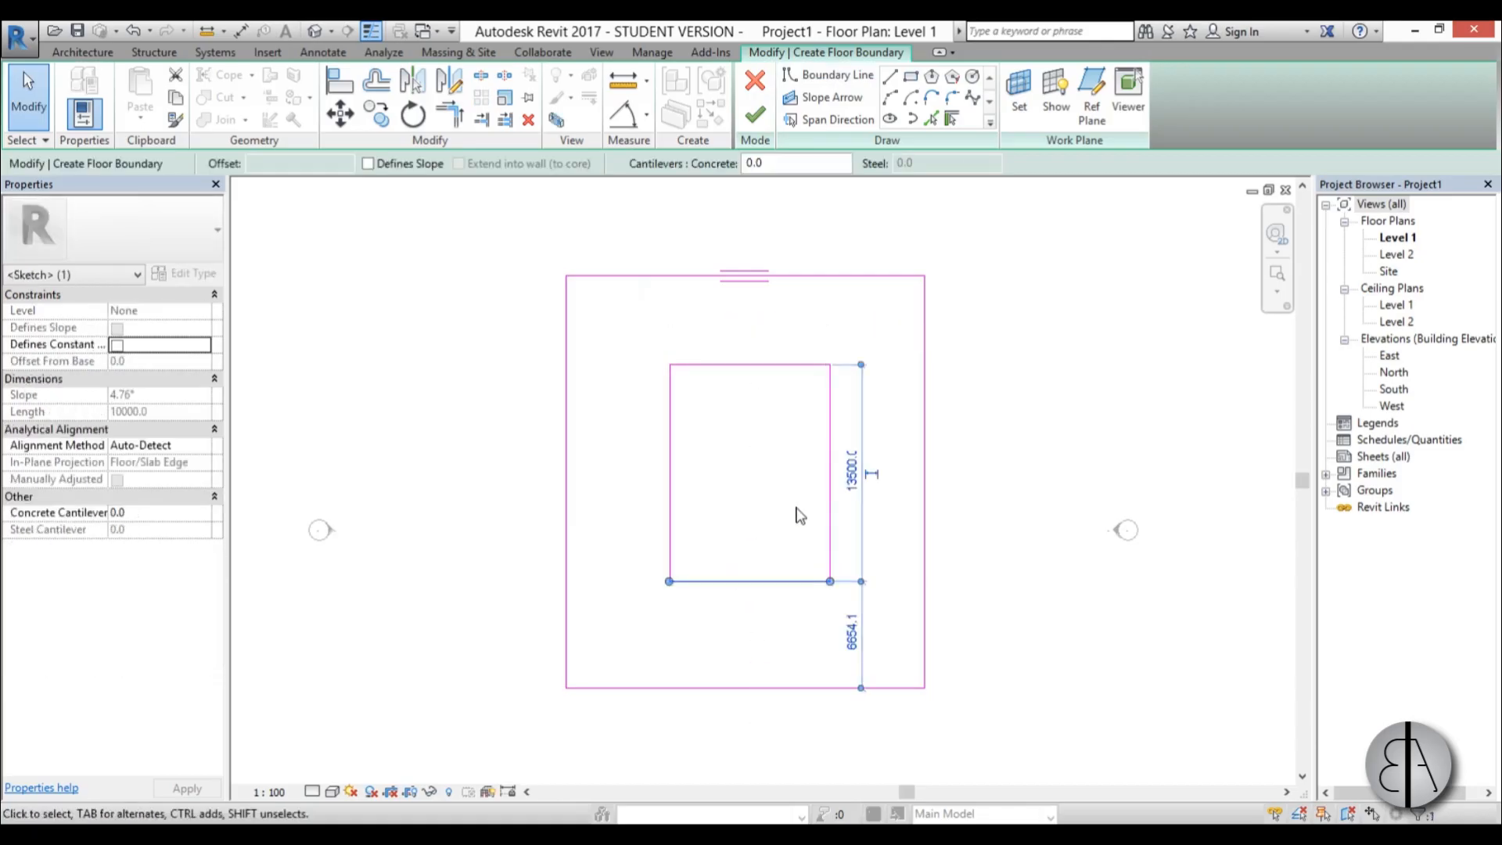
pyautogui.write('150')
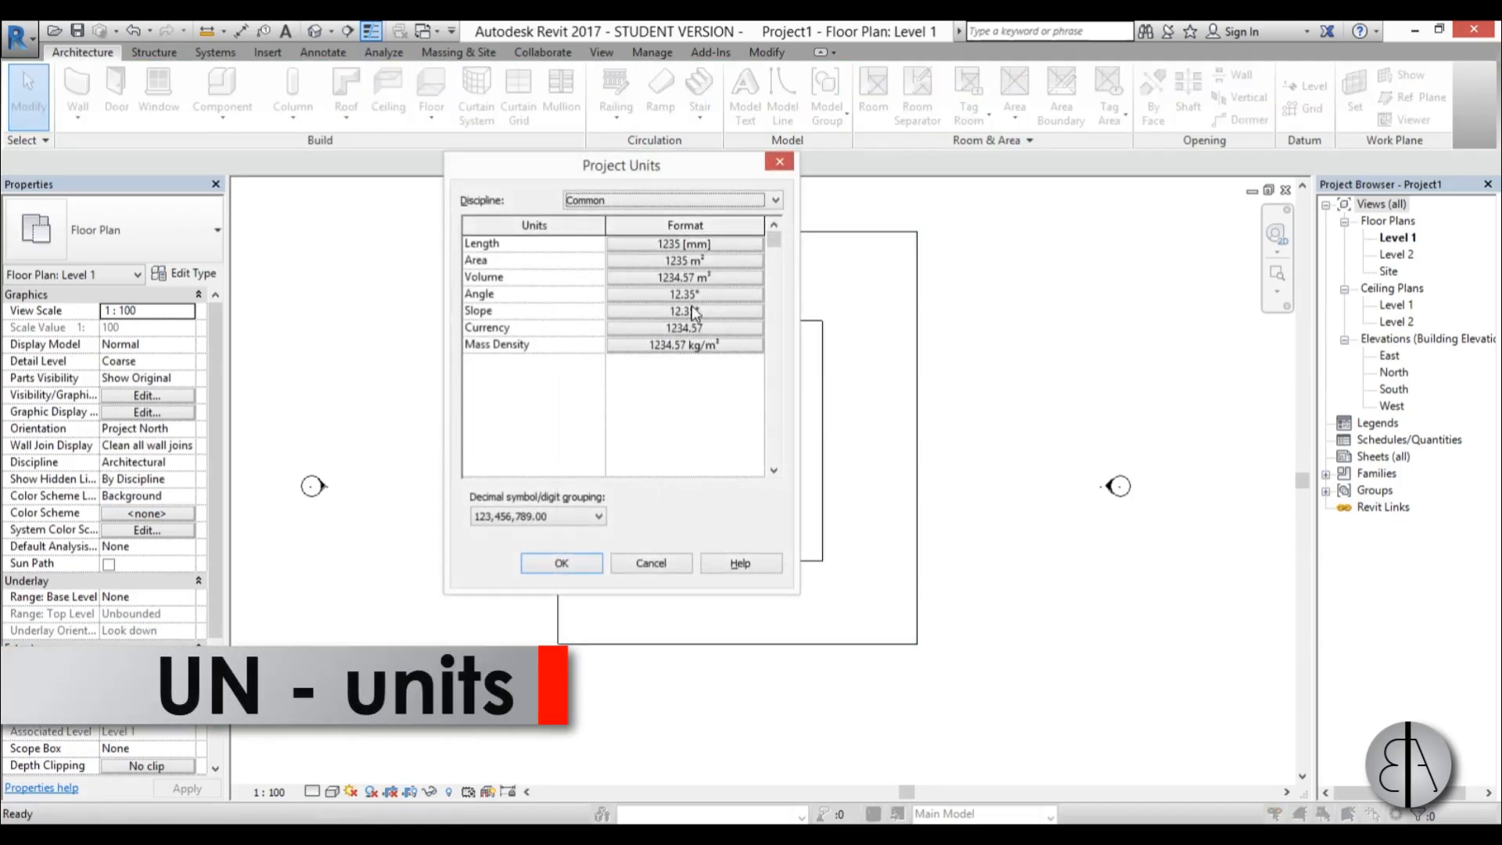
# Set the Project Units Length format to Meters and confirm.
pyautogui.click(684, 244)
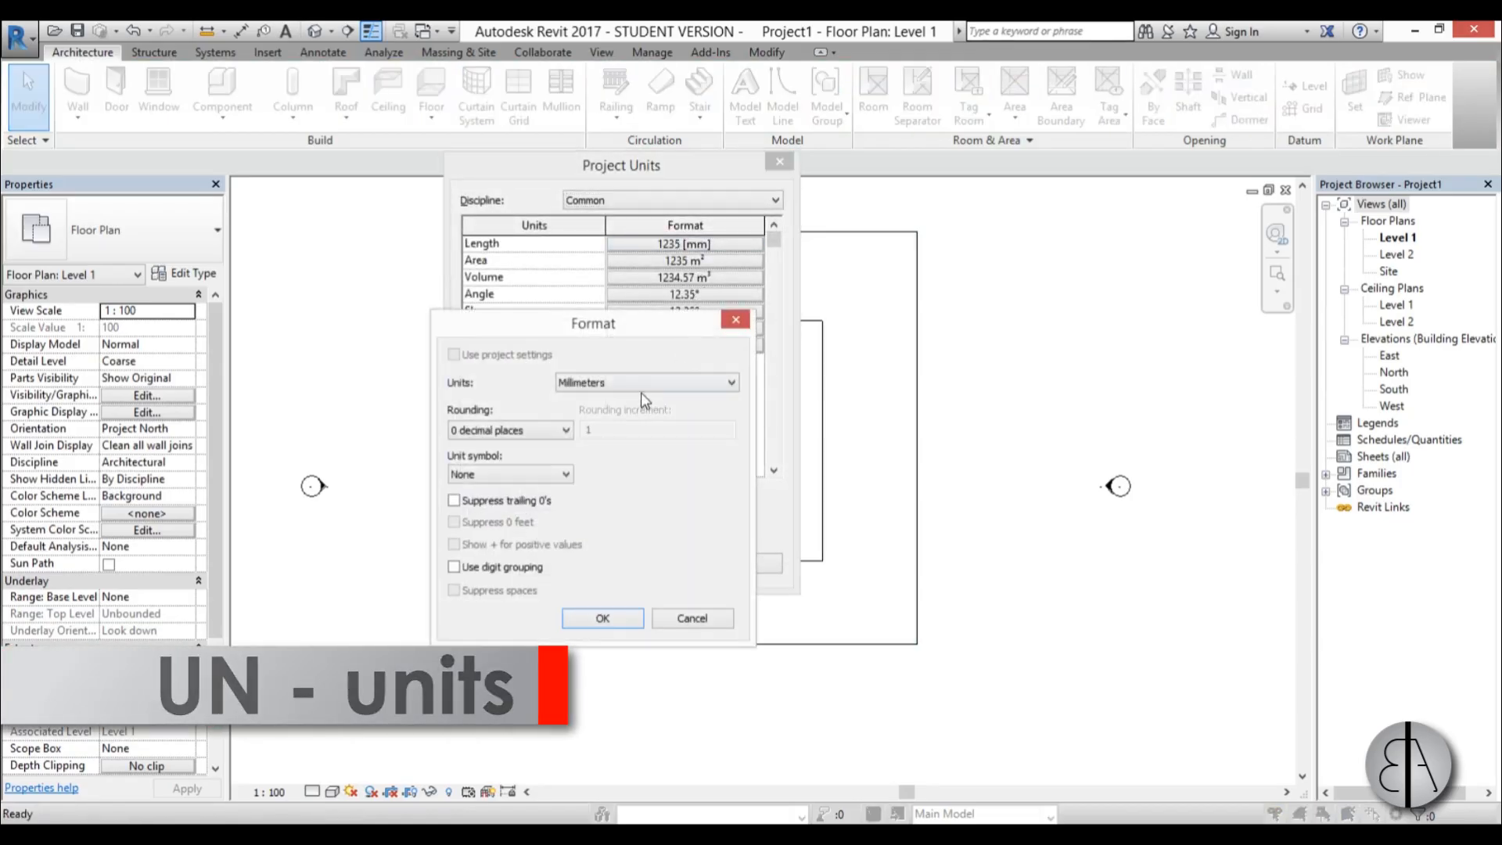
pyautogui.click(645, 382)
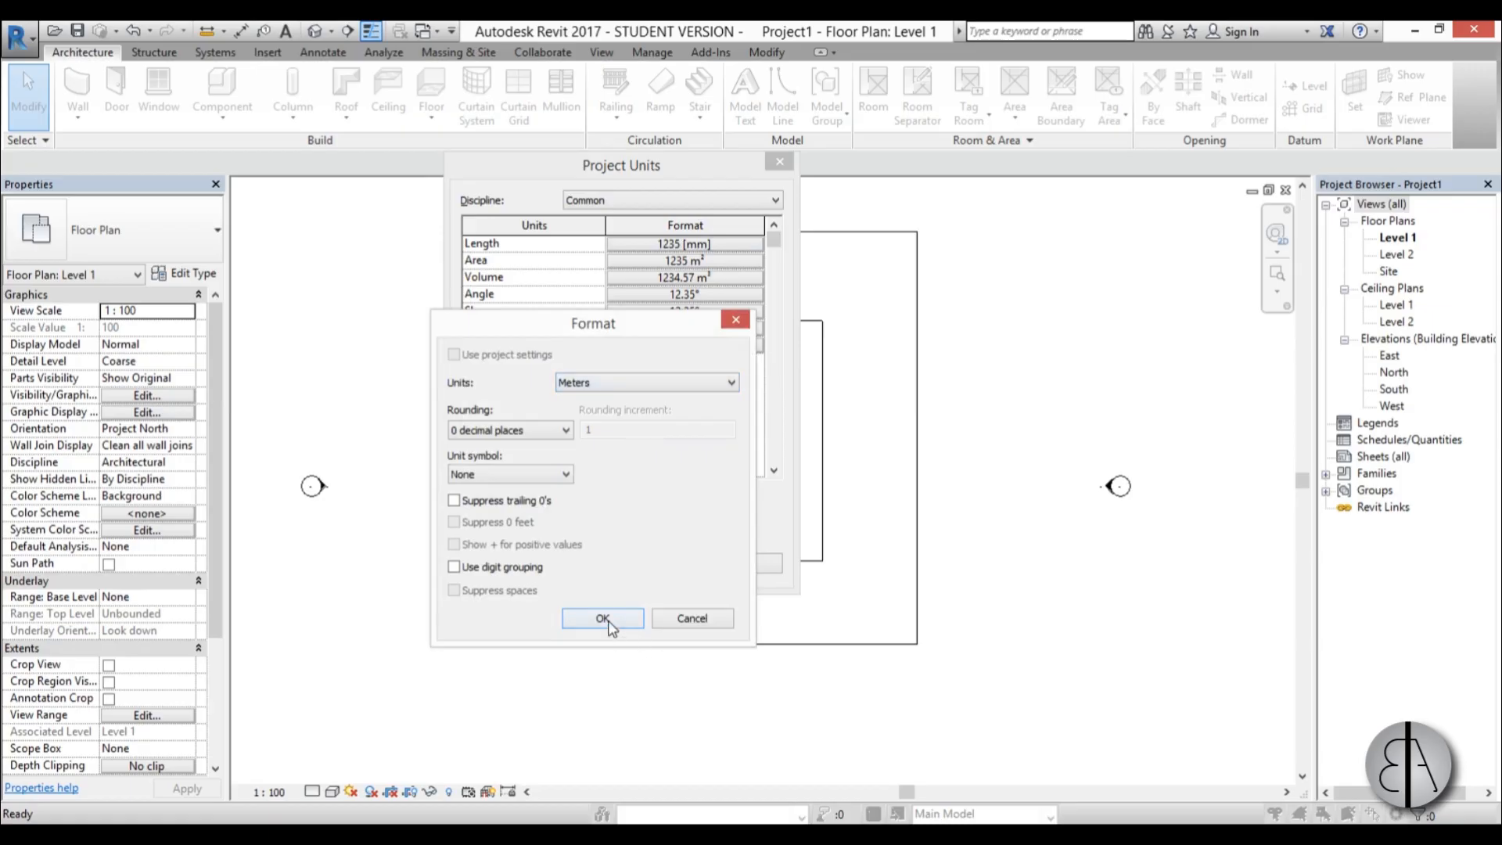
pyautogui.click(602, 618)
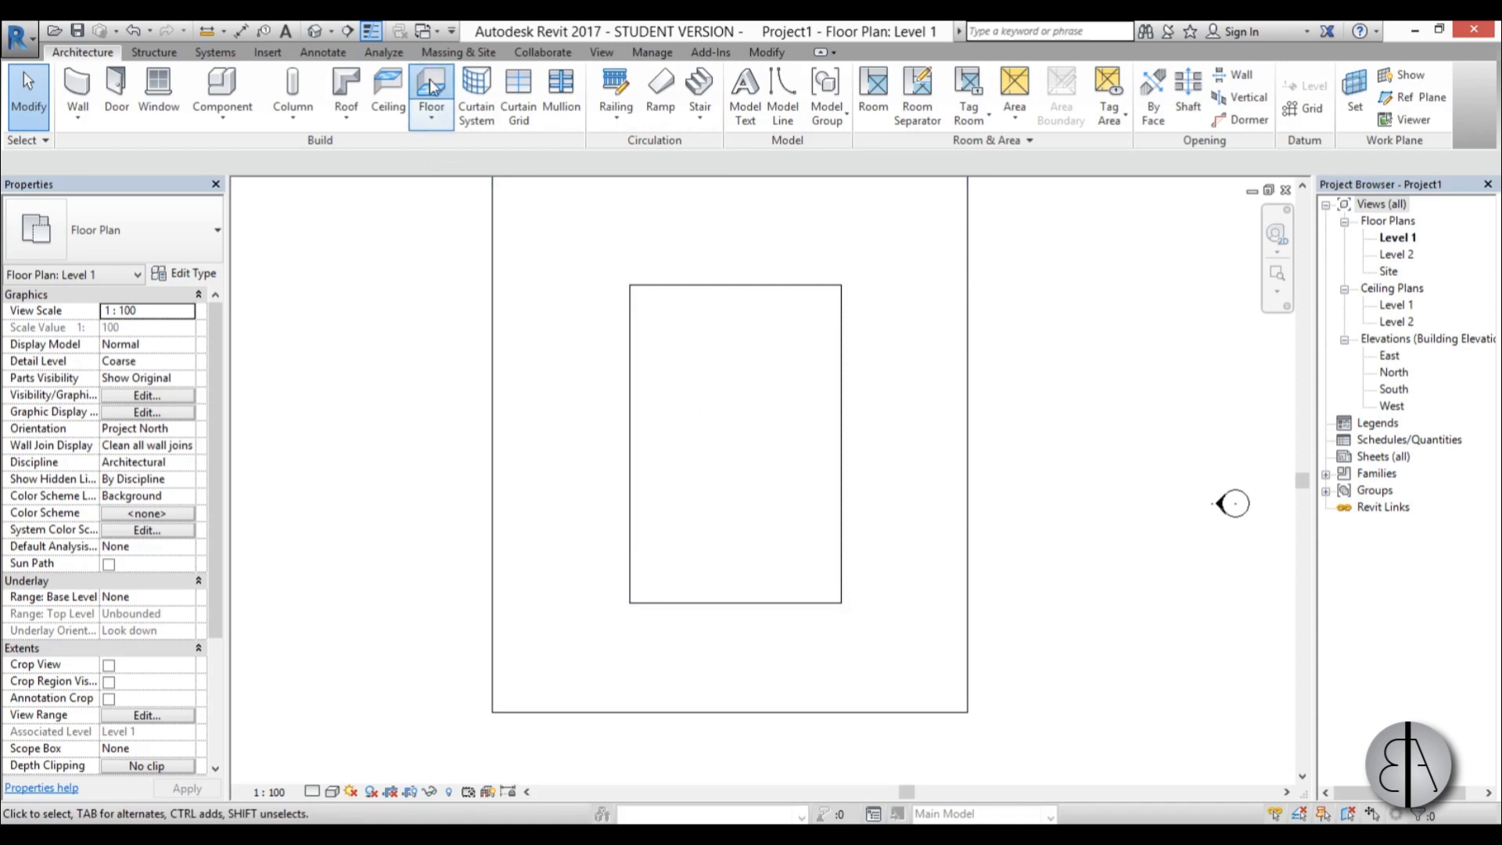
# Sketch a rectangular floor boundary offset 0.3 around the pool rectangle.
pyautogui.click(430, 91)
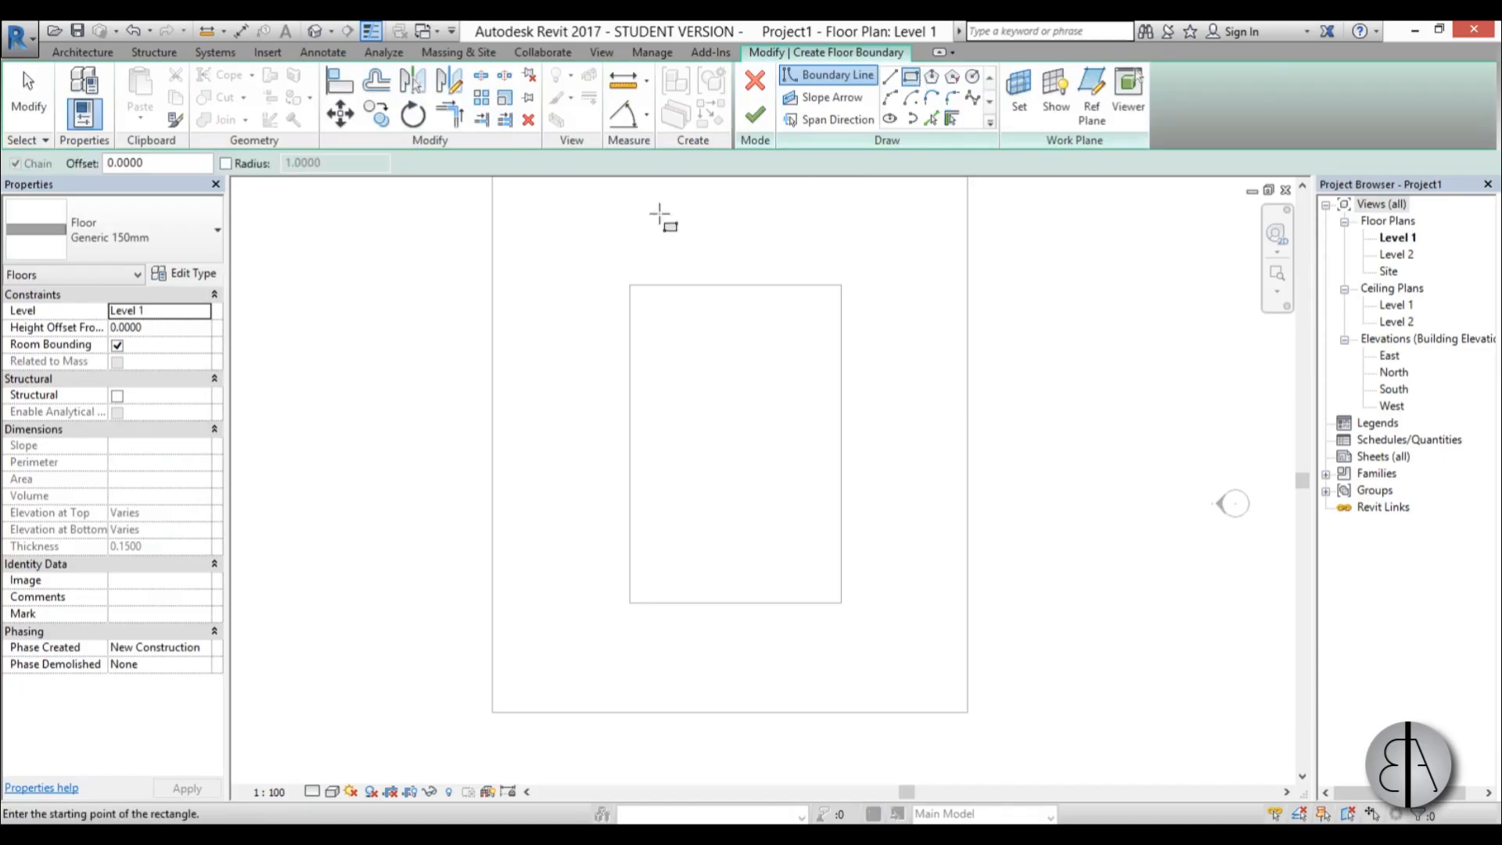
pyautogui.click(158, 162)
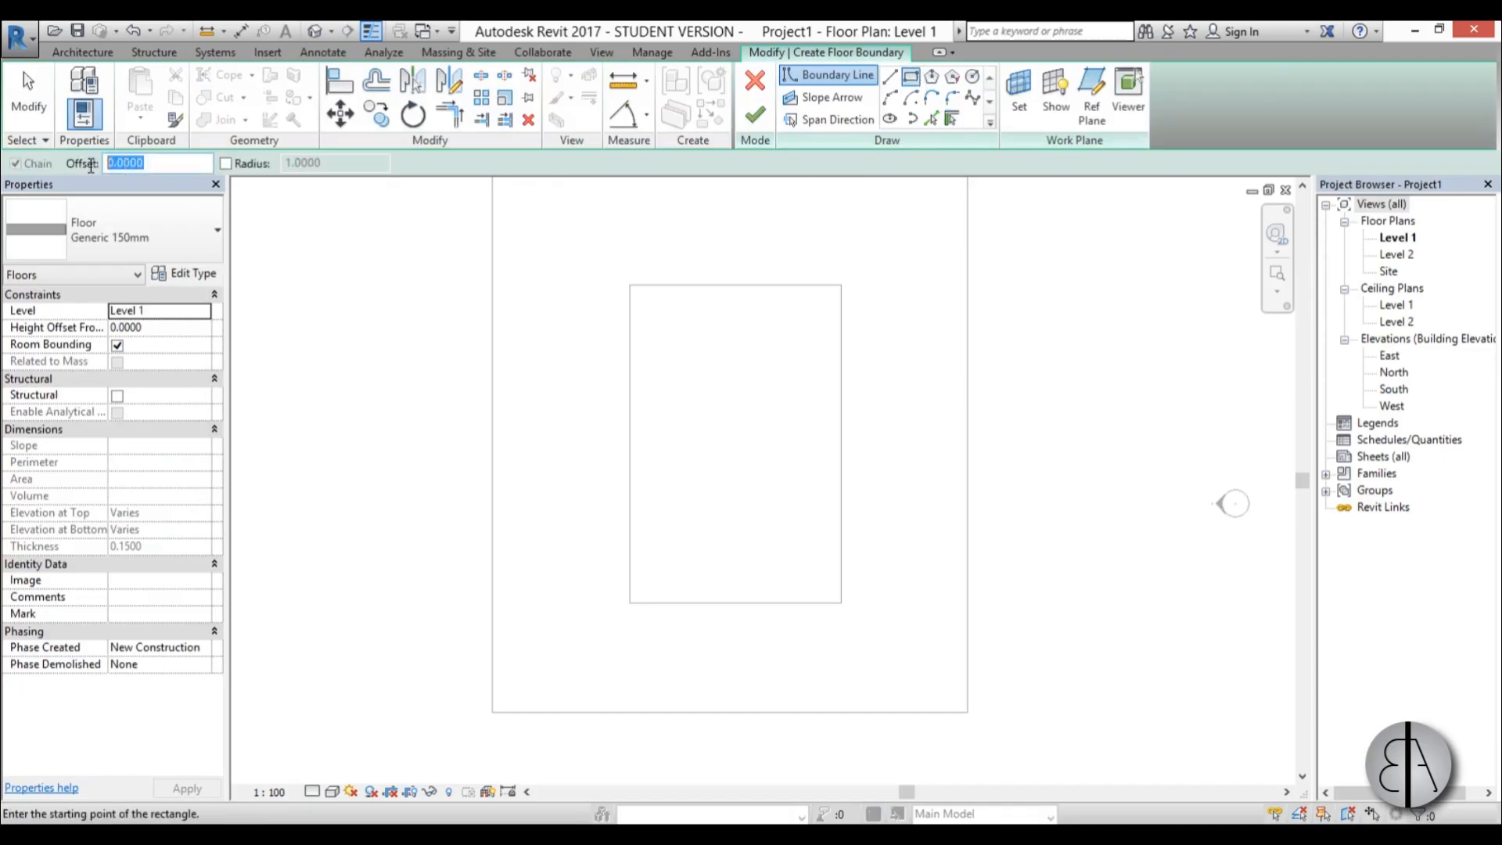
pyautogui.write('.')
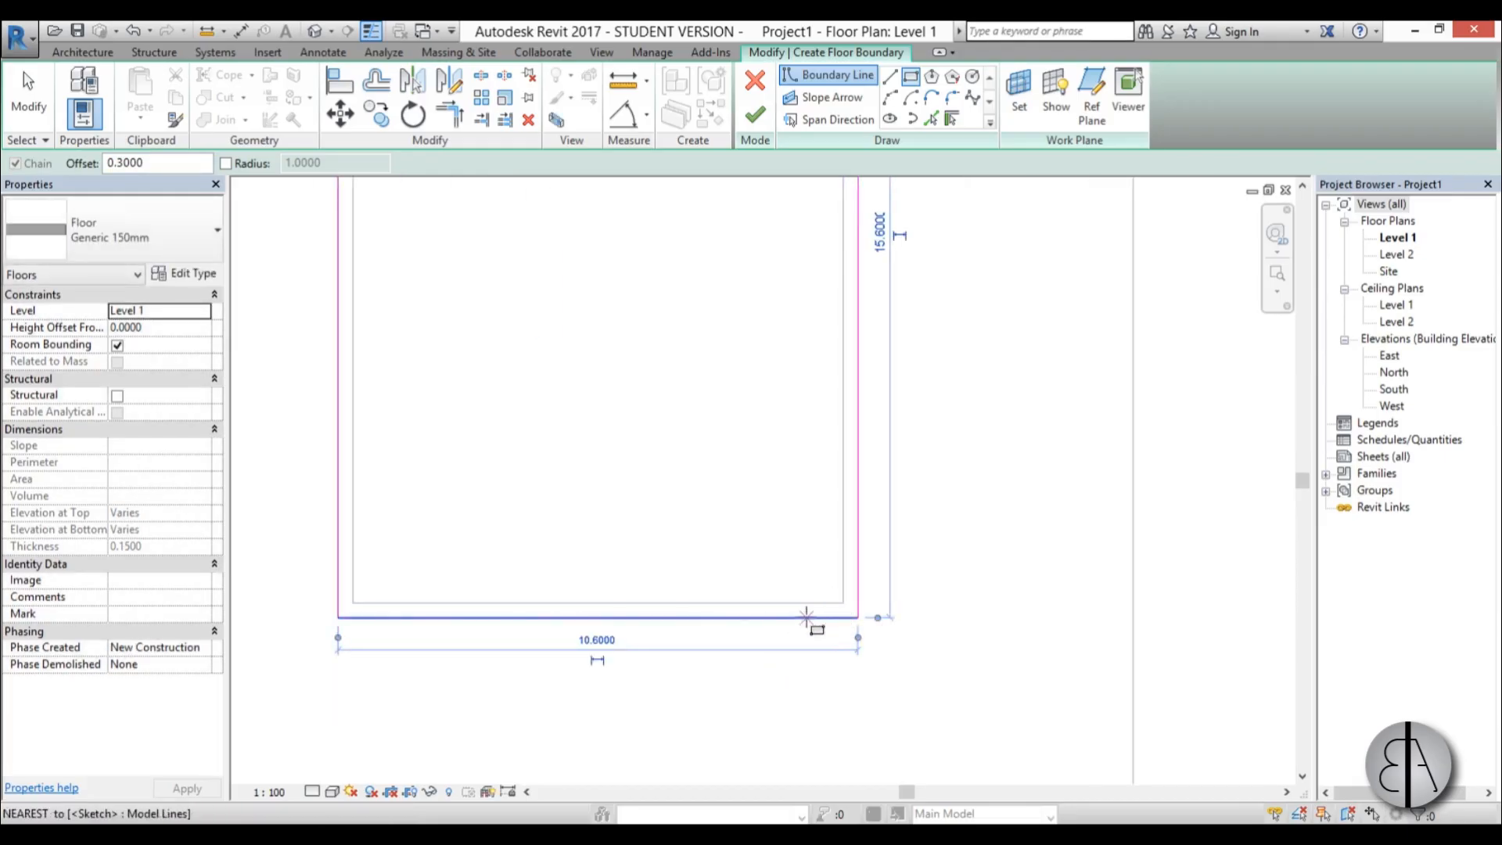
pyautogui.click(828, 97)
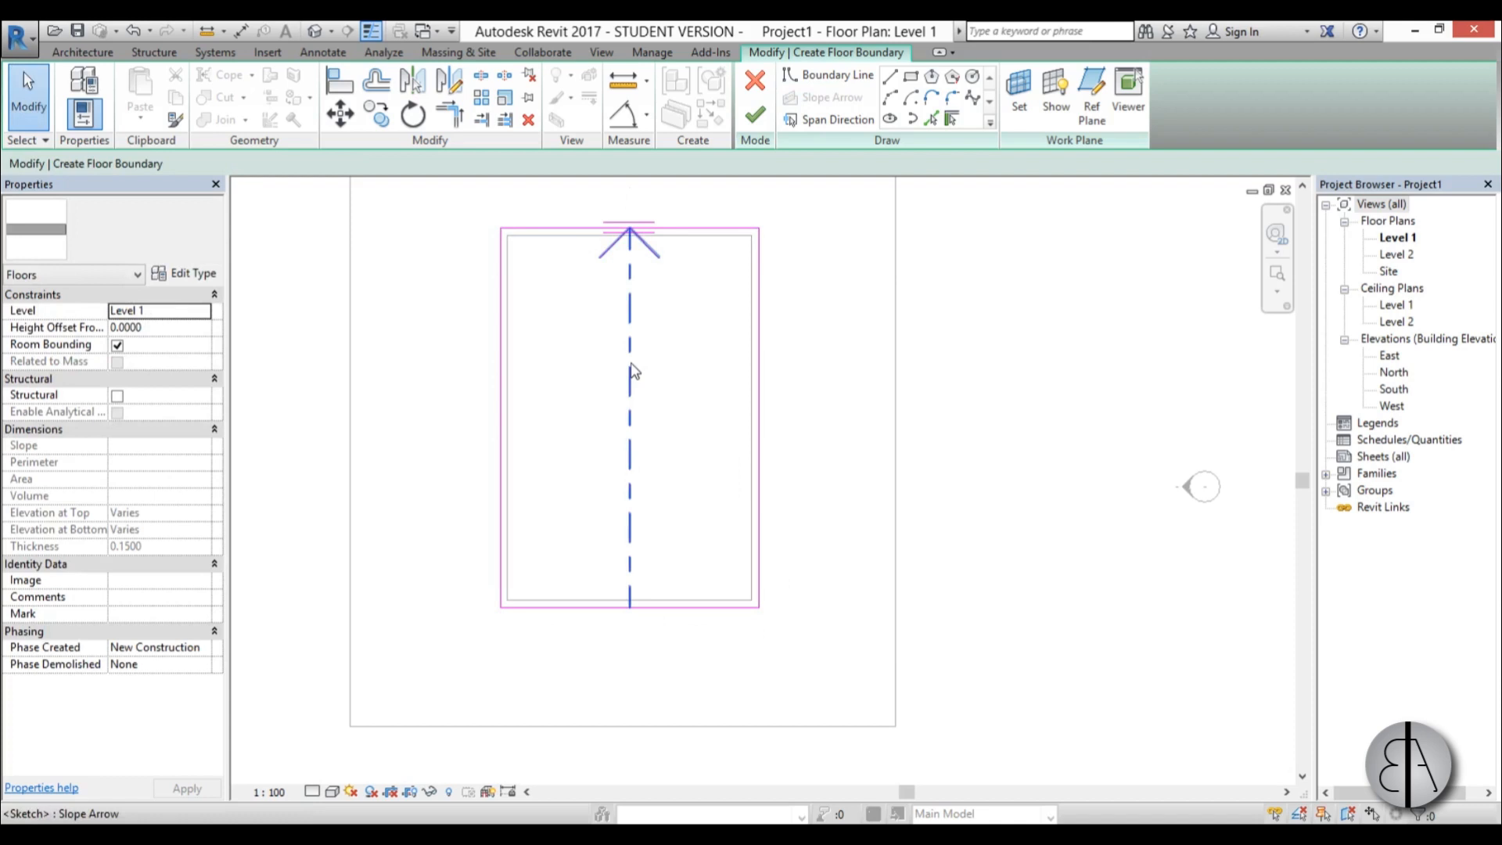
# Give the slope arrow tail offset -1 and head offset -2, then finish the floor.
pyautogui.click(629, 239)
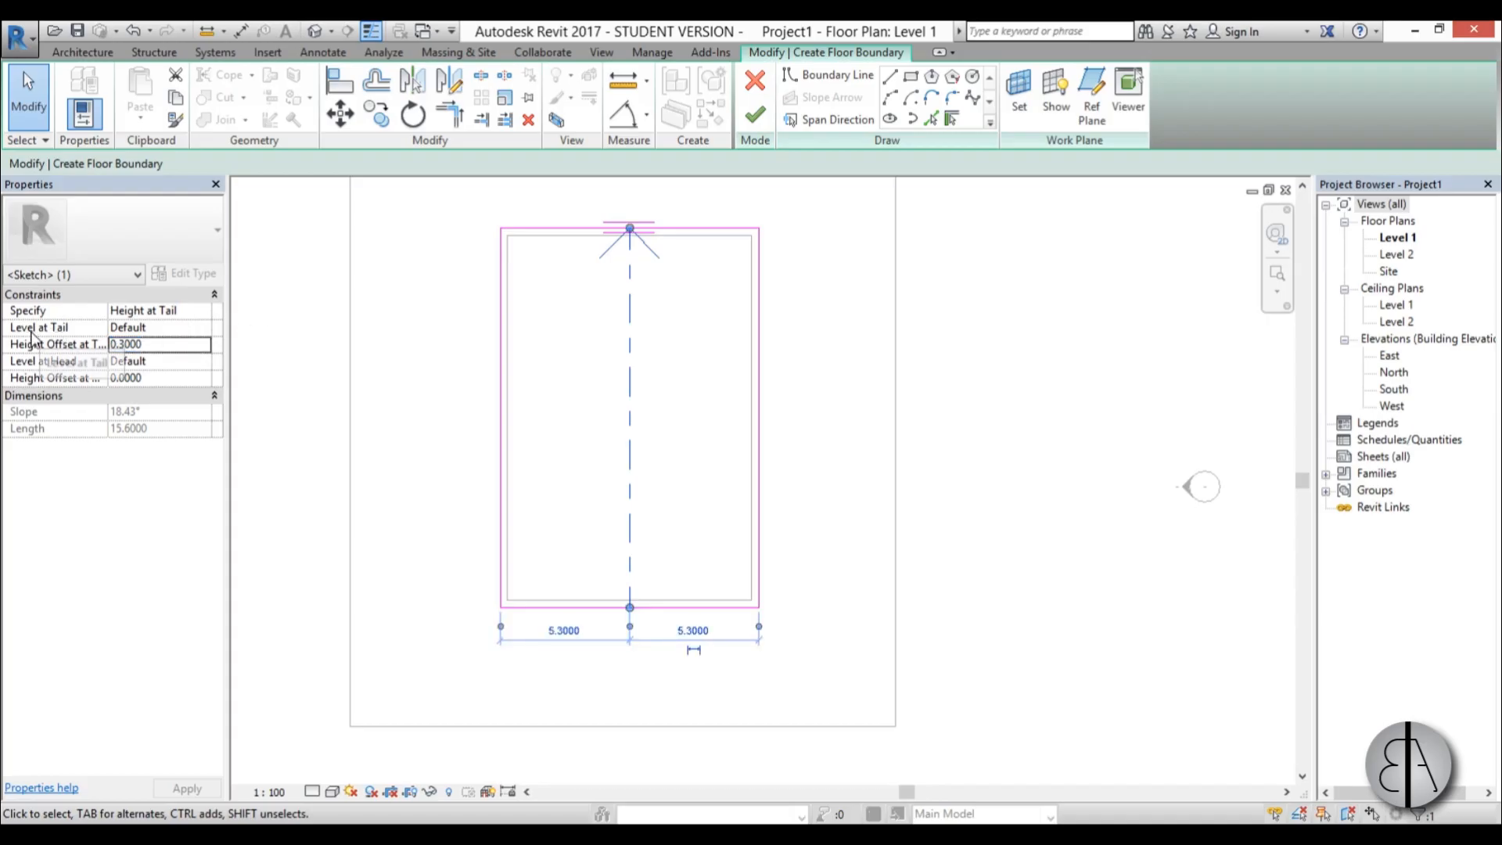
pyautogui.click(158, 344)
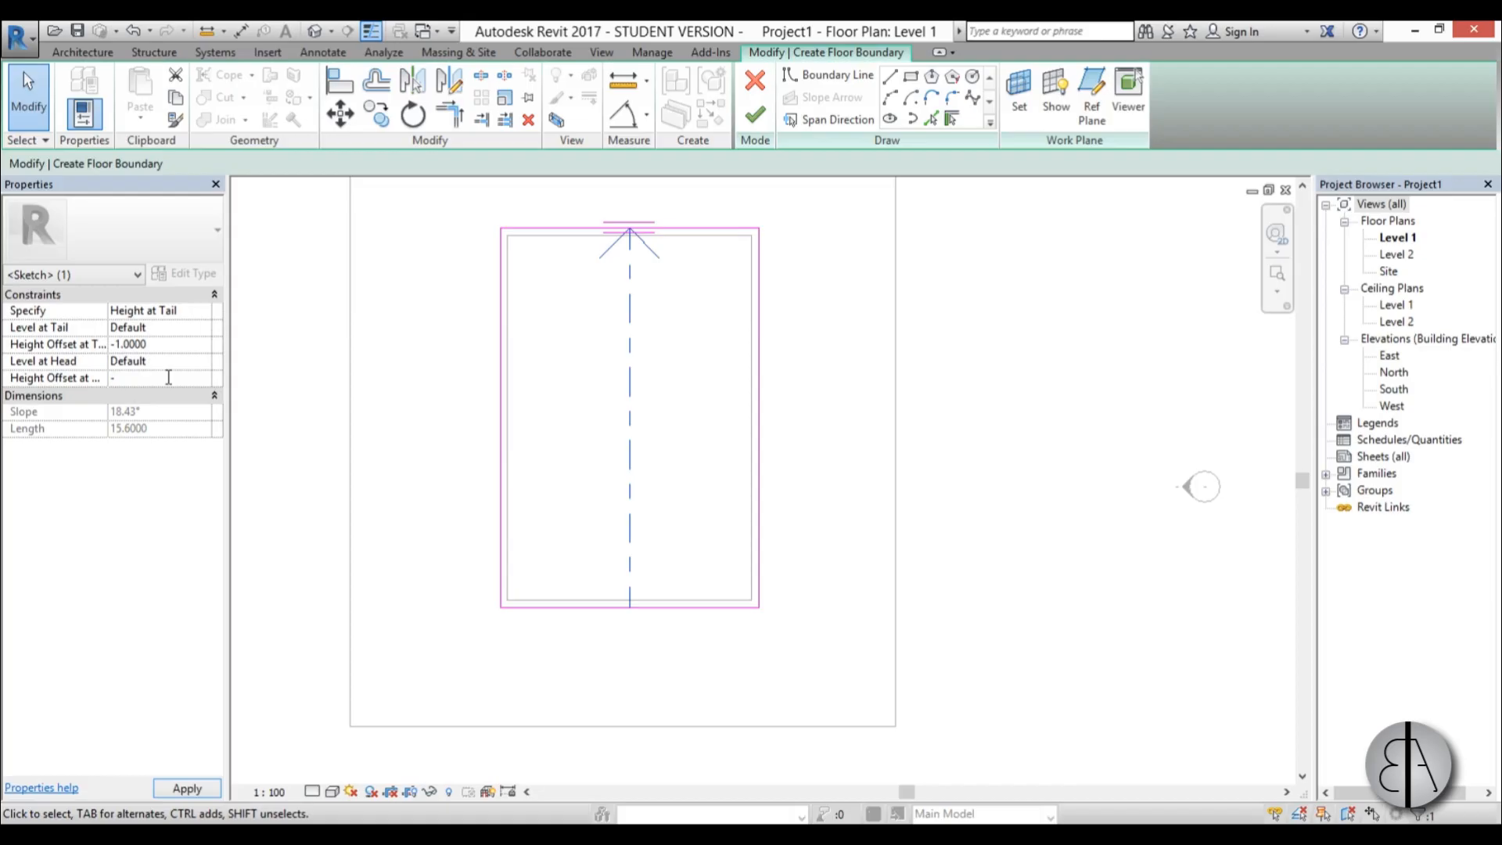
pyautogui.write('-2.0000')
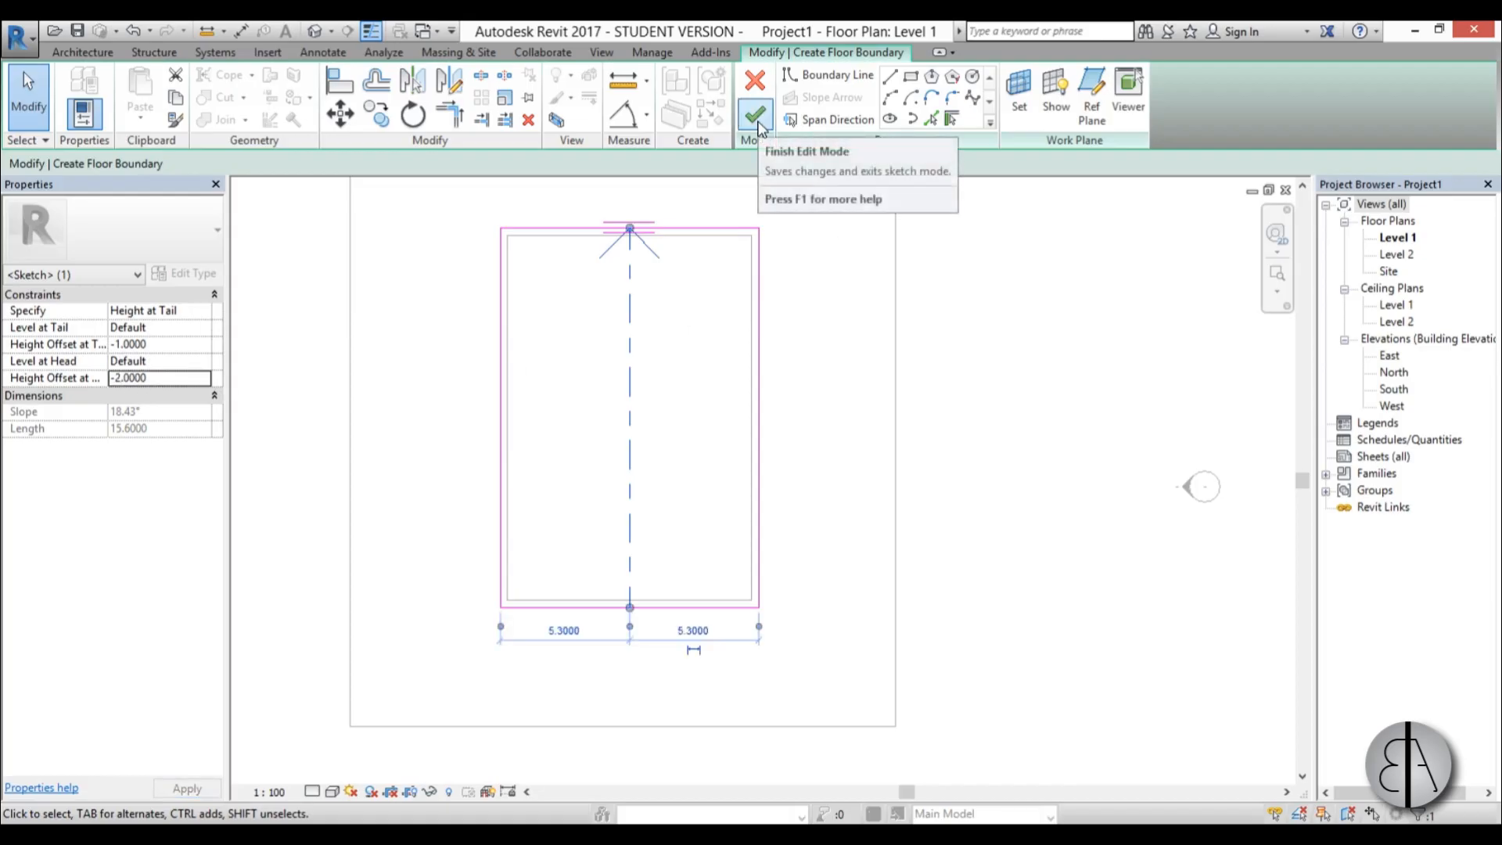
pyautogui.click(756, 115)
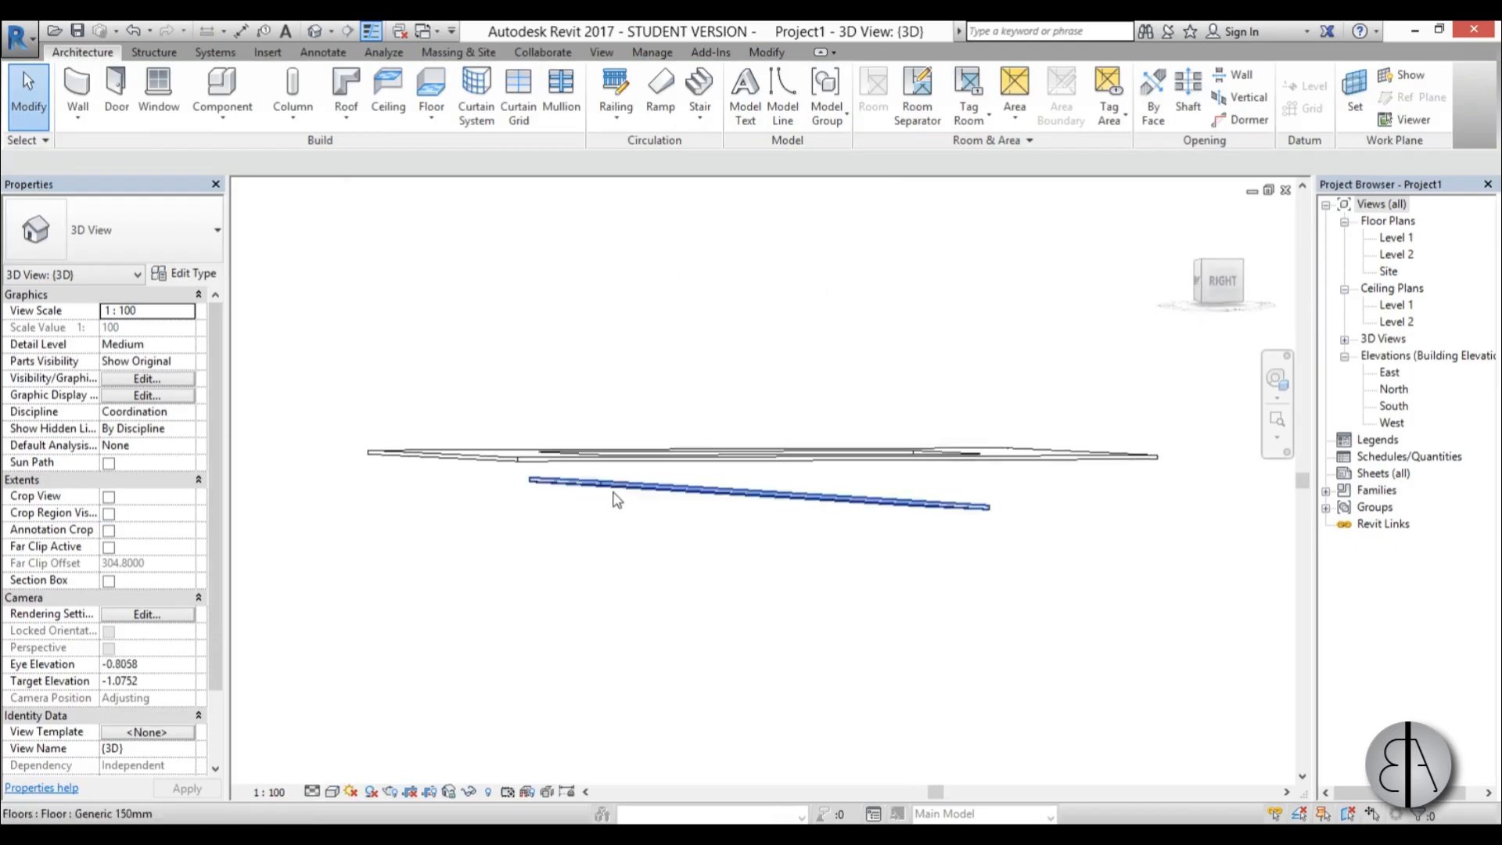
# Orbit to inspect the sunken sloped floor, then go back to the Level 1 plan.
pyautogui.moveTo(613, 499); pyautogui.dragTo(690, 680)
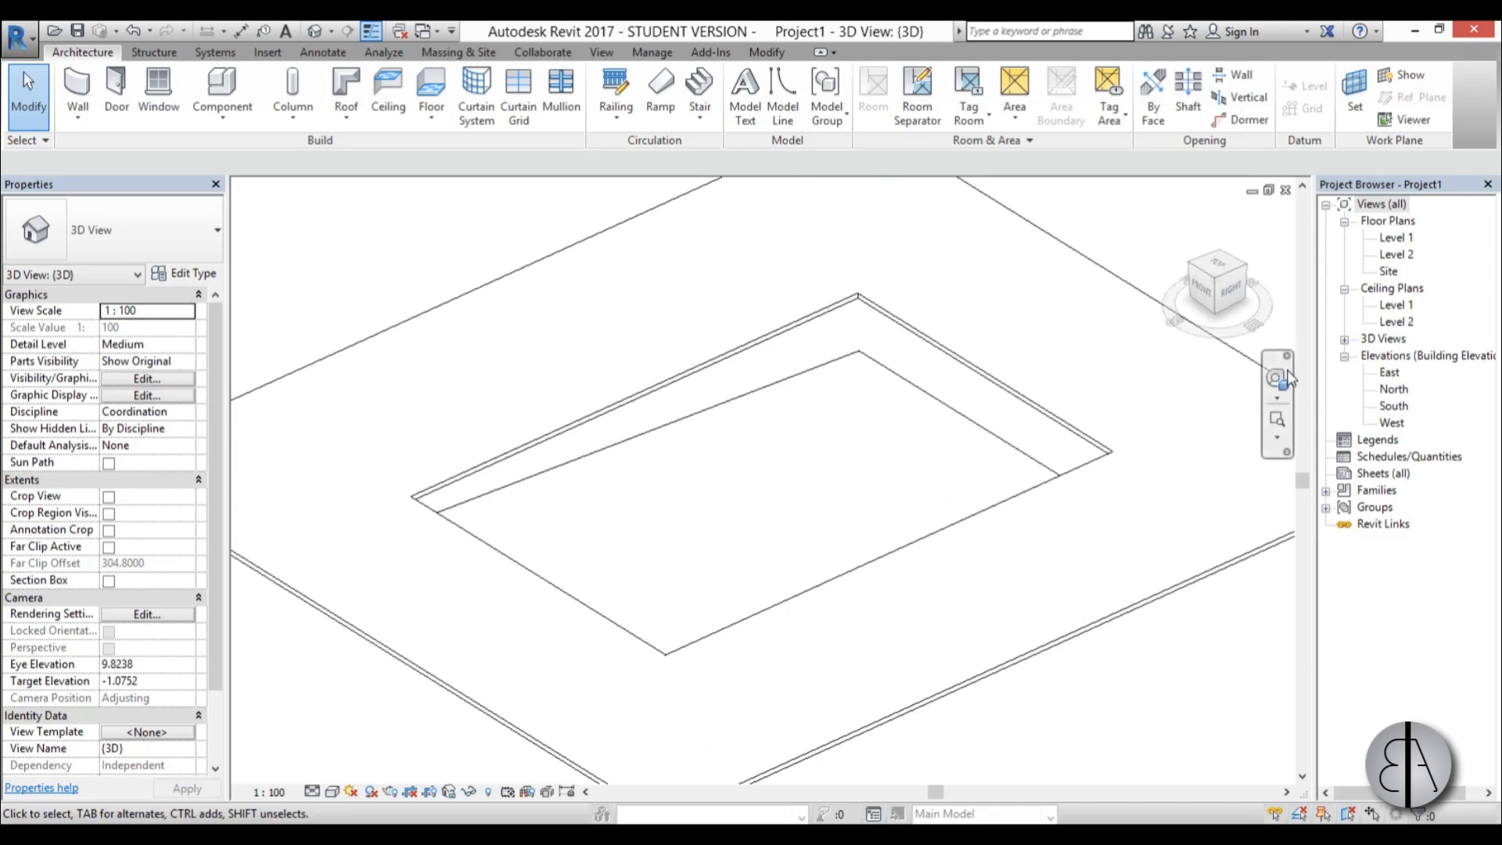
pyautogui.doubleClick(1397, 236)
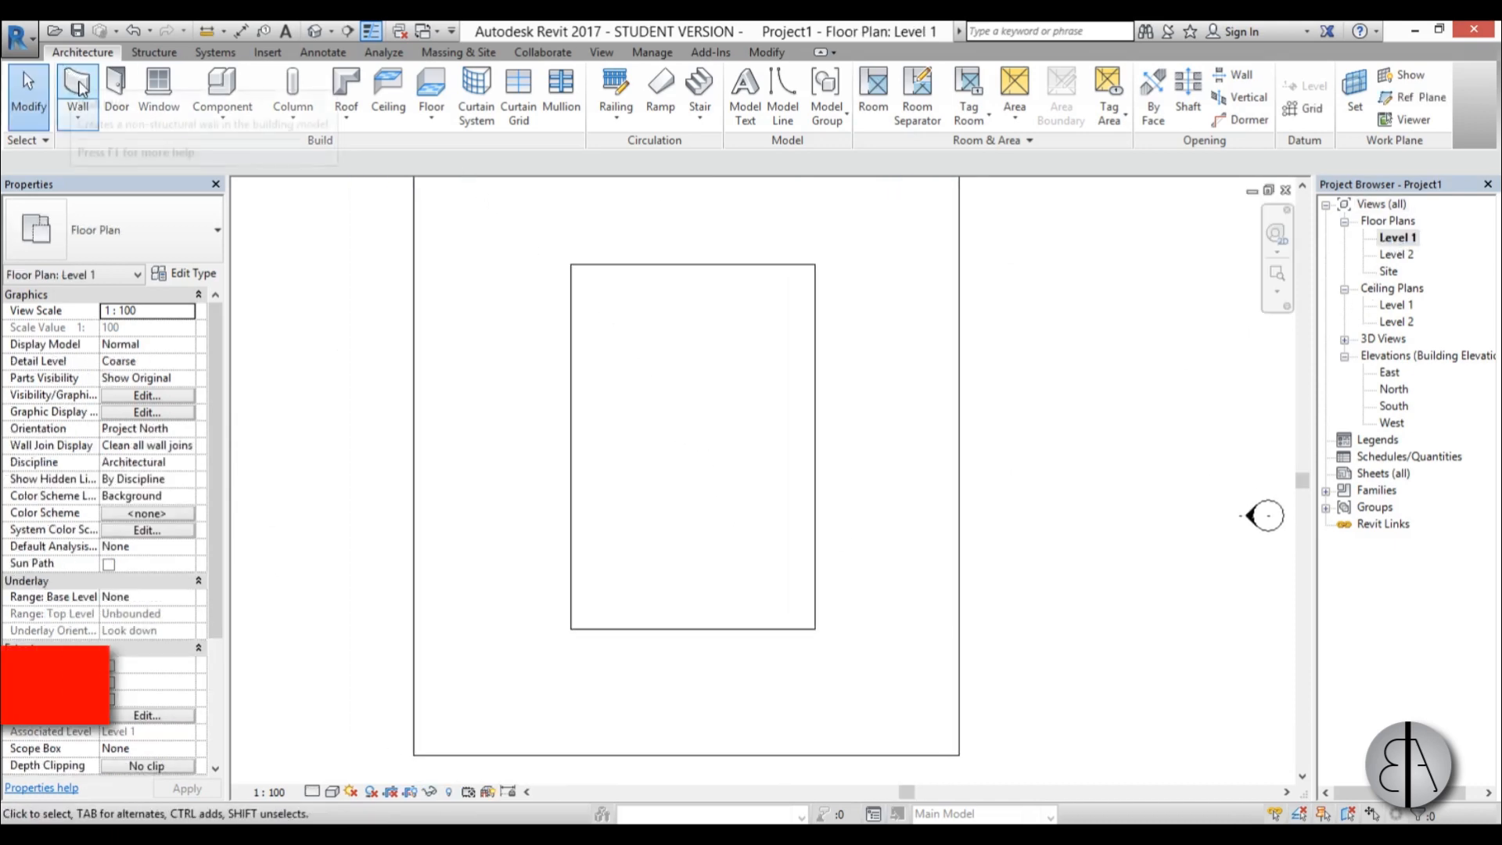
# Draw Generic - 300mm walls around the 10×15 pool outline using a finish-face location line.
pyautogui.click(77, 91)
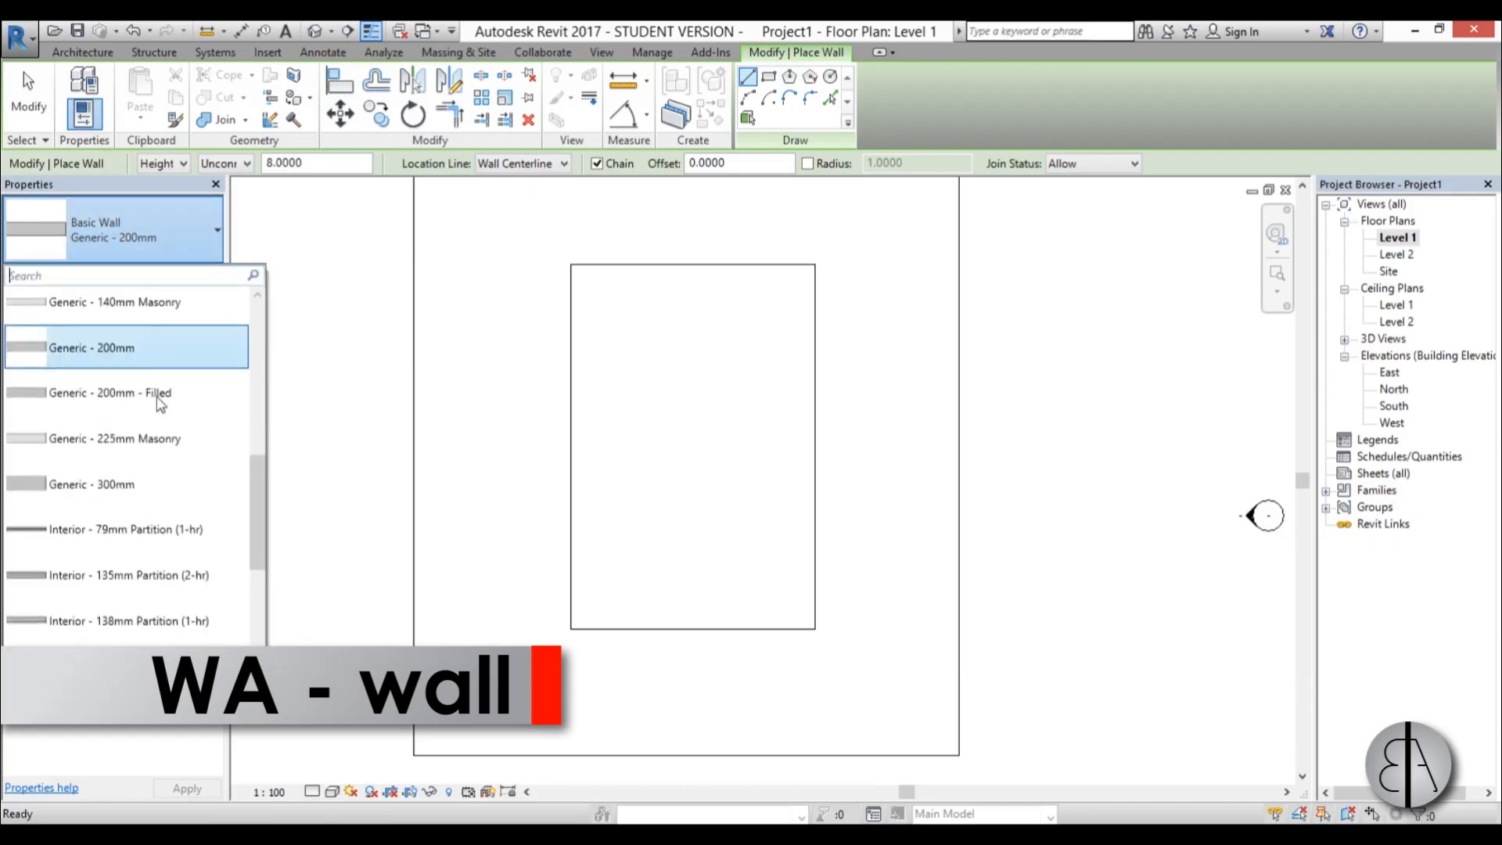
pyautogui.click(92, 484)
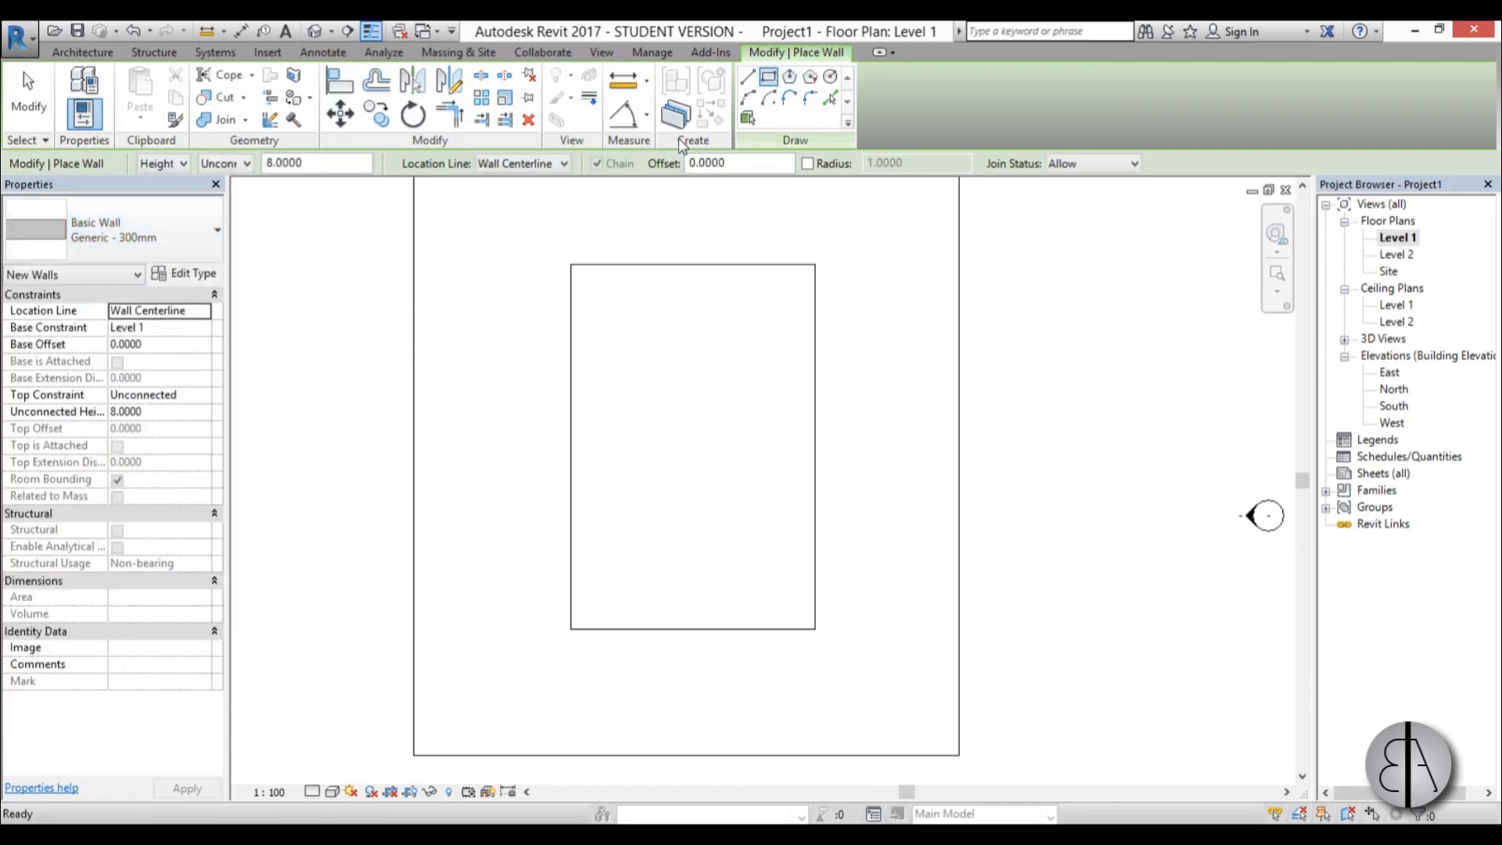
pyautogui.click(563, 163)
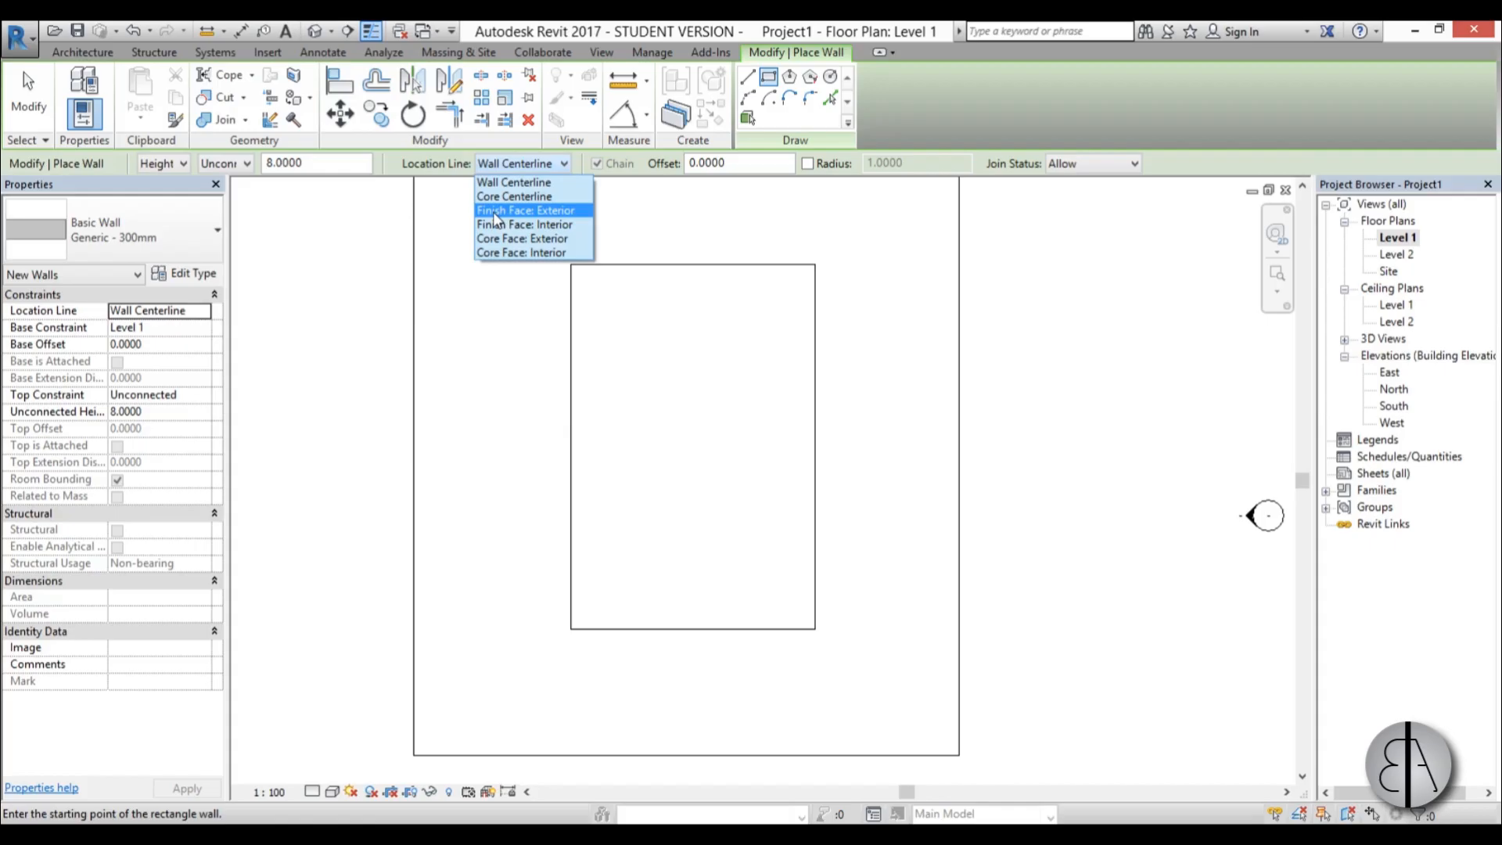
pyautogui.click(524, 225)
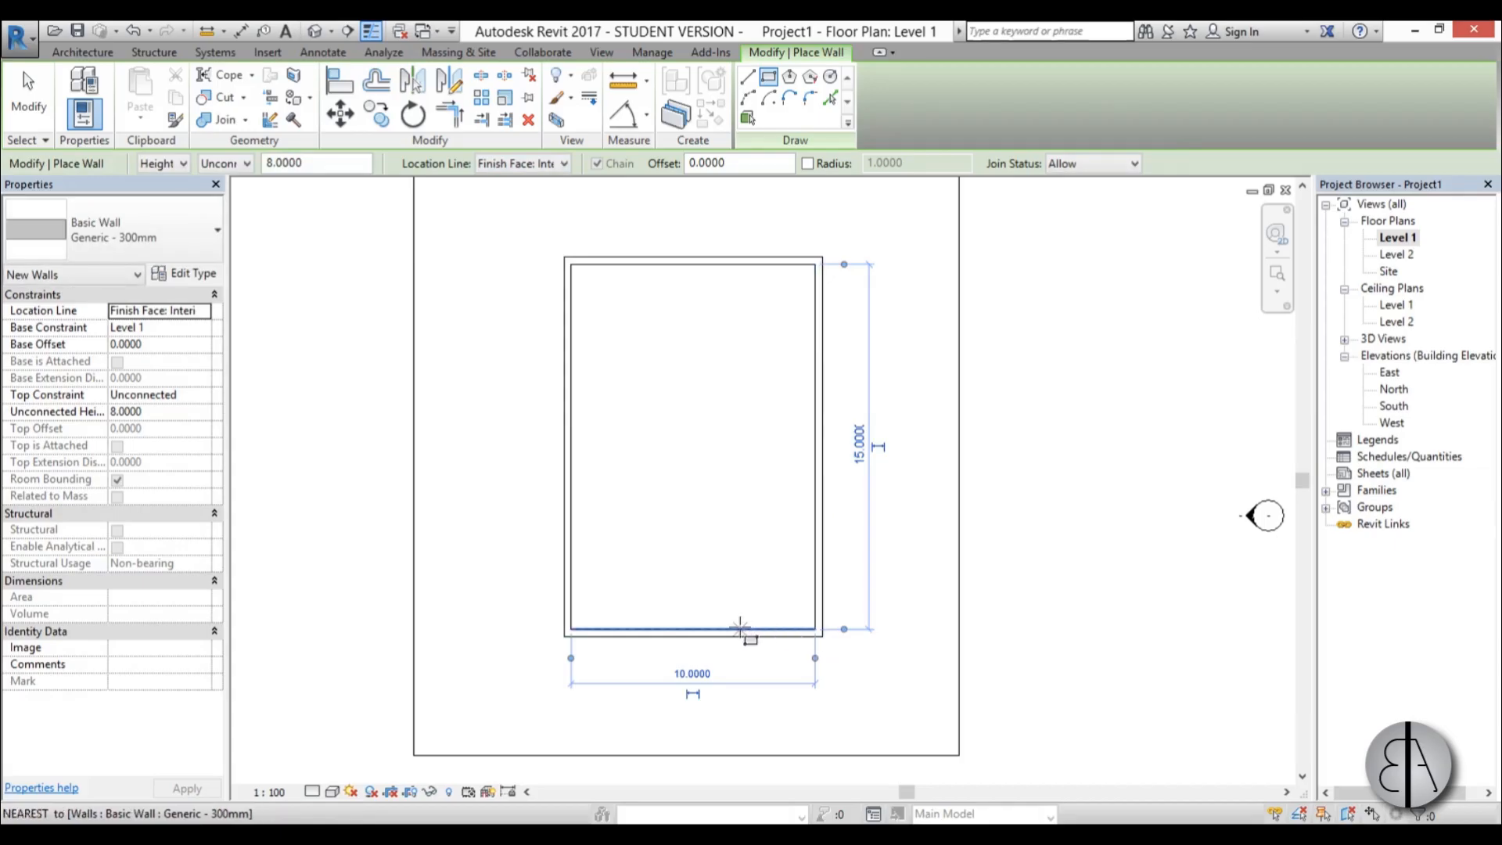
pyautogui.click(316, 31)
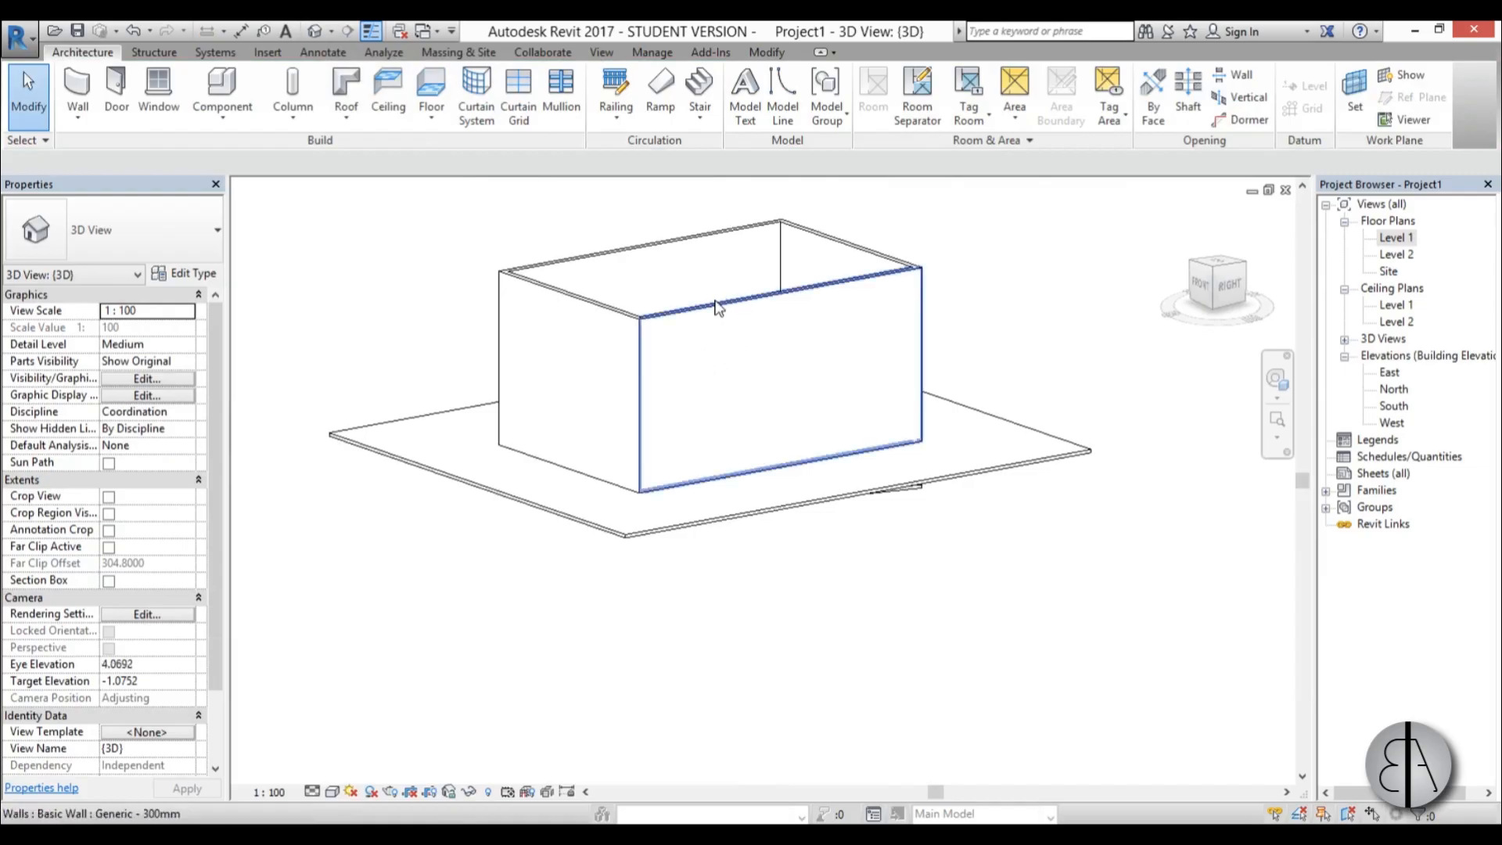
# Set the four selected pool walls to Base Offset -1 and Unconnected Height 1.
pyautogui.click(713, 307)
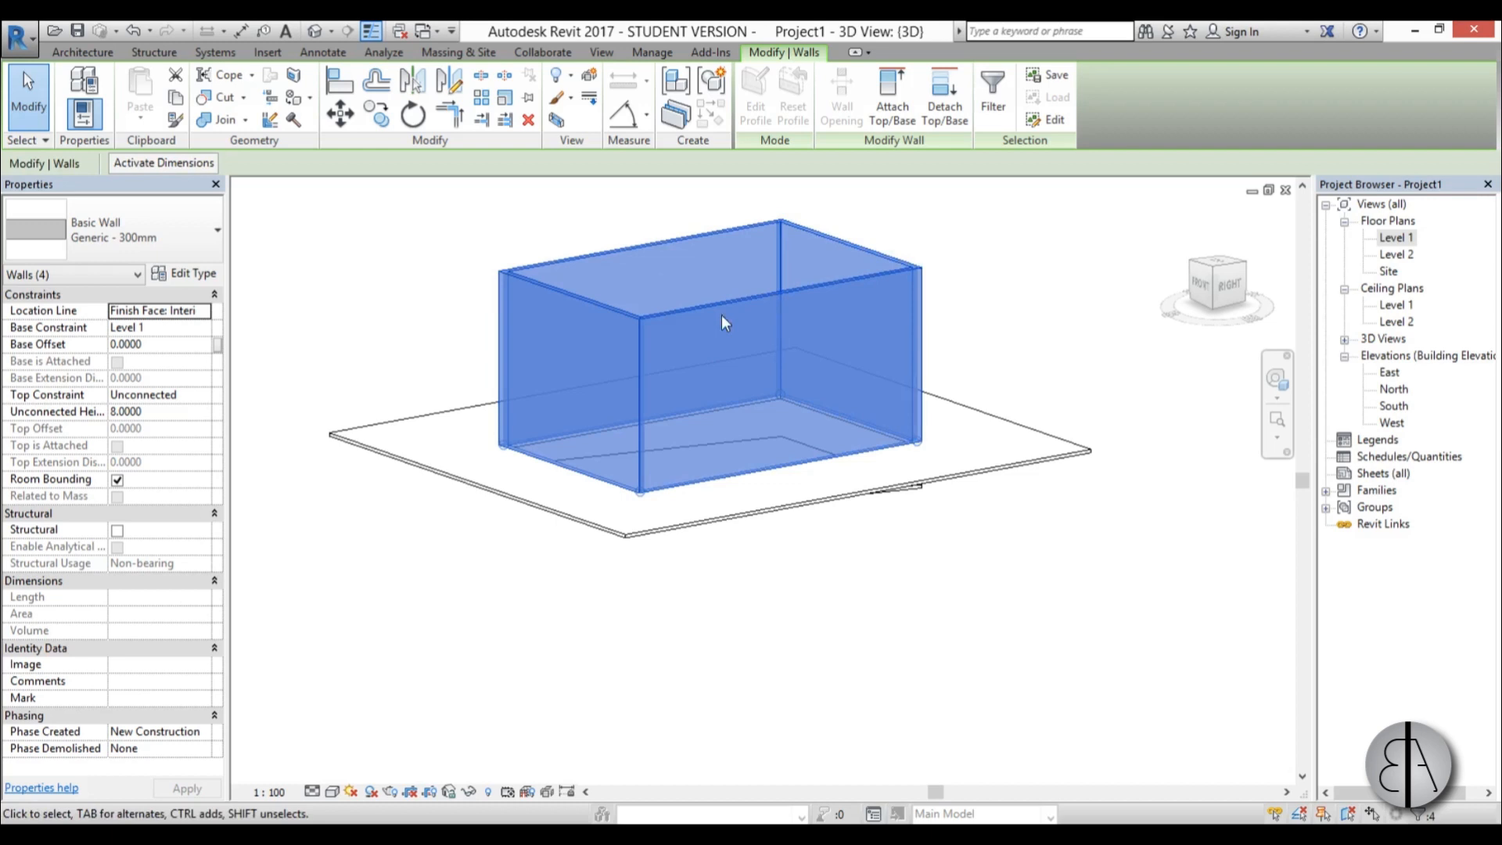
pyautogui.moveTo(178, 402)
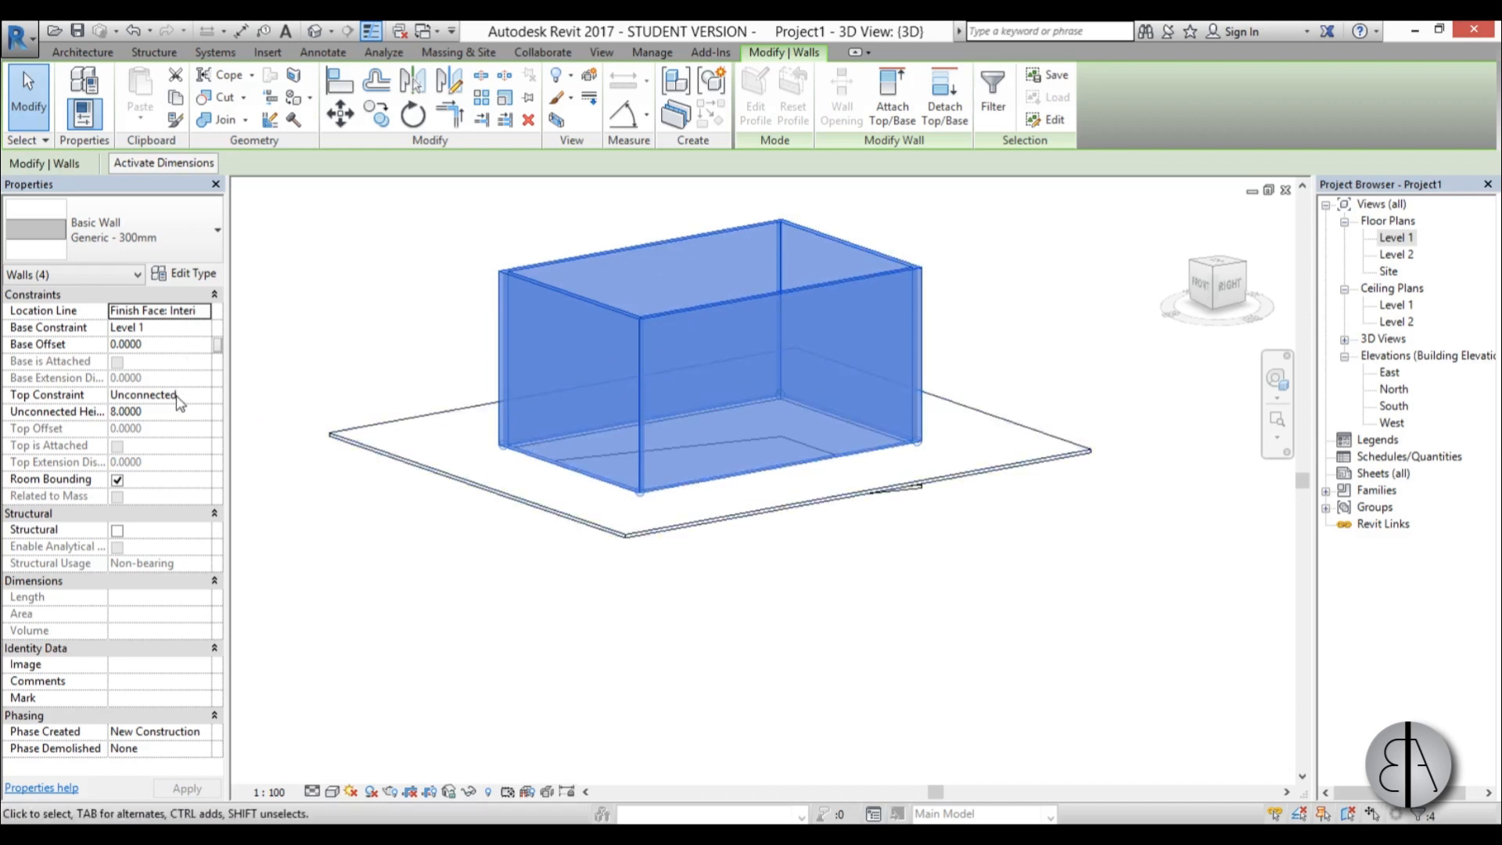
pyautogui.moveTo(208, 337)
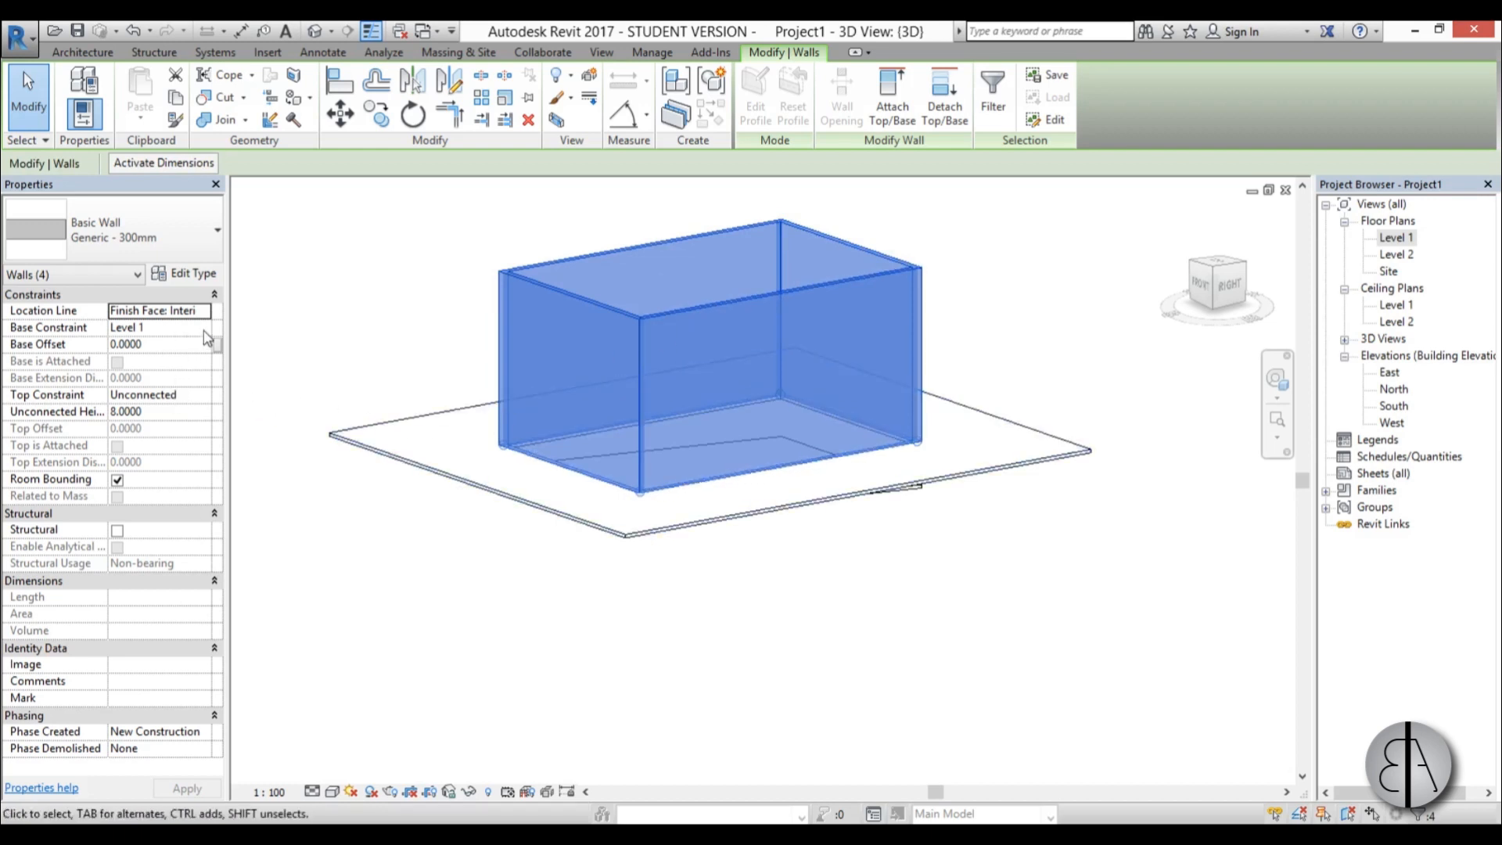
pyautogui.click(158, 344)
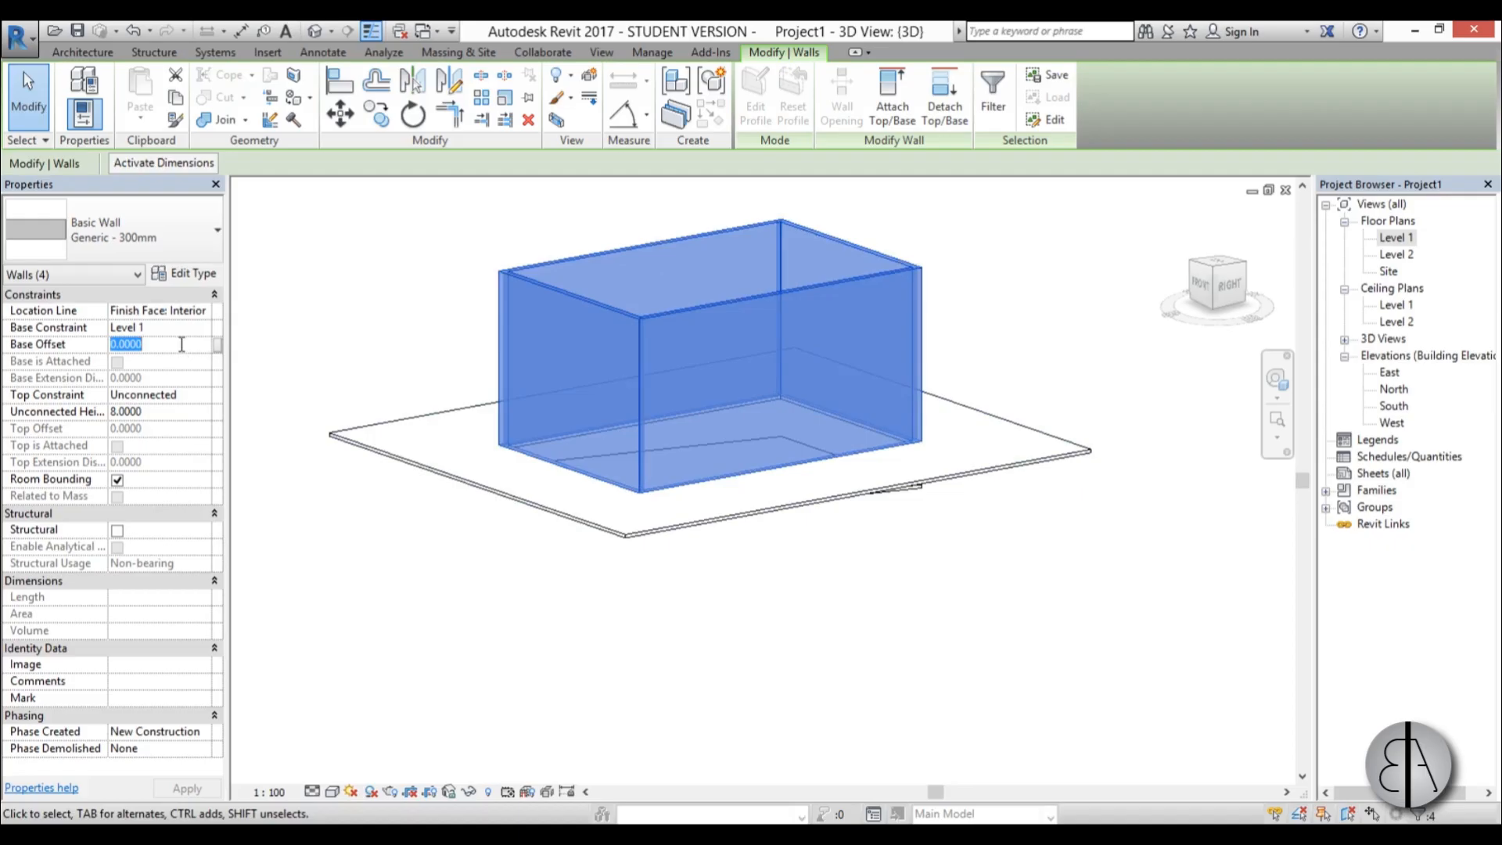
pyautogui.write('-1')
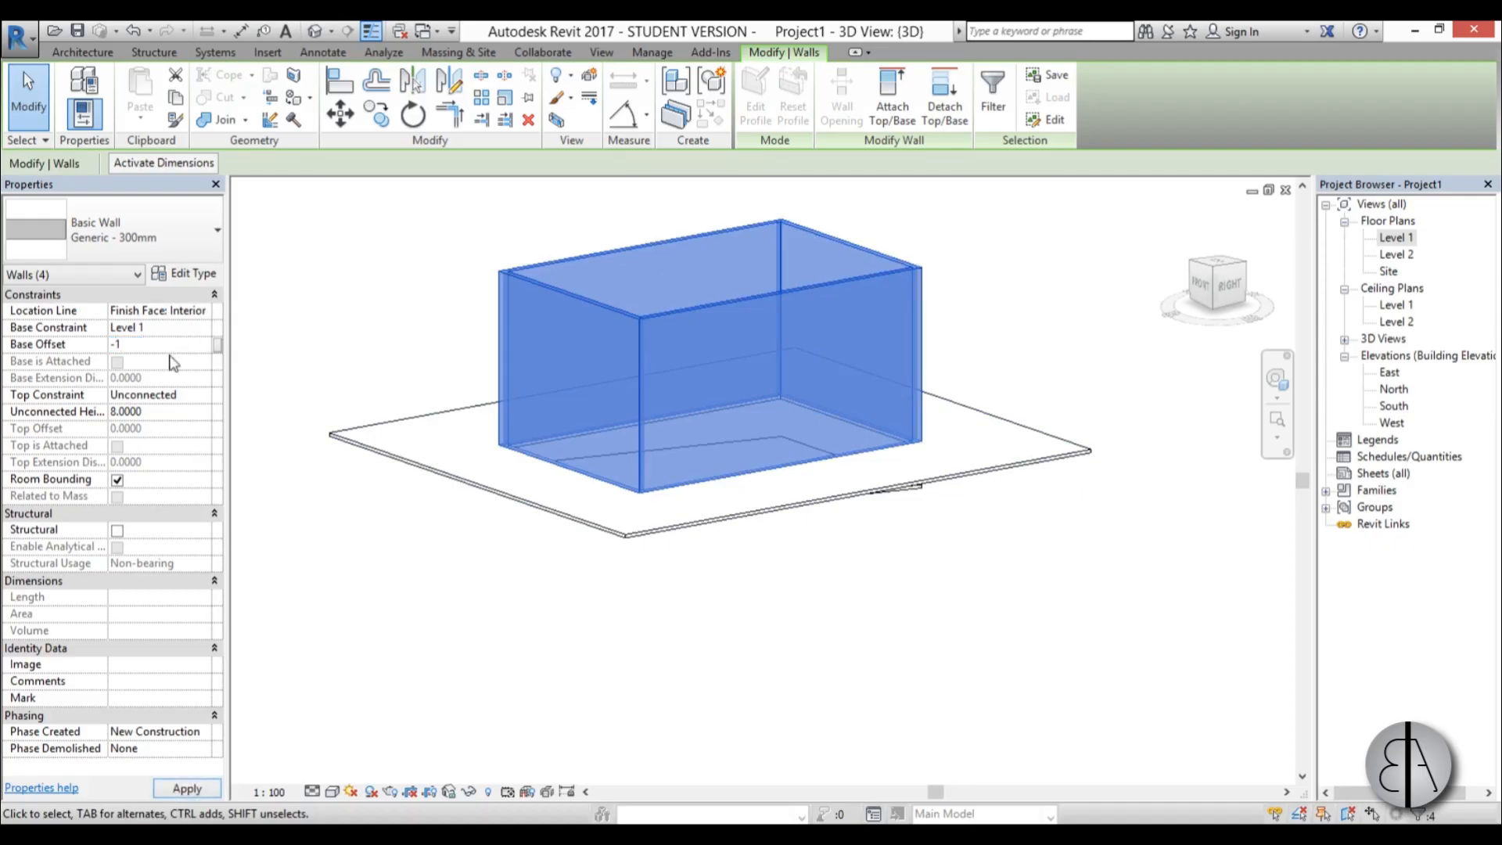
pyautogui.click(163, 411)
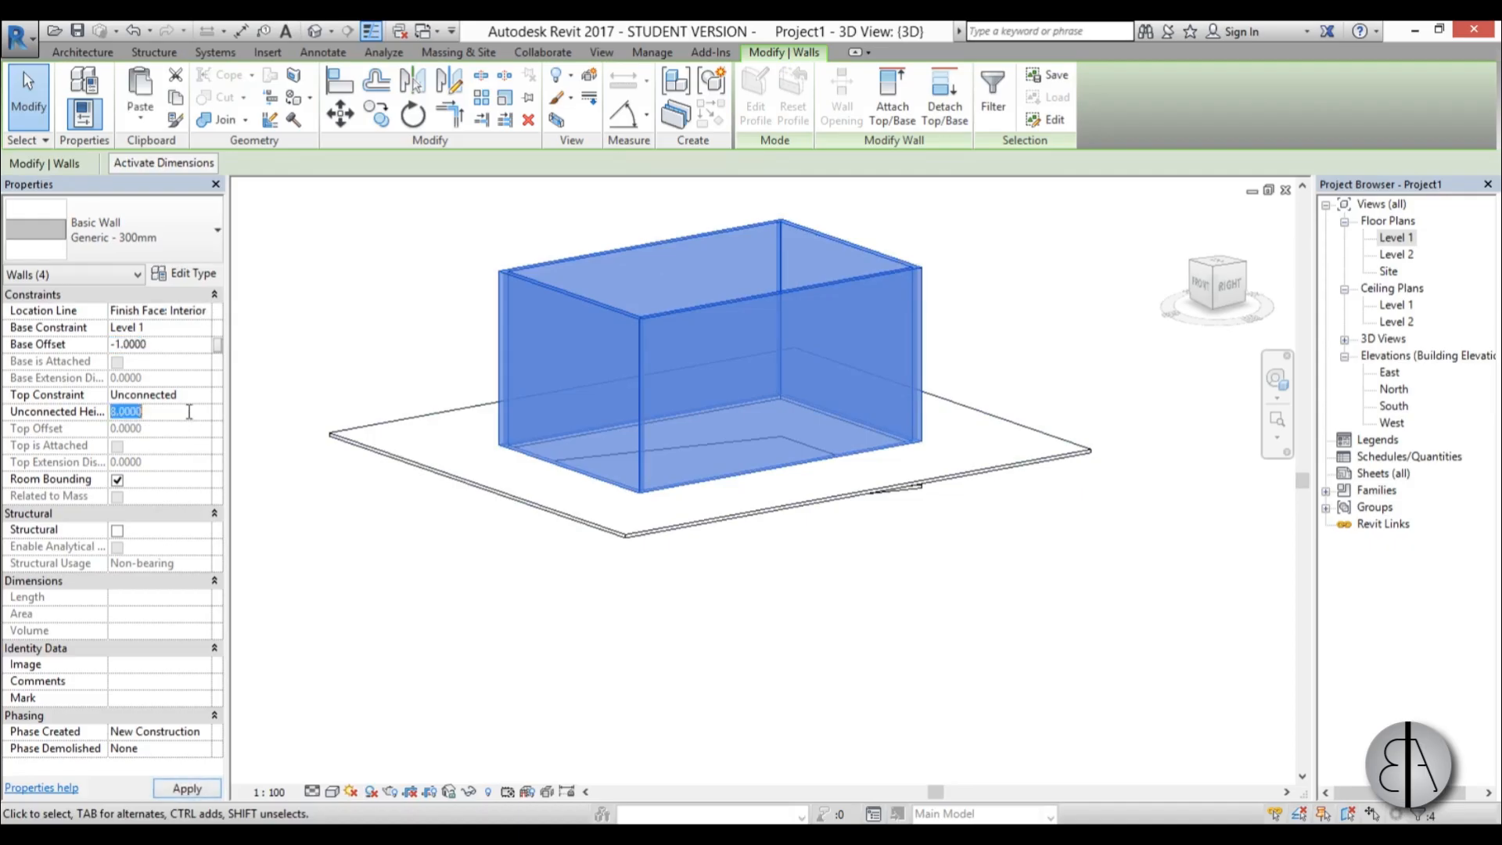
pyautogui.write('1.0000')
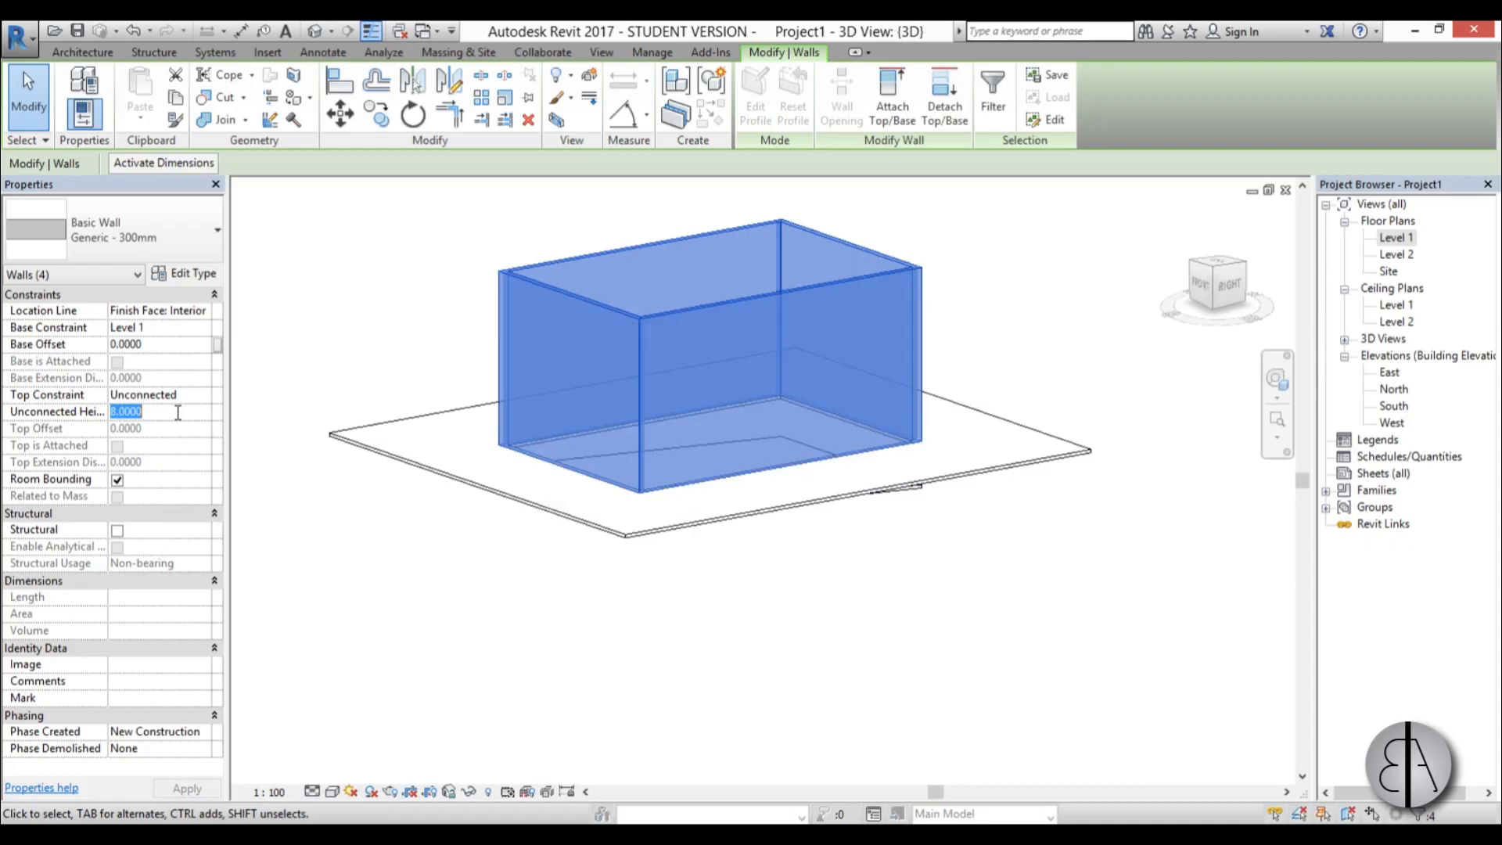
pyautogui.write('1.0000')
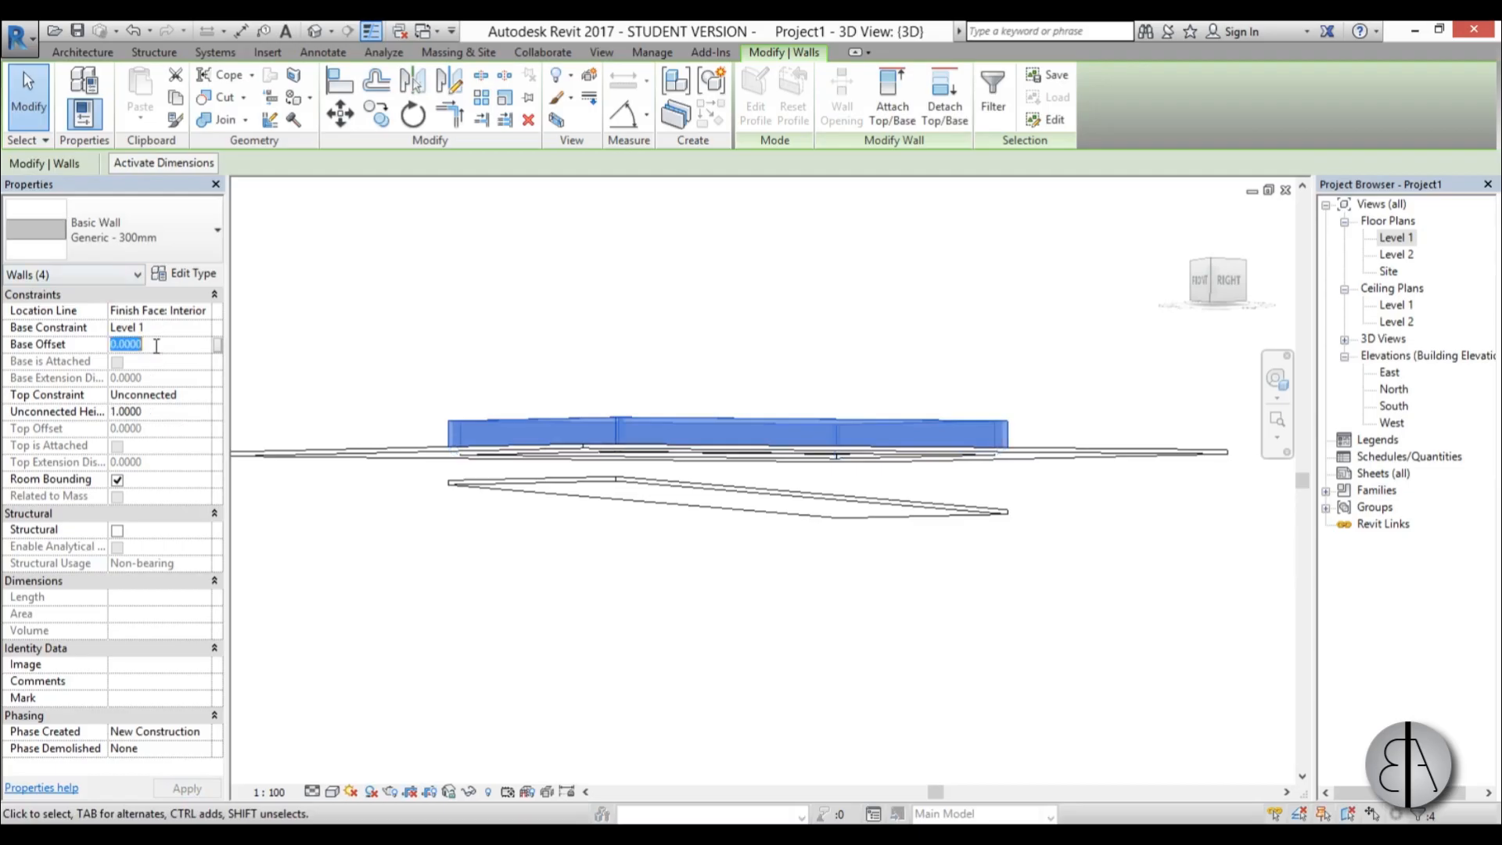
pyautogui.write('-1.0000')
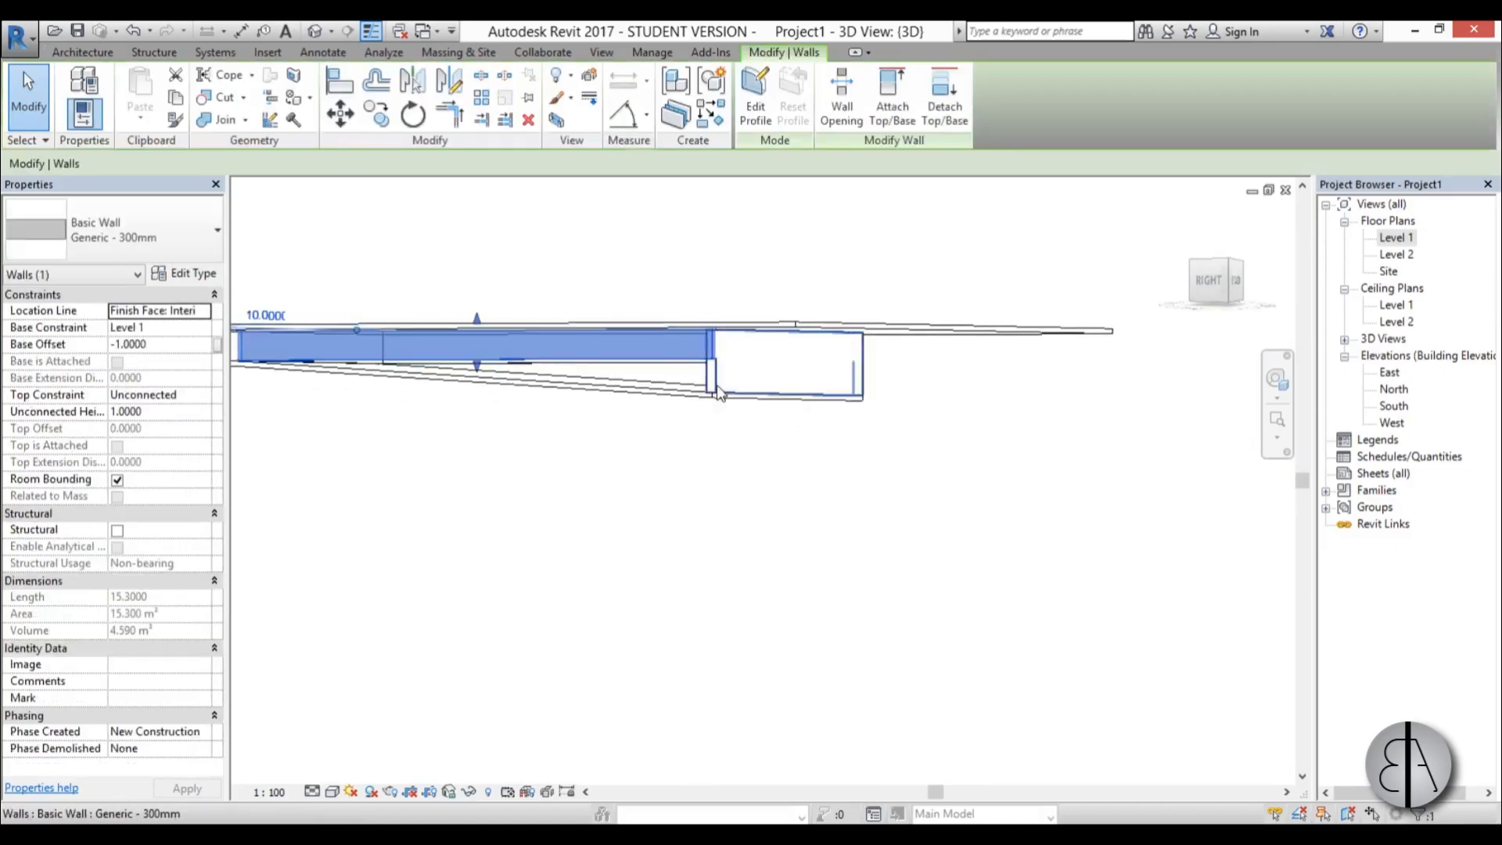
# Edit the first long wall's profile and remove its unsatisfied constraints.
pyautogui.click(754, 95)
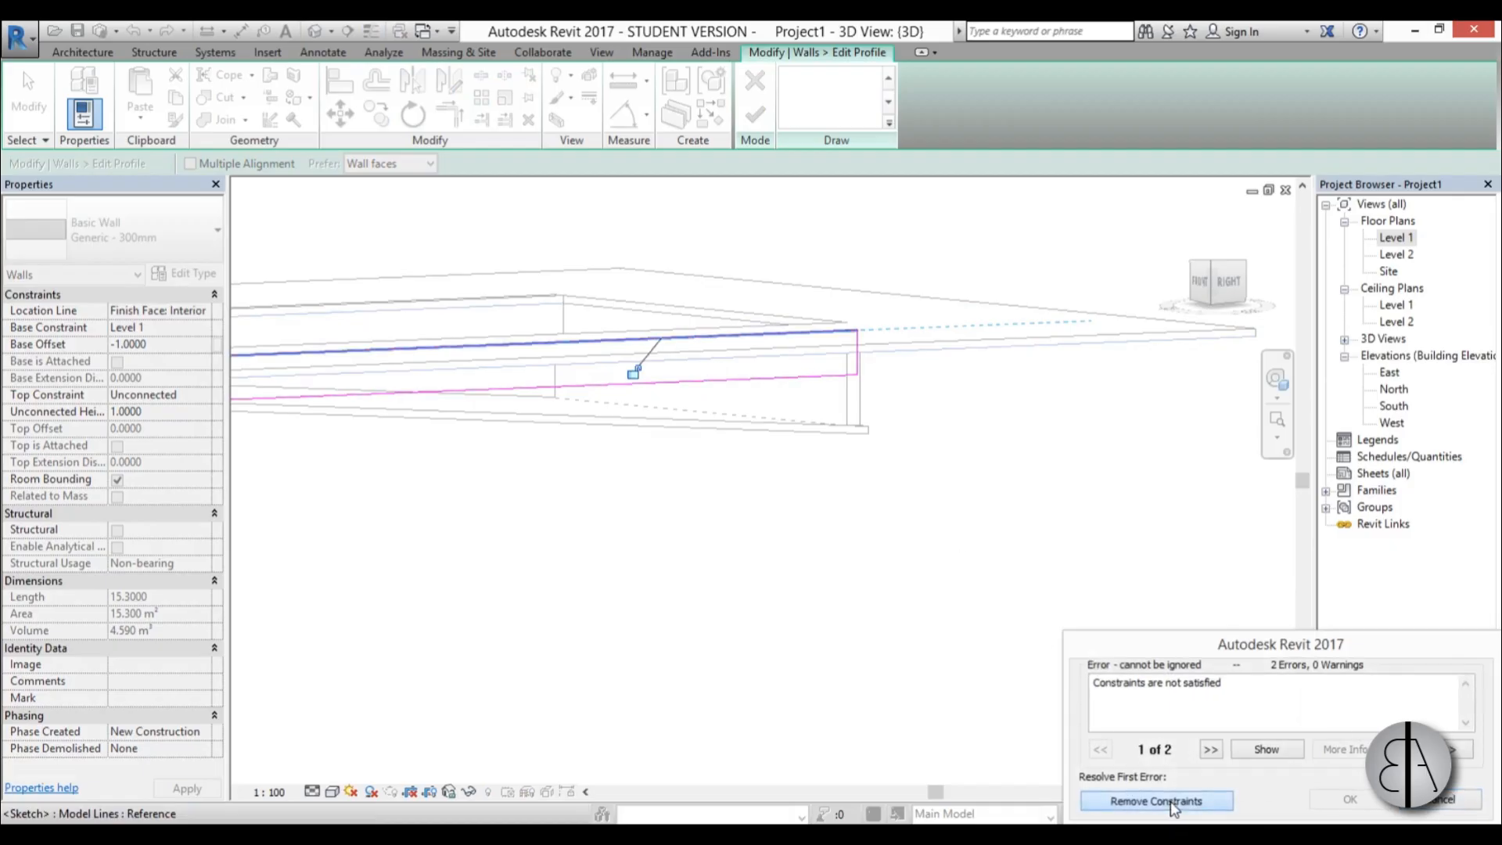
pyautogui.click(1155, 801)
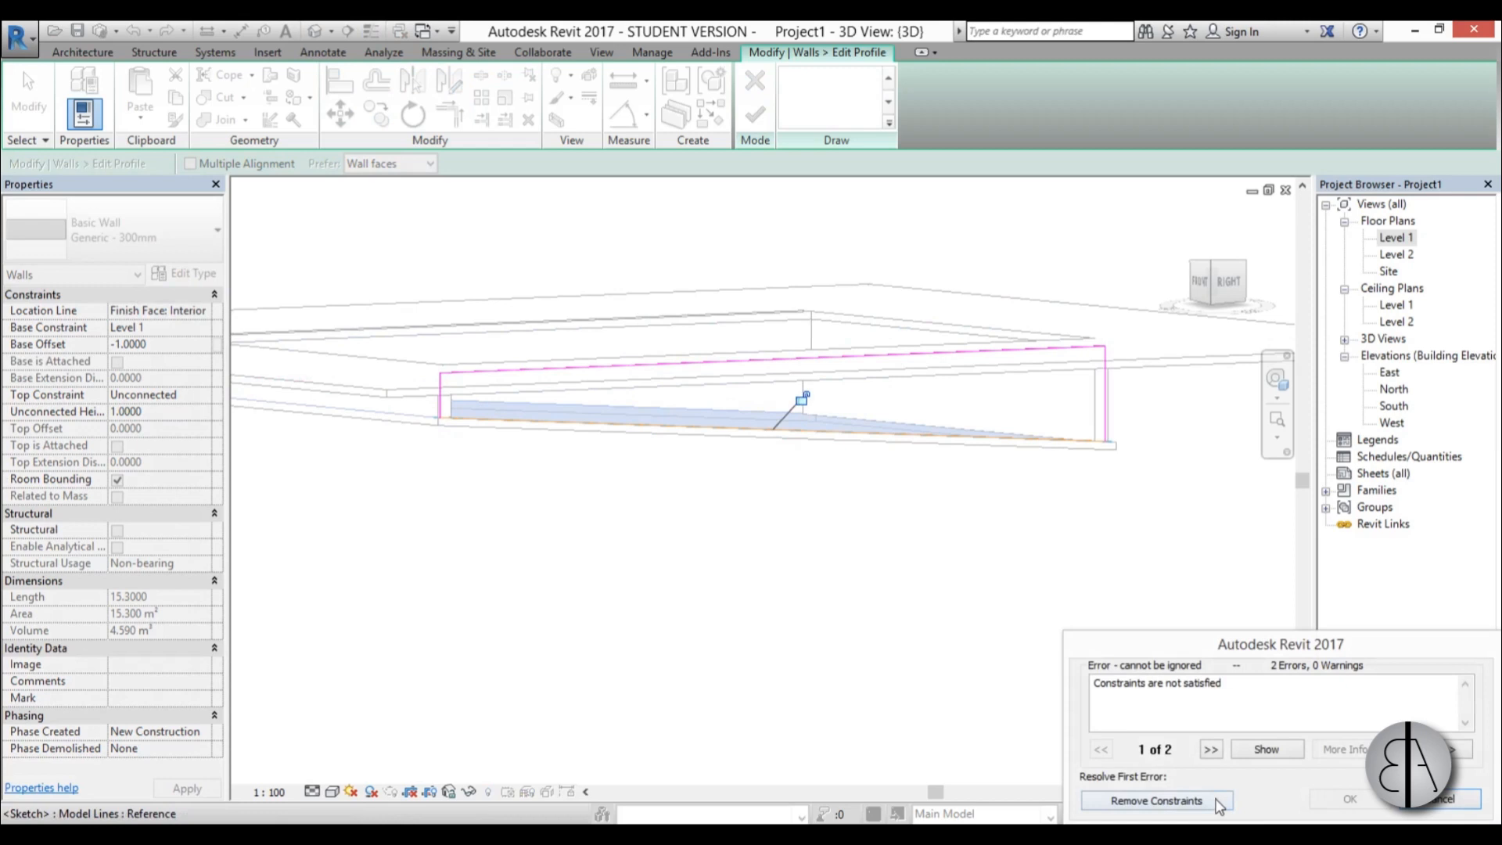
pyautogui.click(1155, 799)
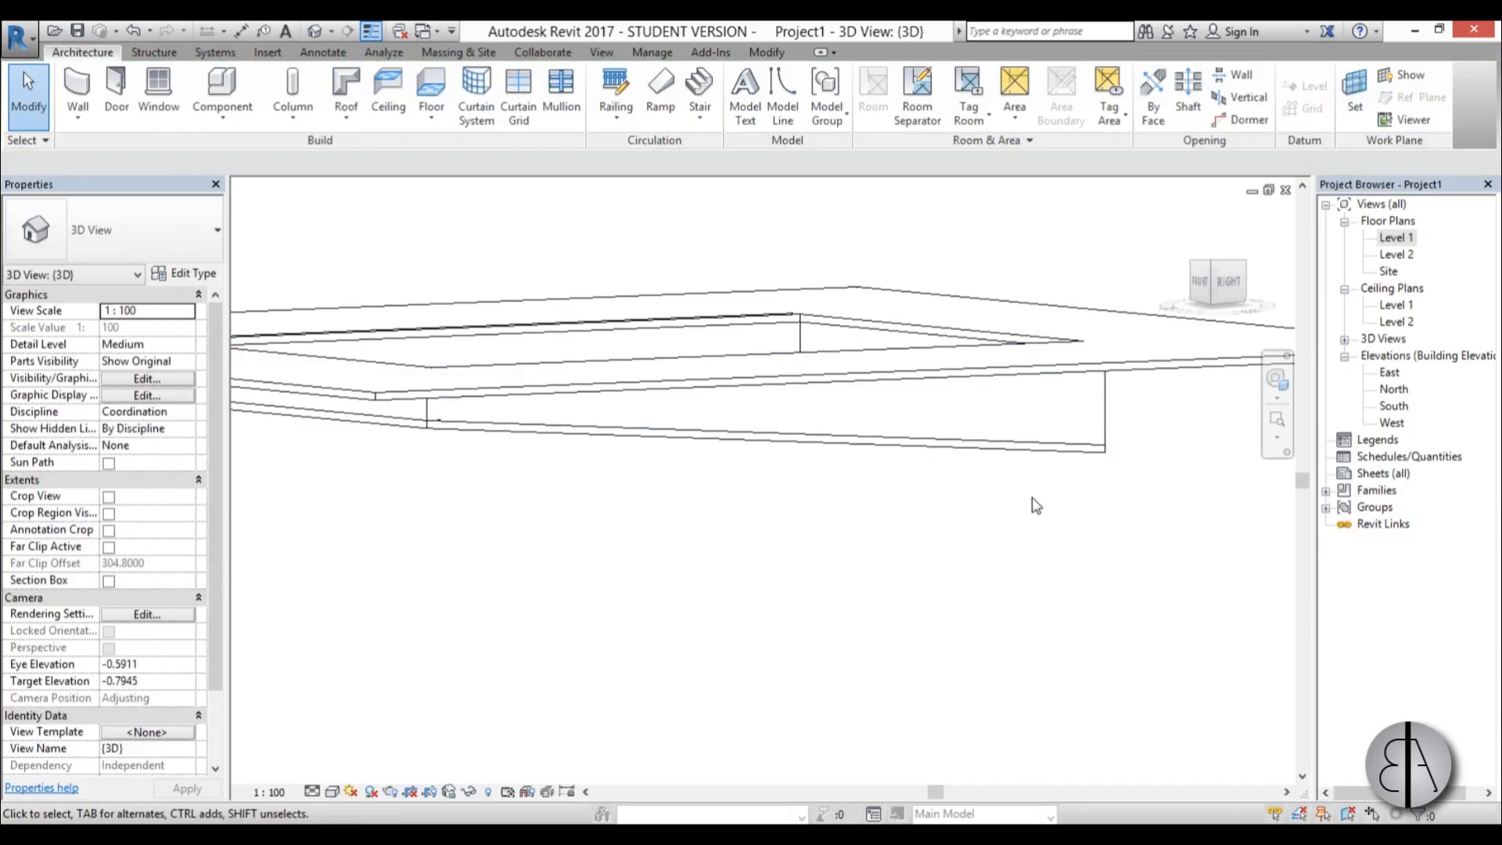
# Edit the opposite long wall's profile to follow the sloped floor edge and finish.
pyautogui.moveTo(1037, 506); pyautogui.dragTo(446, 499)
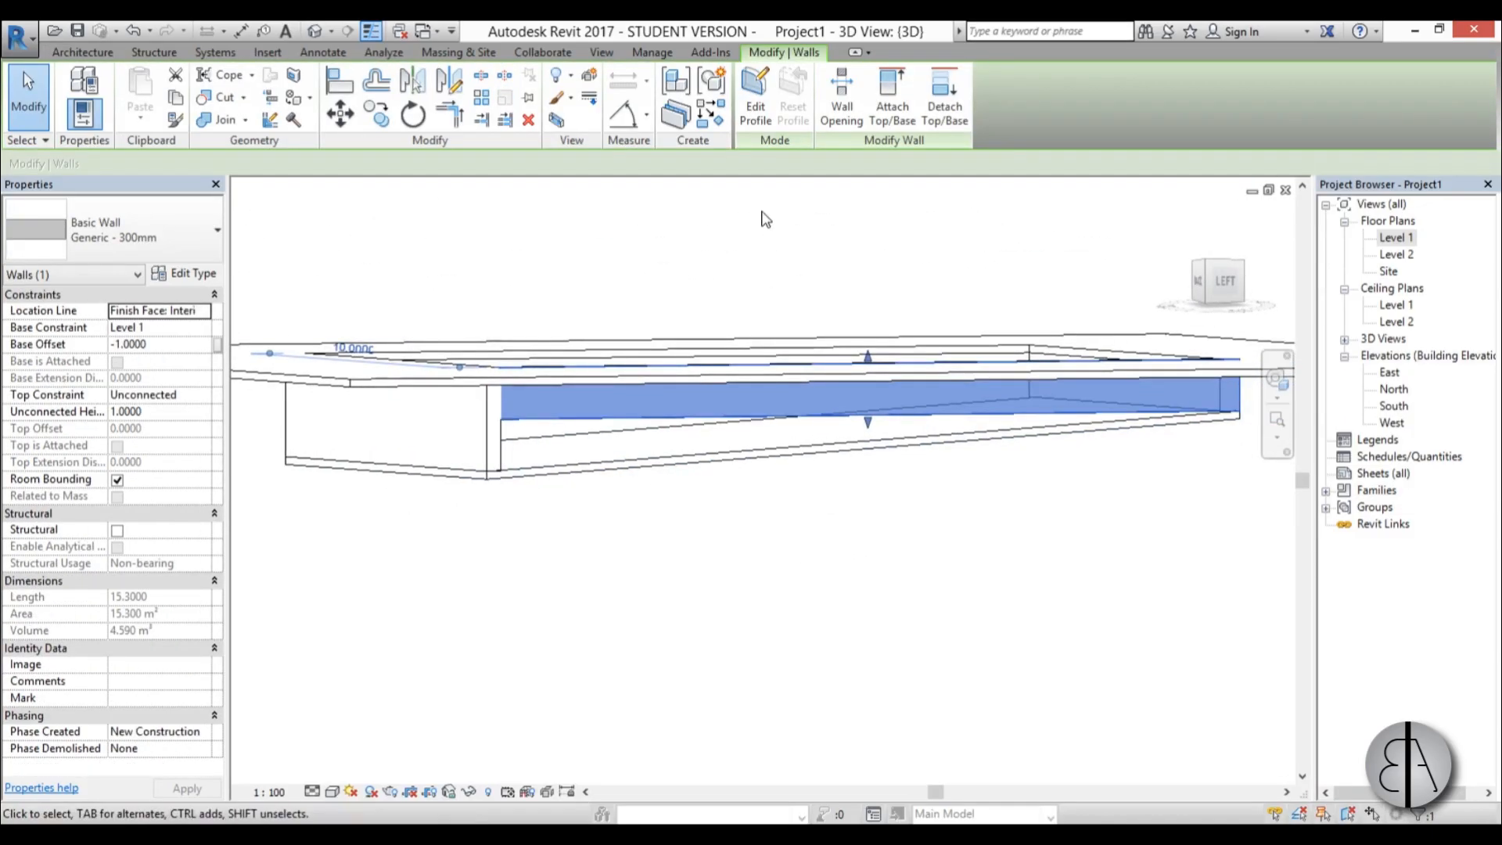
pyautogui.click(754, 96)
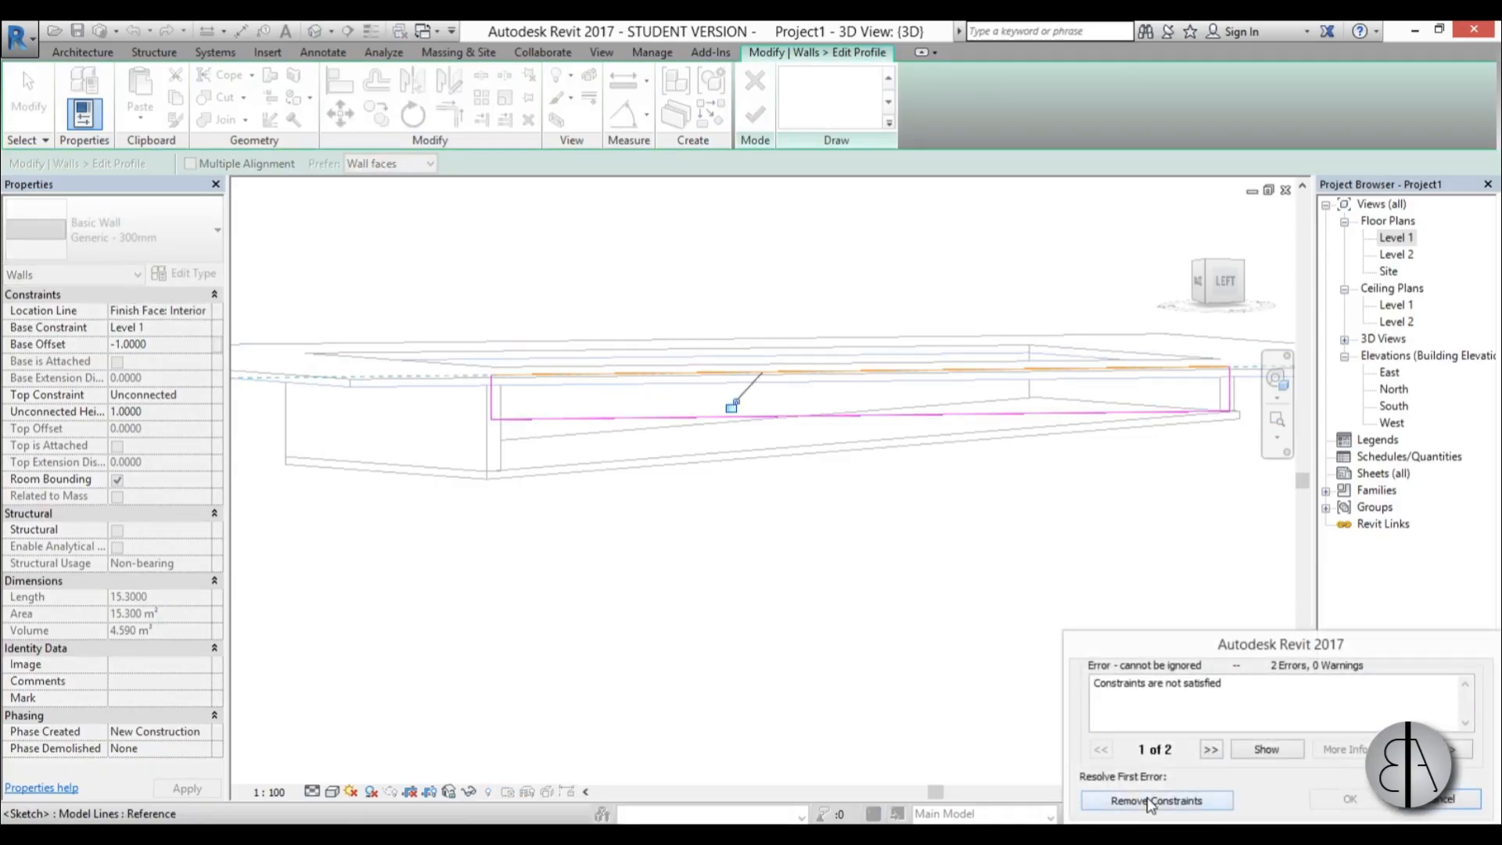
pyautogui.click(1155, 799)
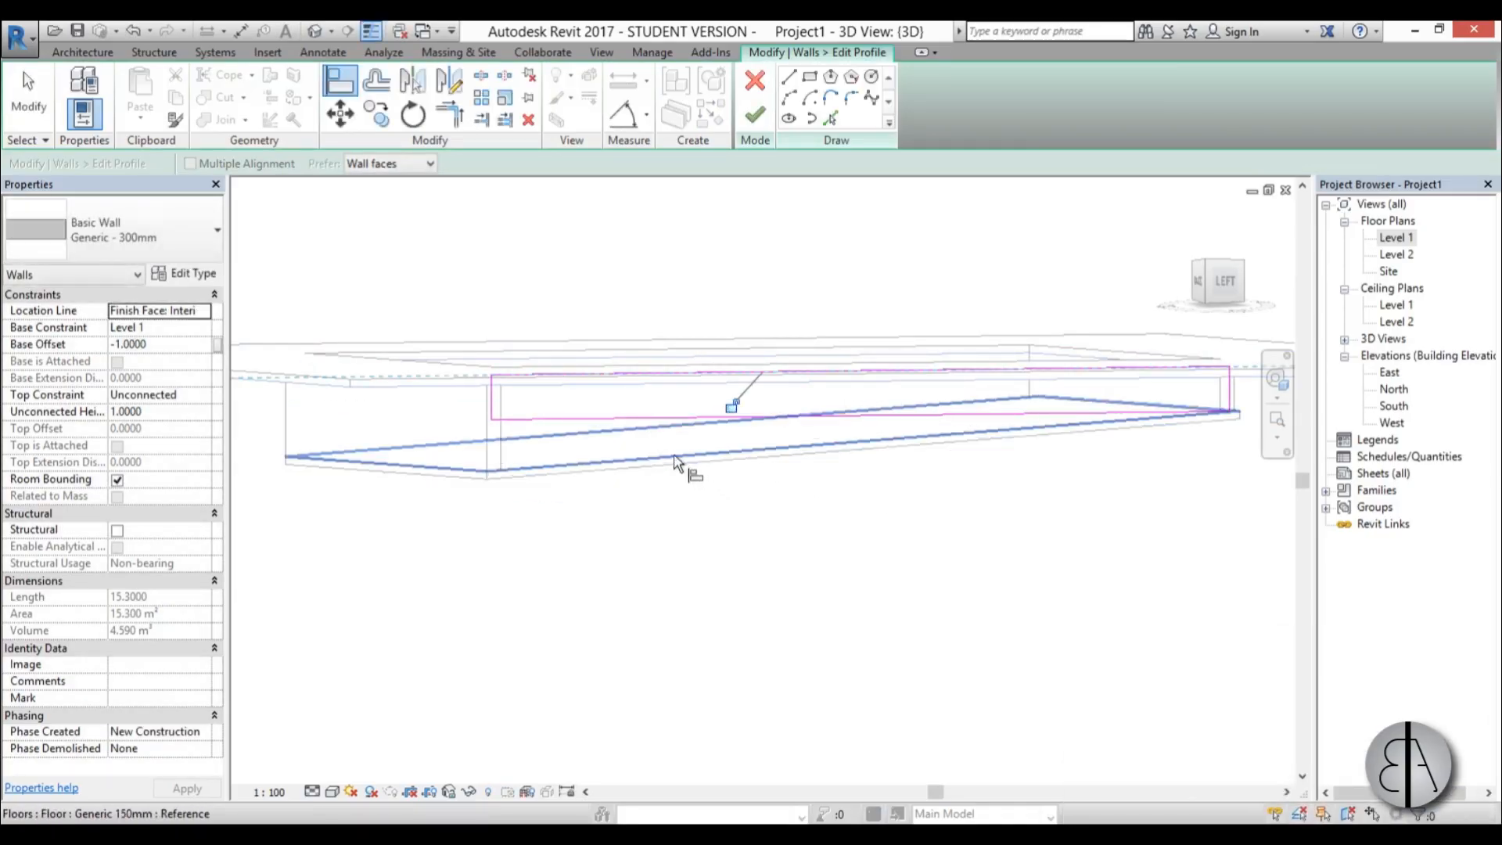
pyautogui.click(756, 115)
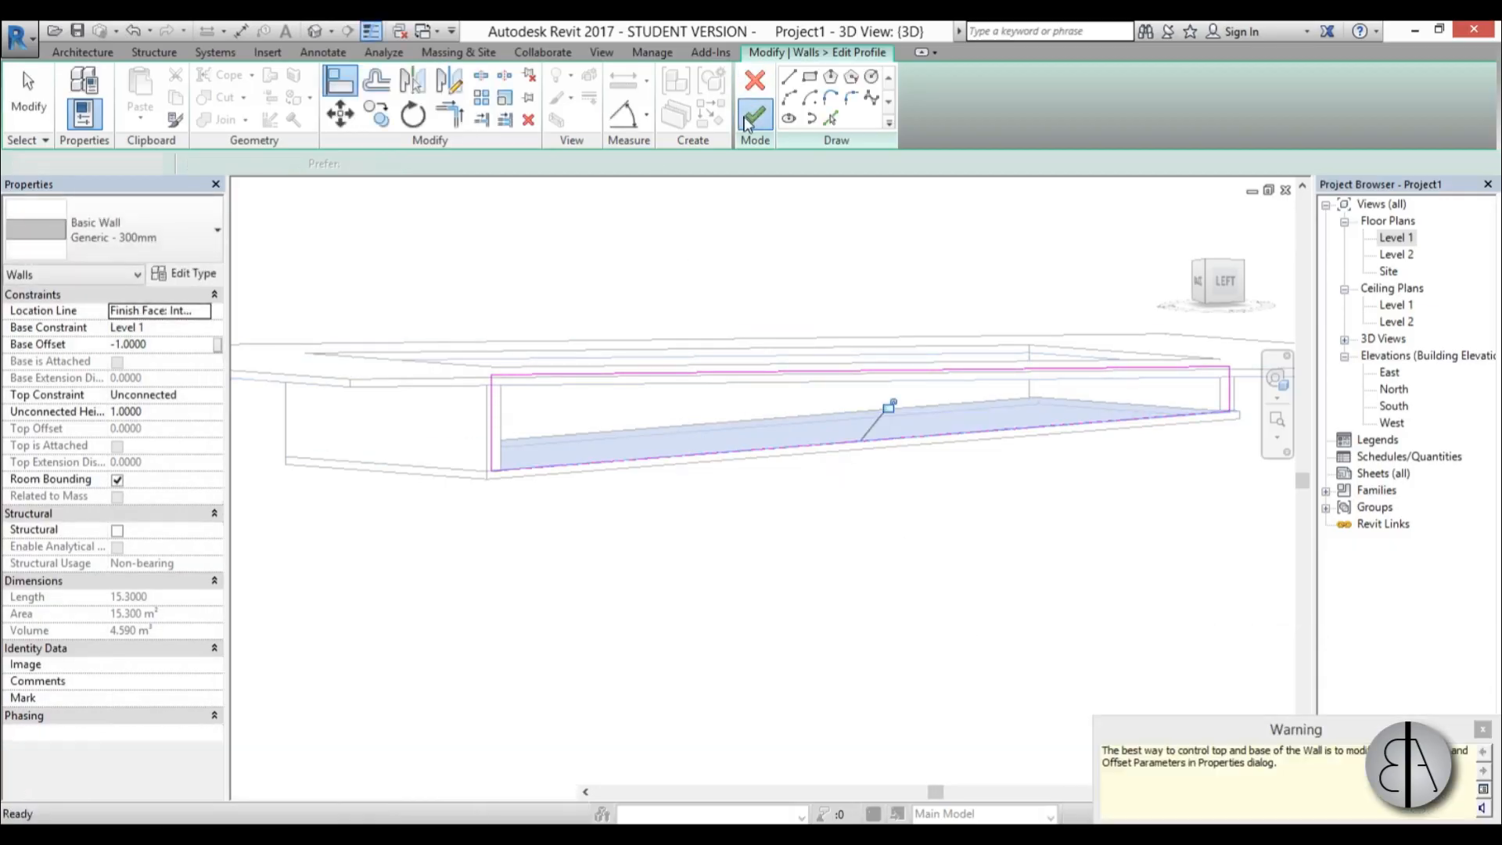
pyautogui.click(755, 115)
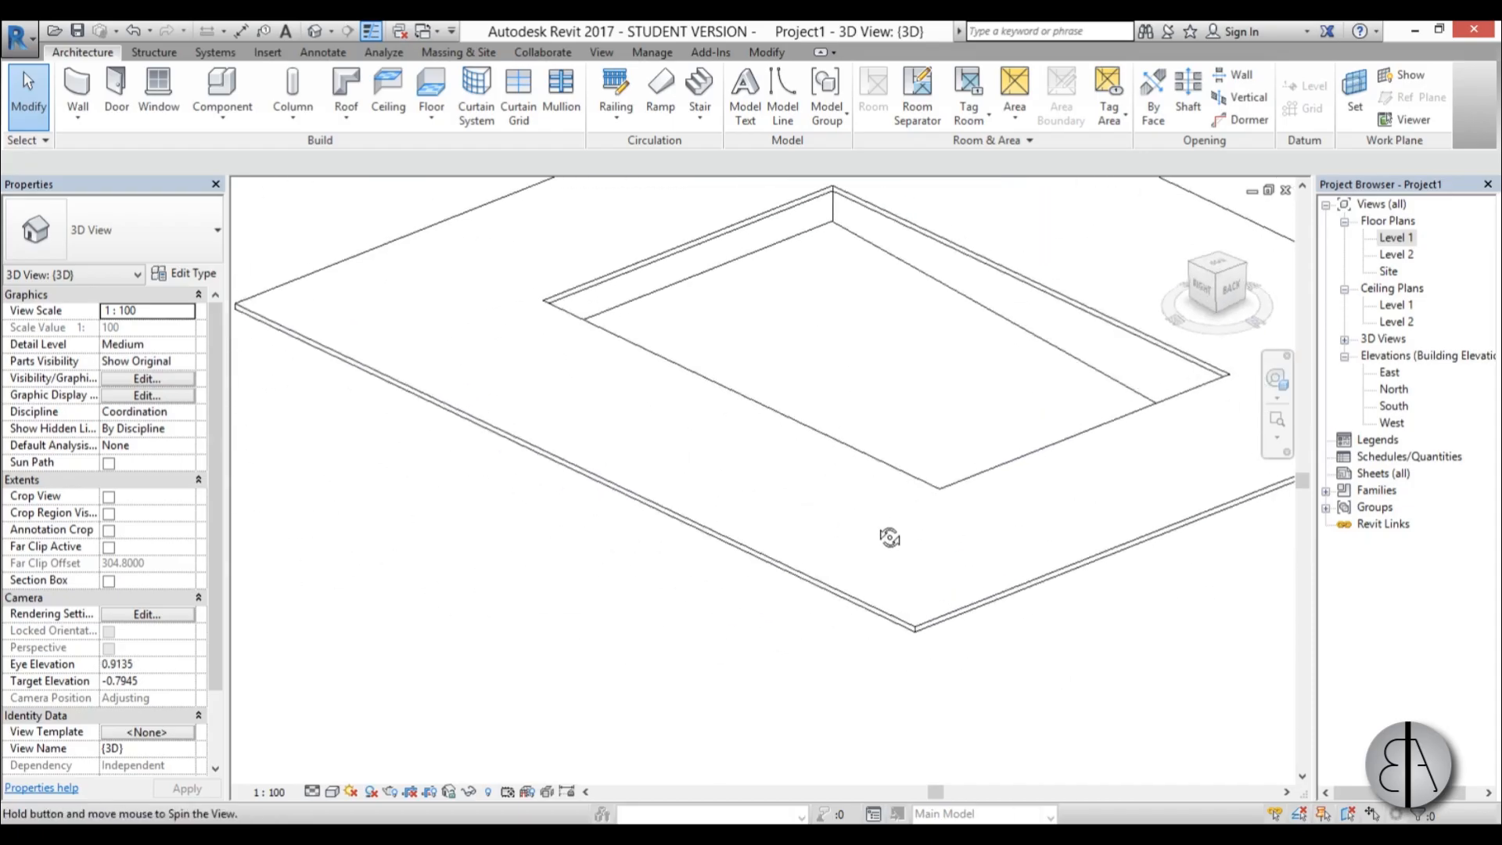
pyautogui.moveTo(889, 536); pyautogui.dragTo(905, 576)
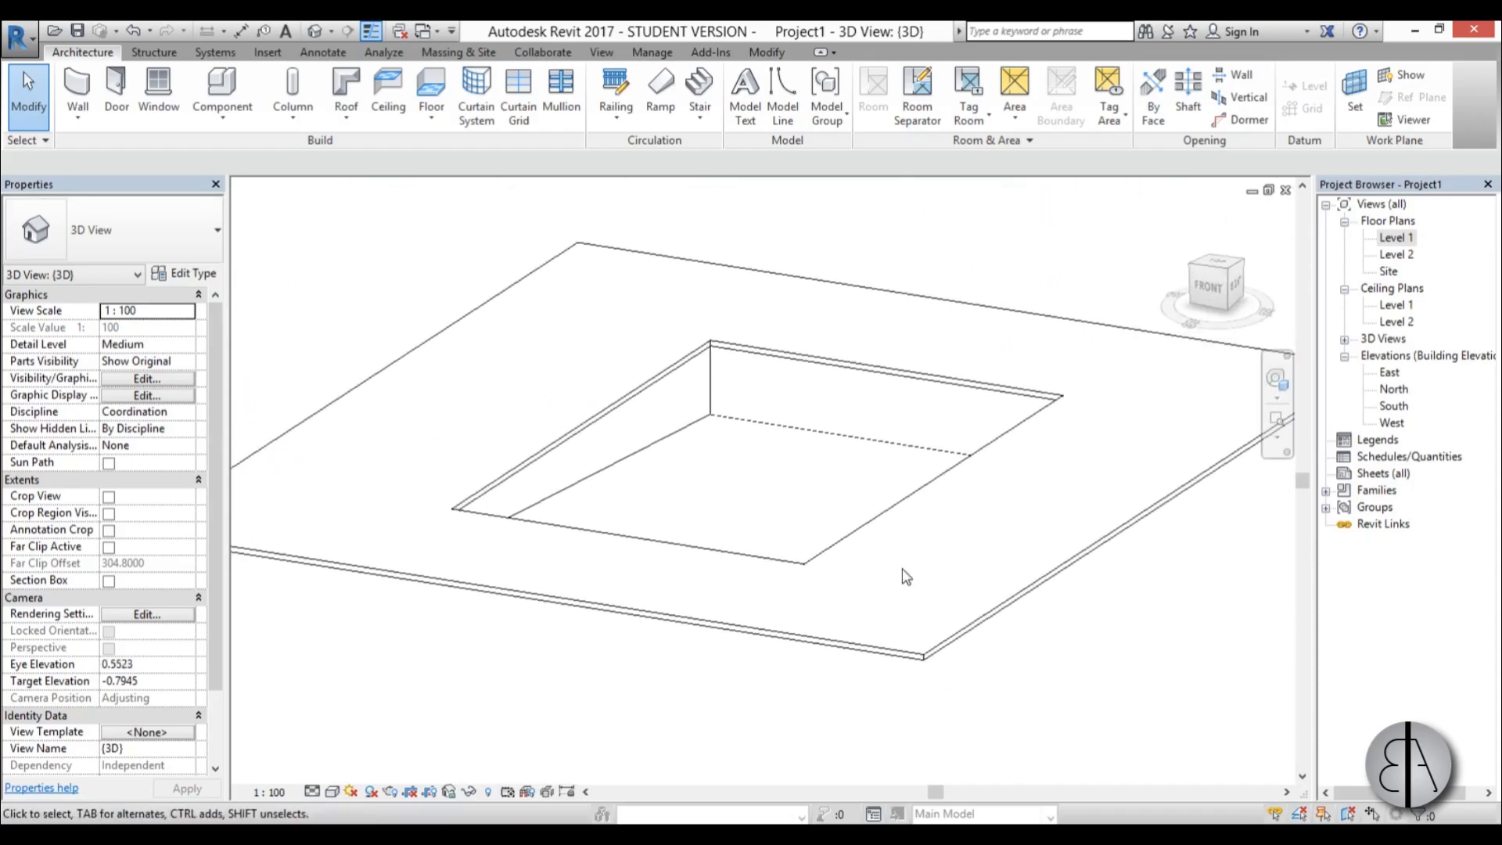
pyautogui.moveTo(907, 576); pyautogui.dragTo(879, 603)
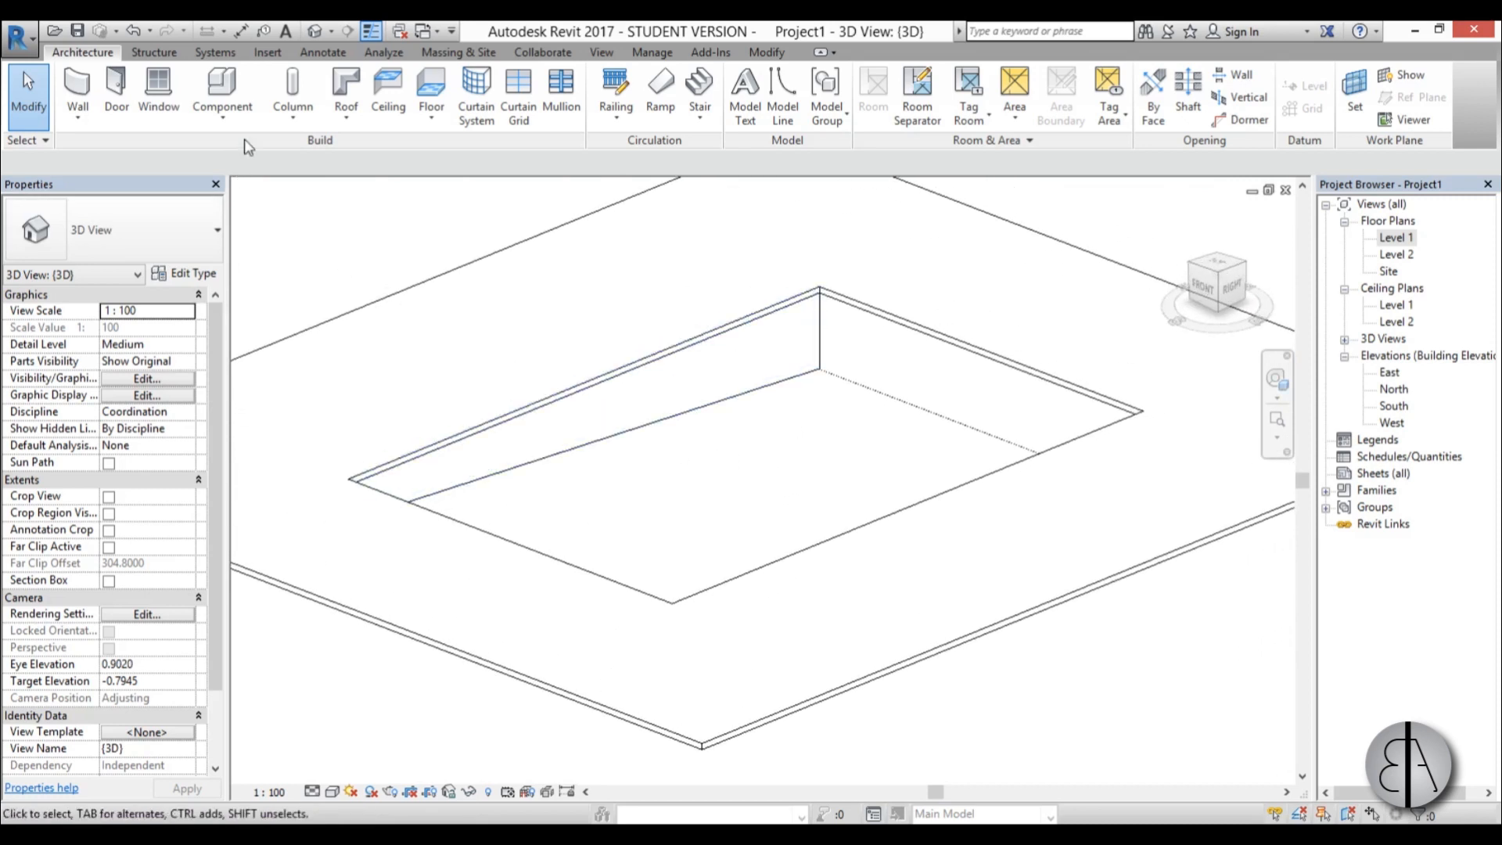
# Create an in-place Generic Models element named 'water' and choose to pick a work plane.
pyautogui.click(222, 120)
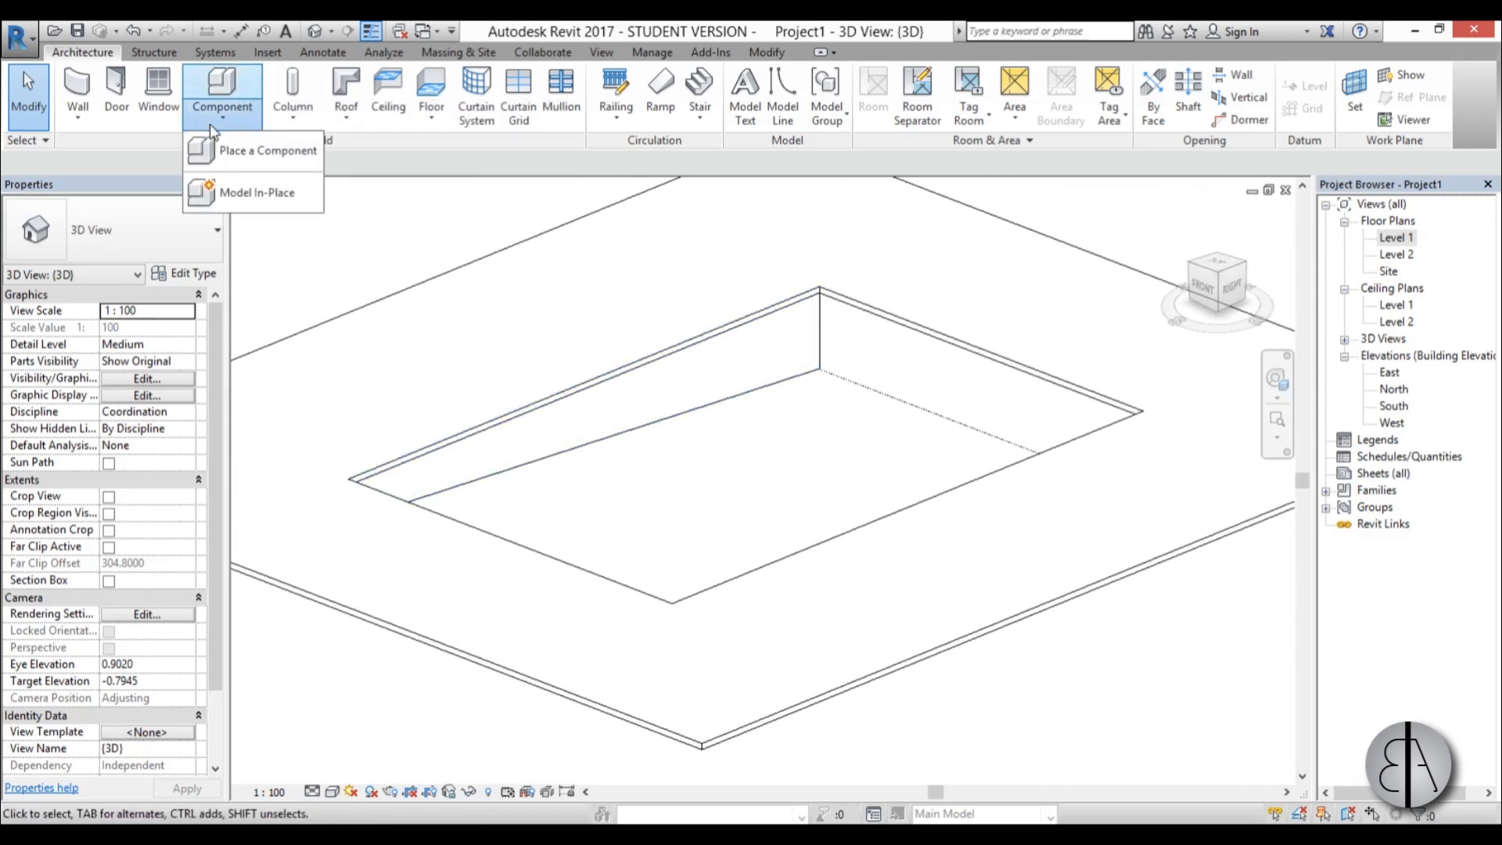
pyautogui.click(255, 193)
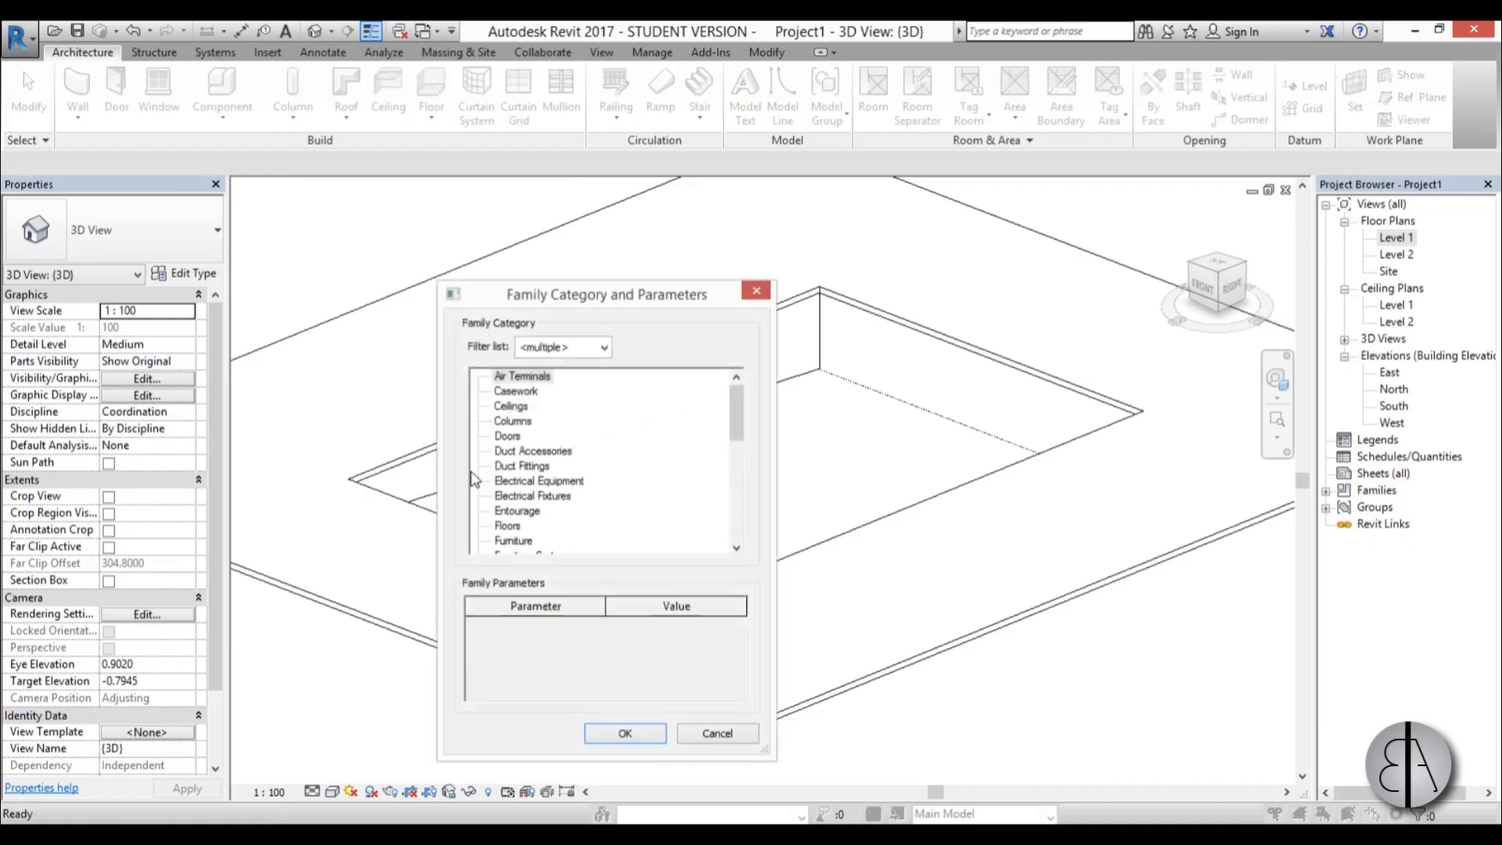
pyautogui.scroll(-3)
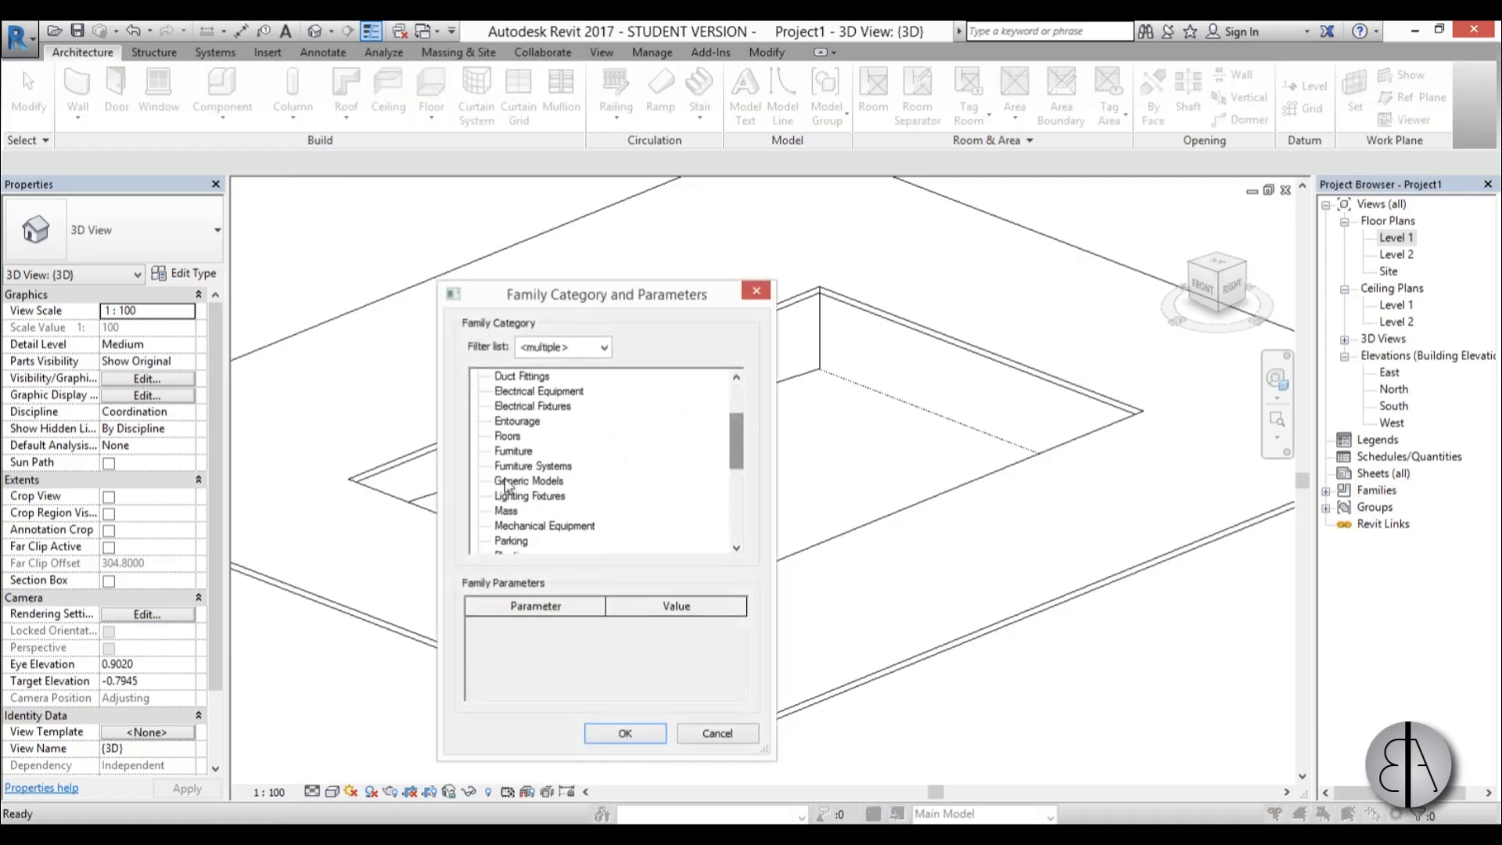
pyautogui.click(623, 733)
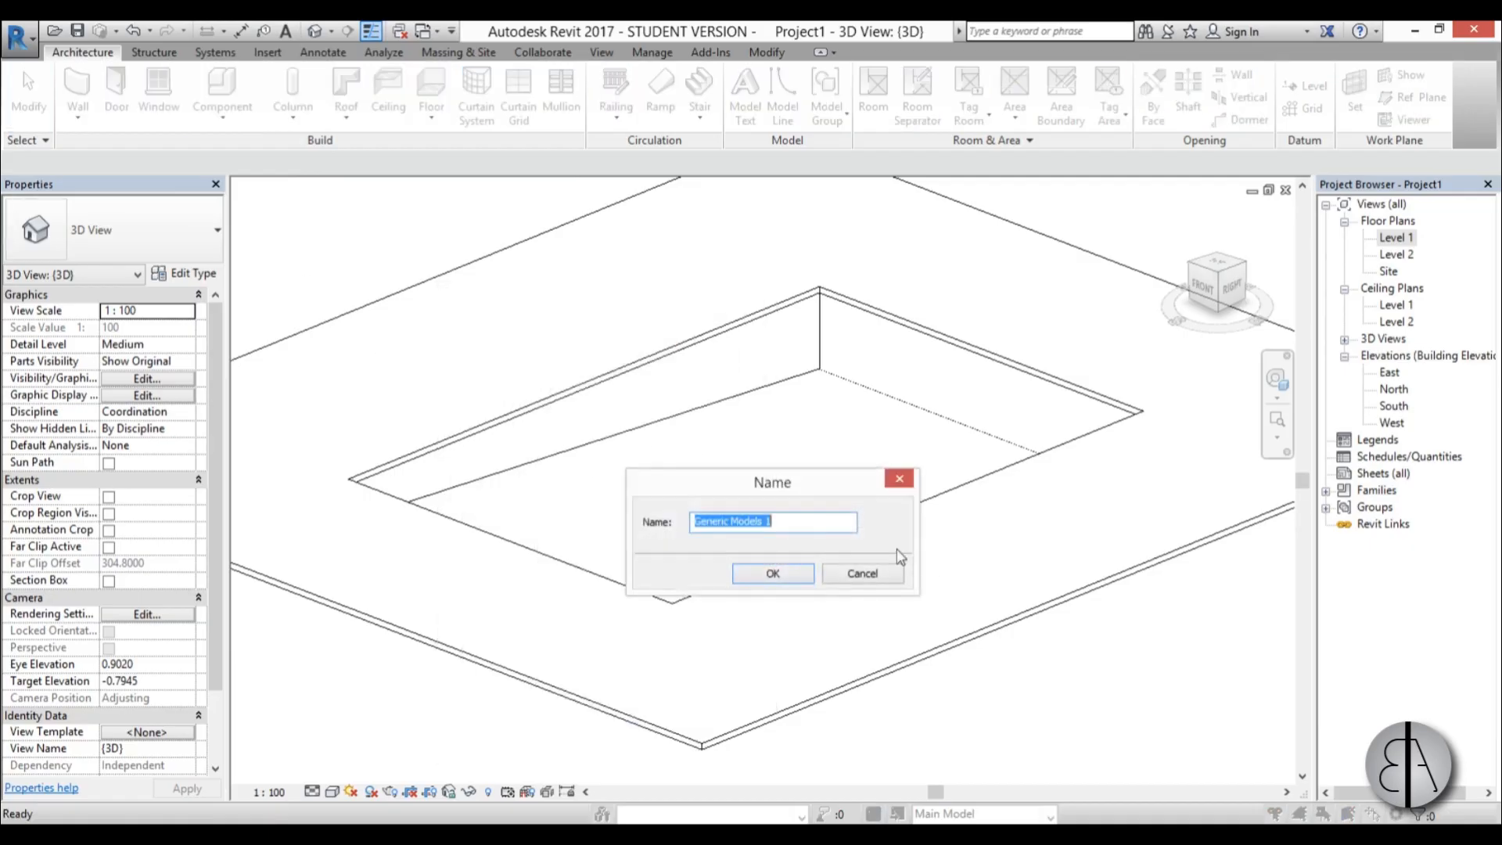
pyautogui.write('water')
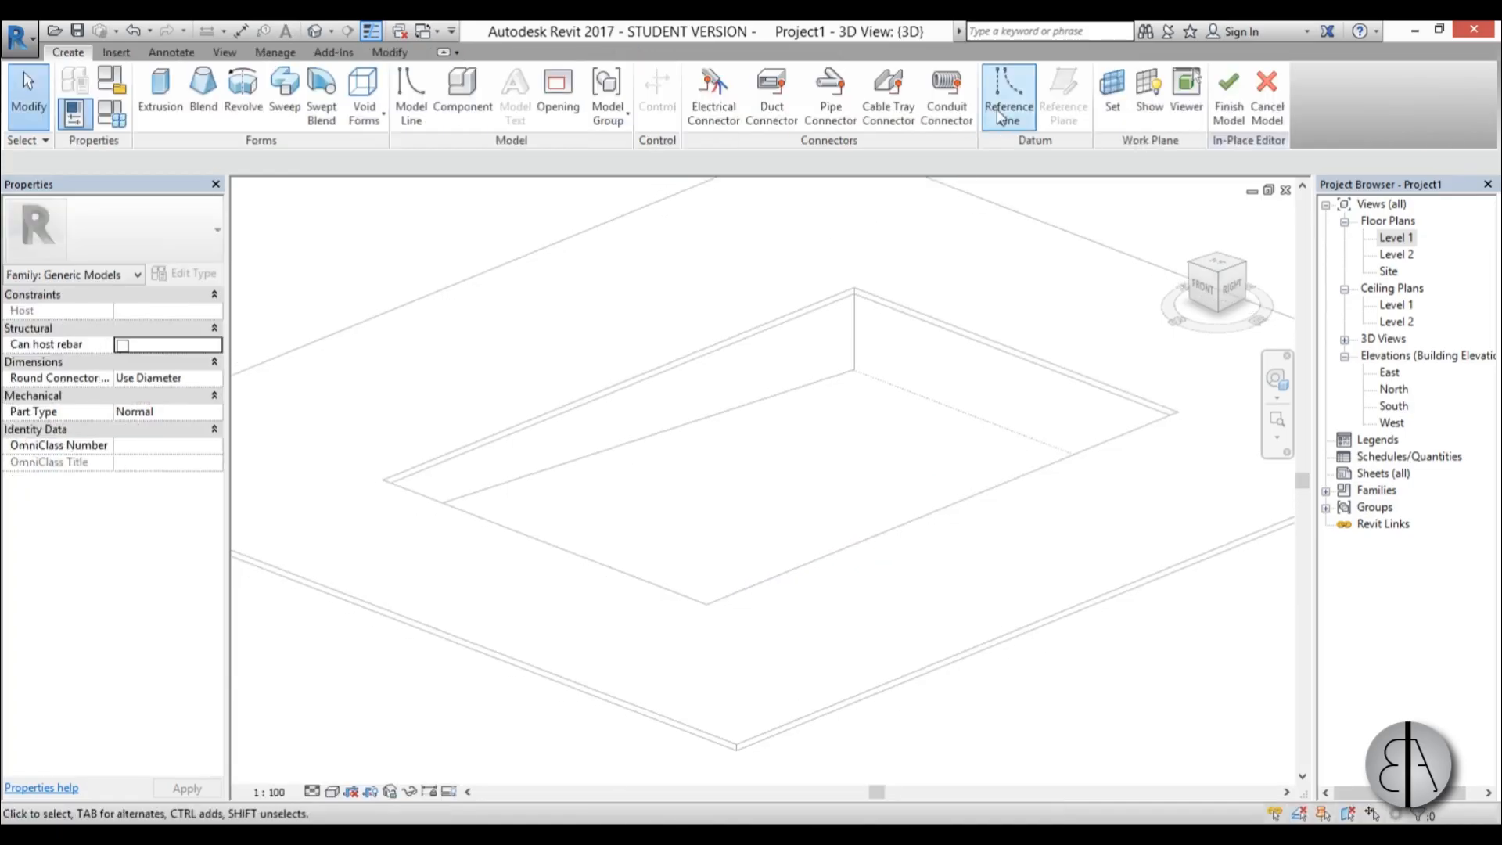
pyautogui.moveTo(1112, 91)
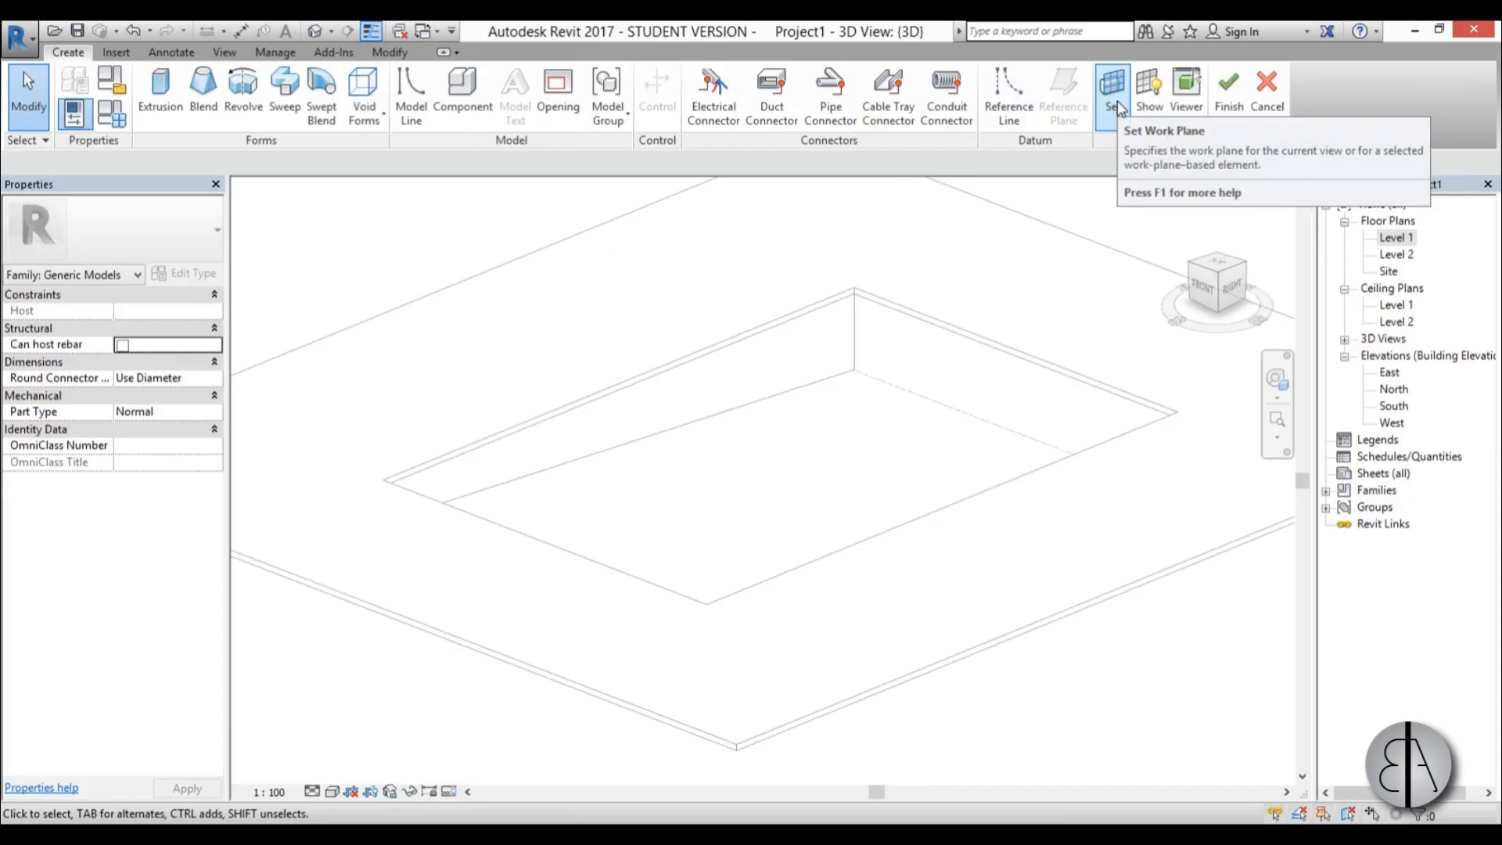
pyautogui.click(1111, 91)
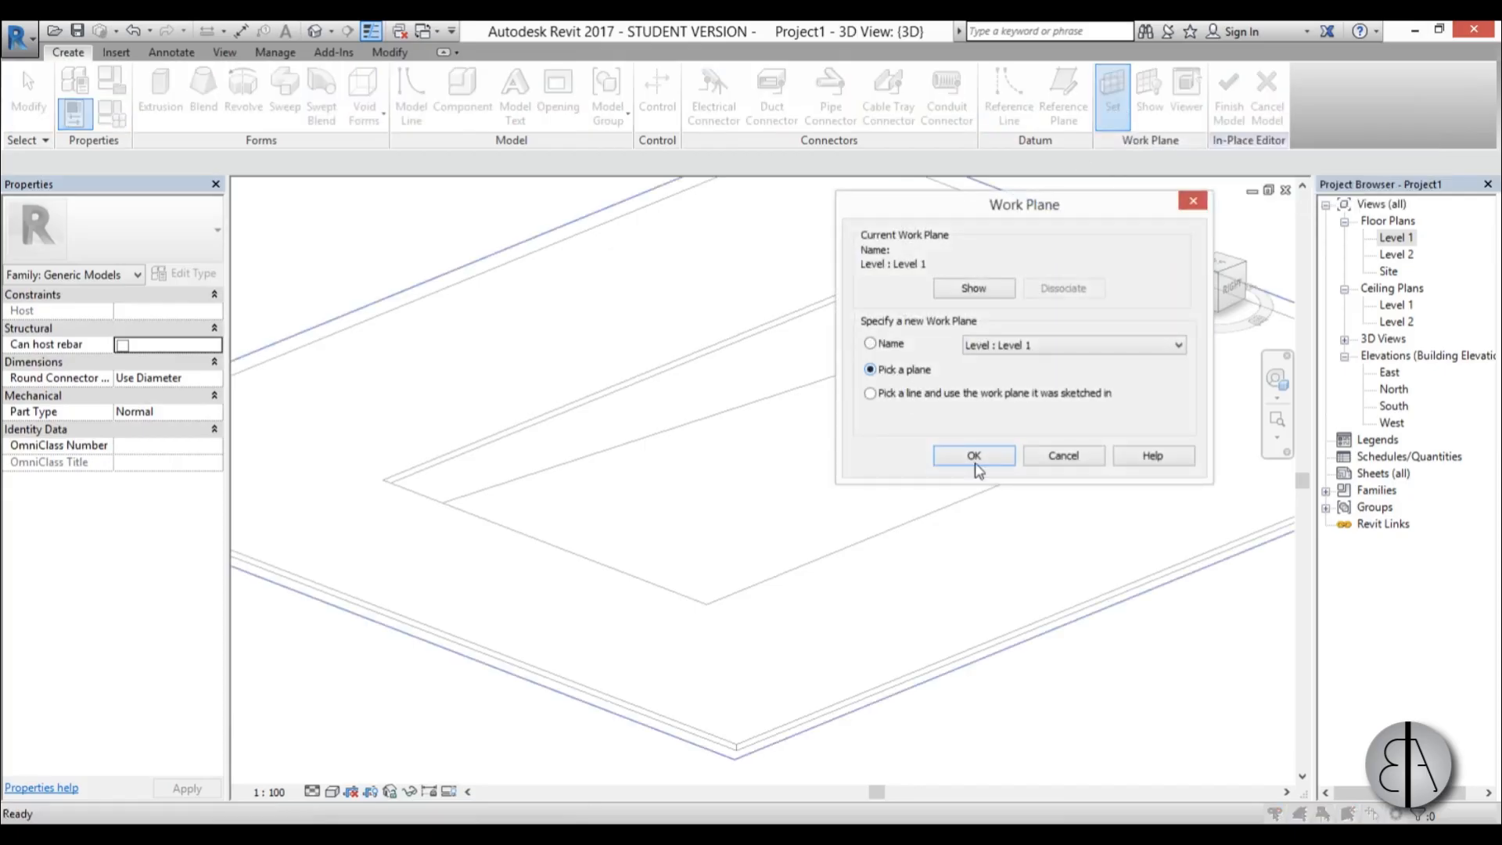
pyautogui.click(974, 455)
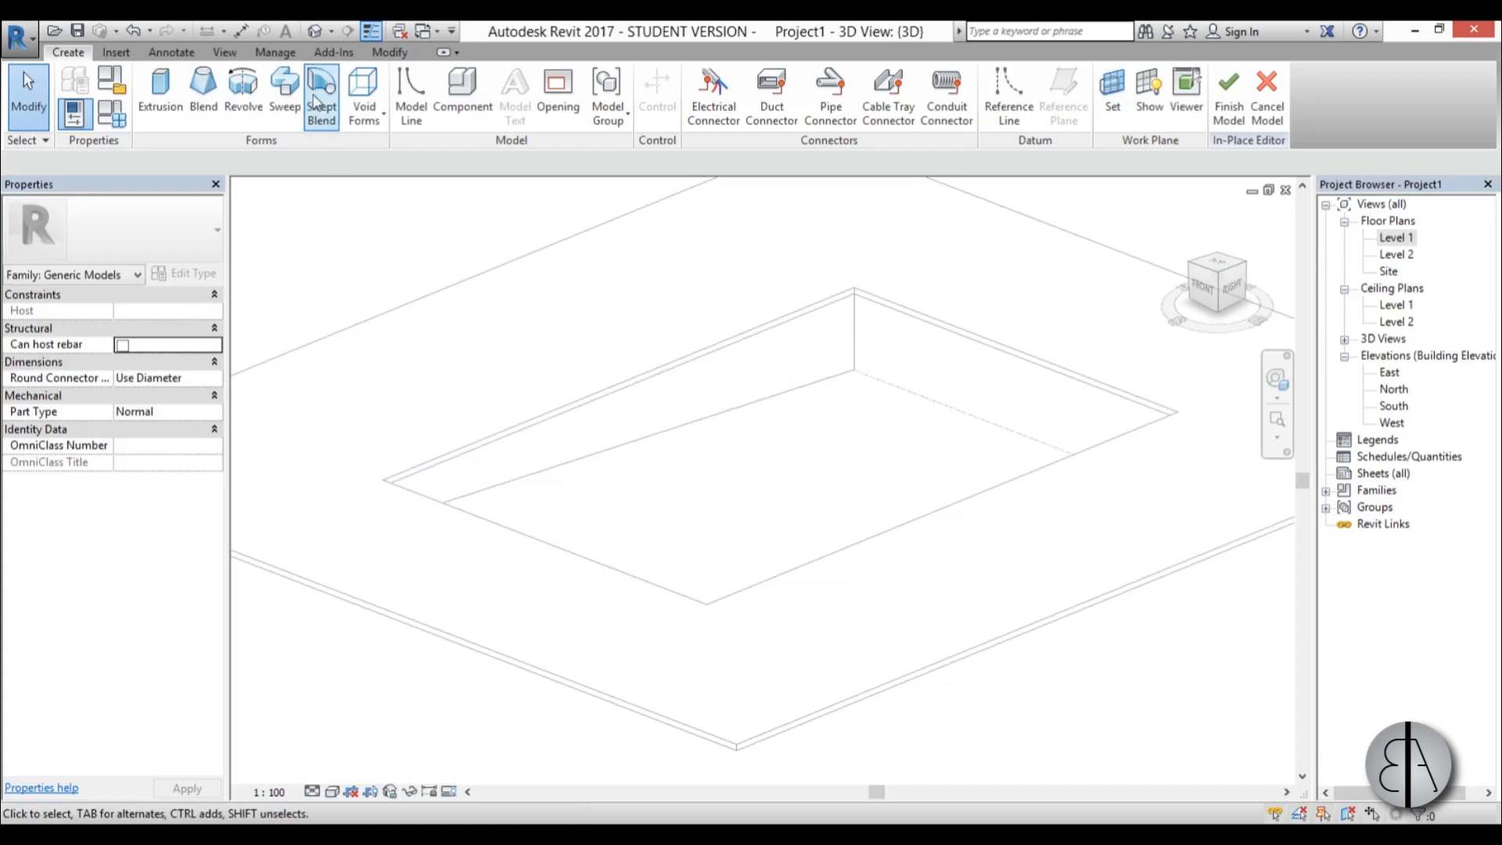
# Sketch the pool's water profile lines with joined corners, extruded to an end of 10.
pyautogui.click(159, 91)
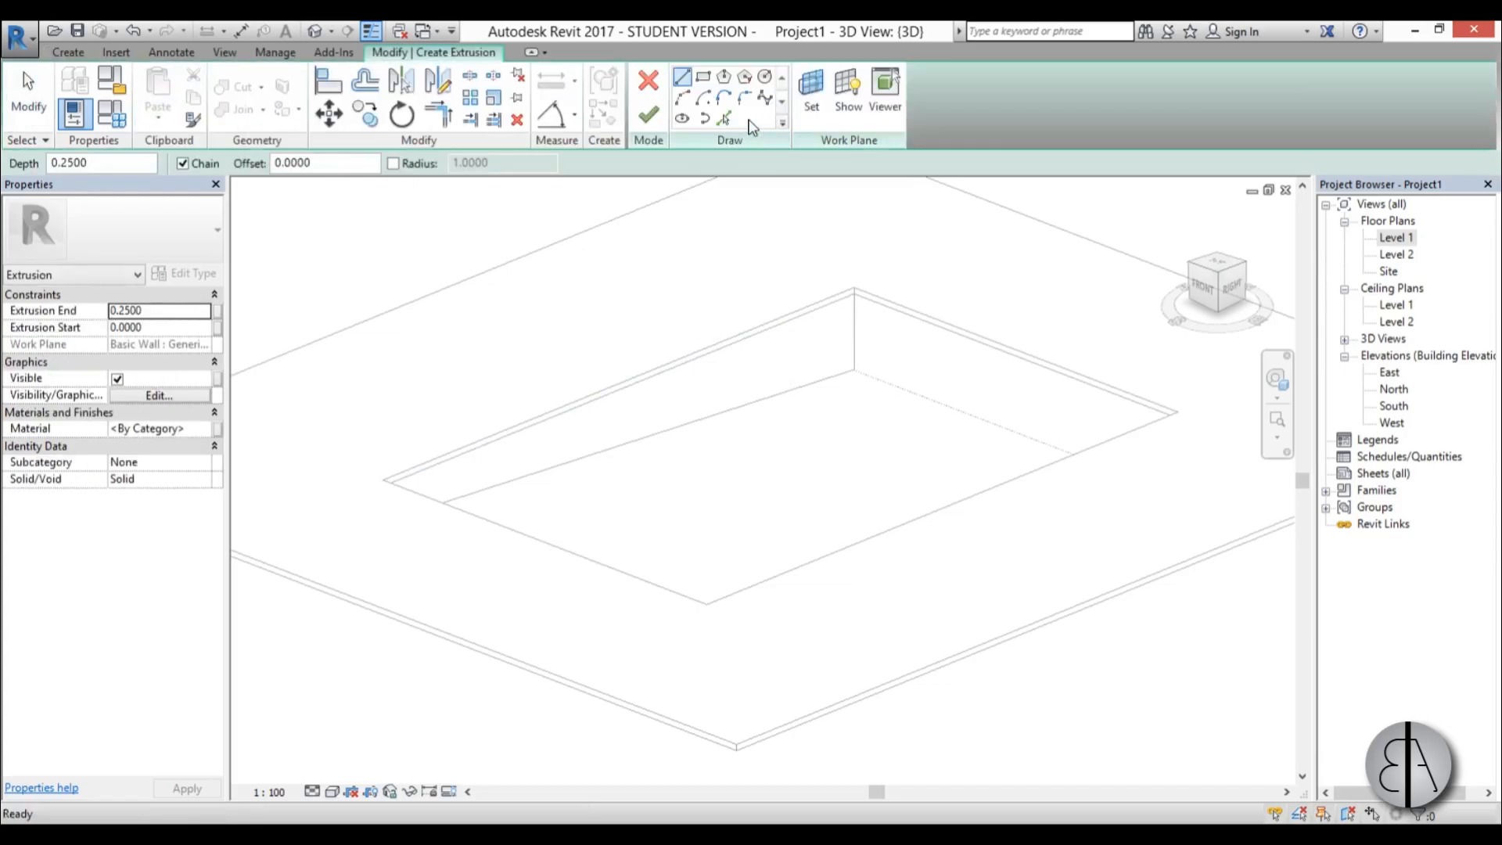
pyautogui.click(725, 118)
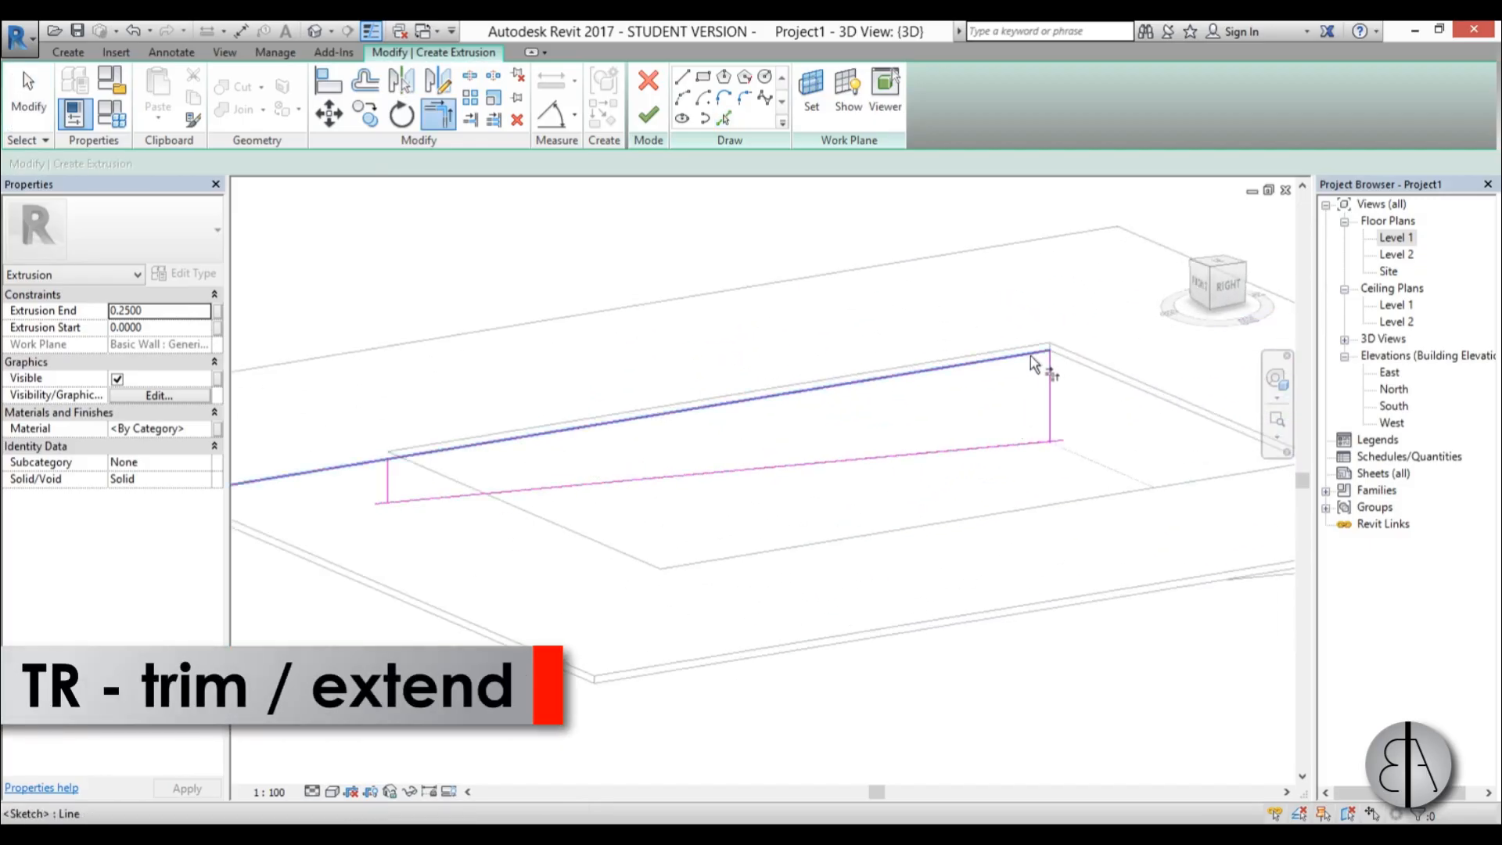
pyautogui.moveTo(1034, 364); pyautogui.dragTo(688, 463)
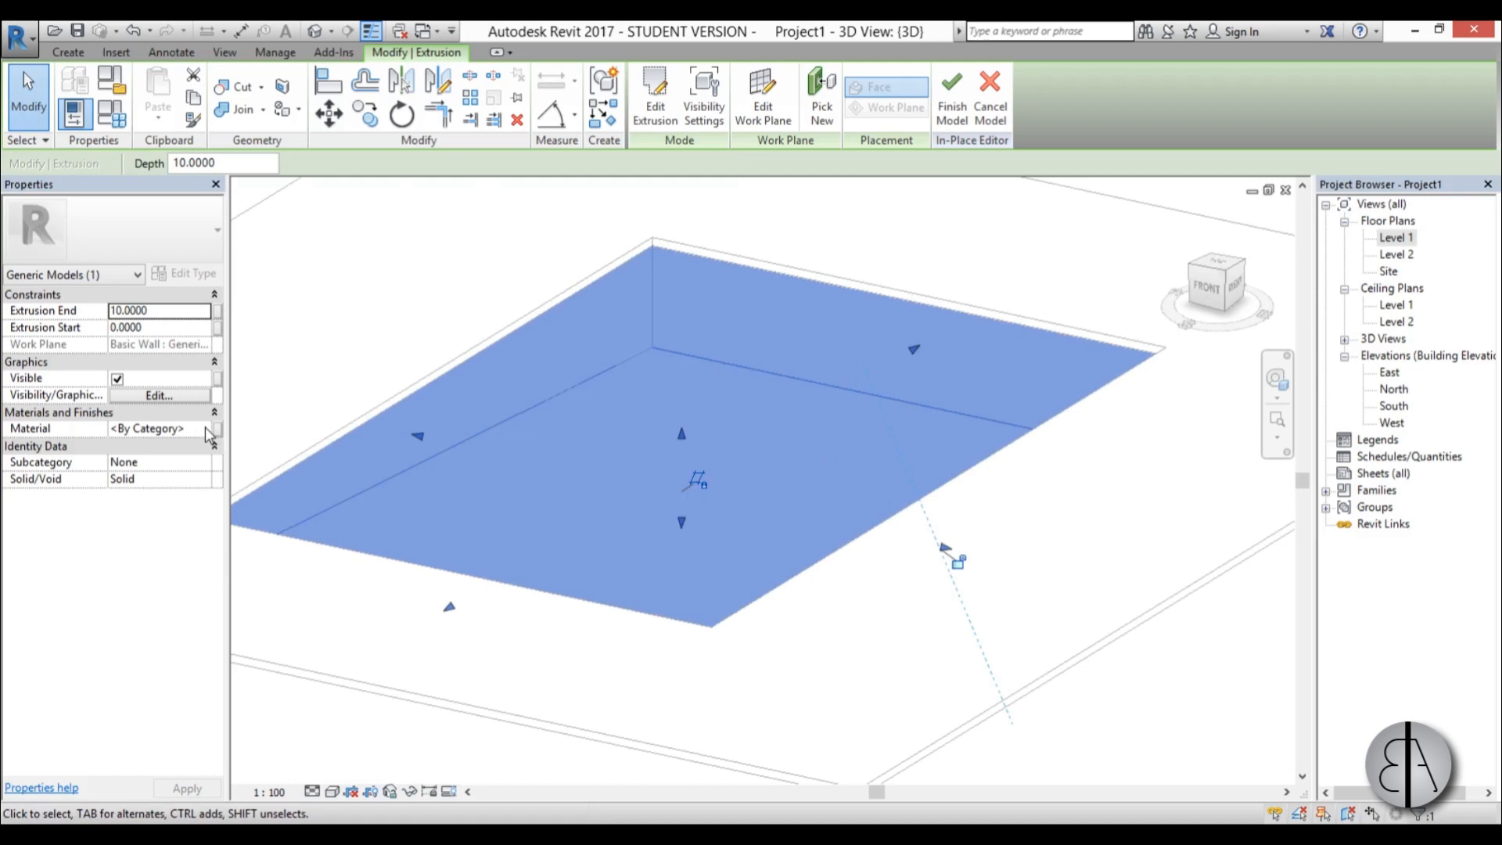
# Search 'water' and assign the Autodesk Water material to the pool extrusion.
pyautogui.click(210, 428)
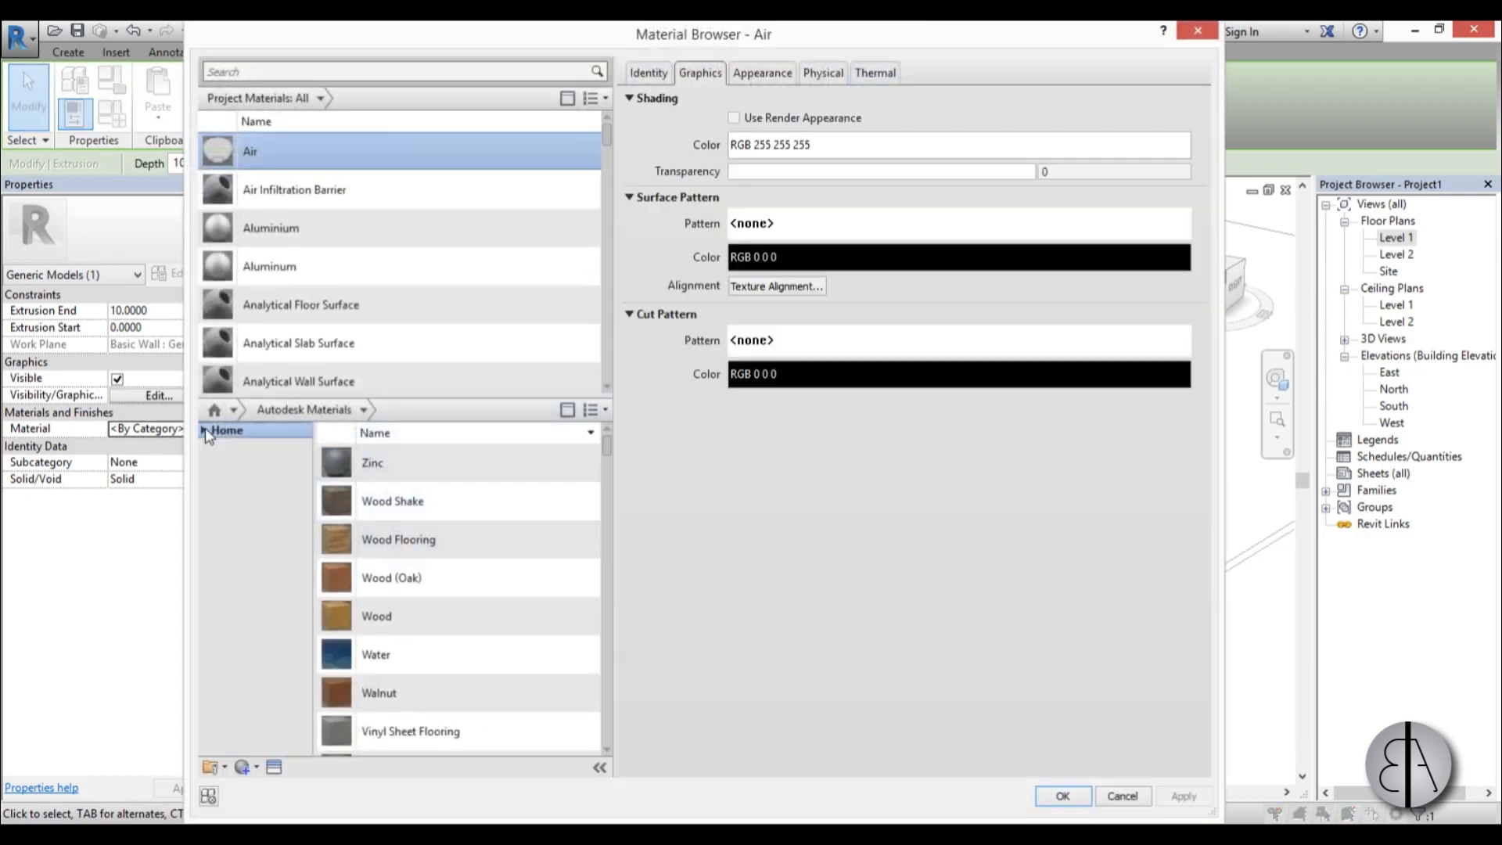
pyautogui.write('w')
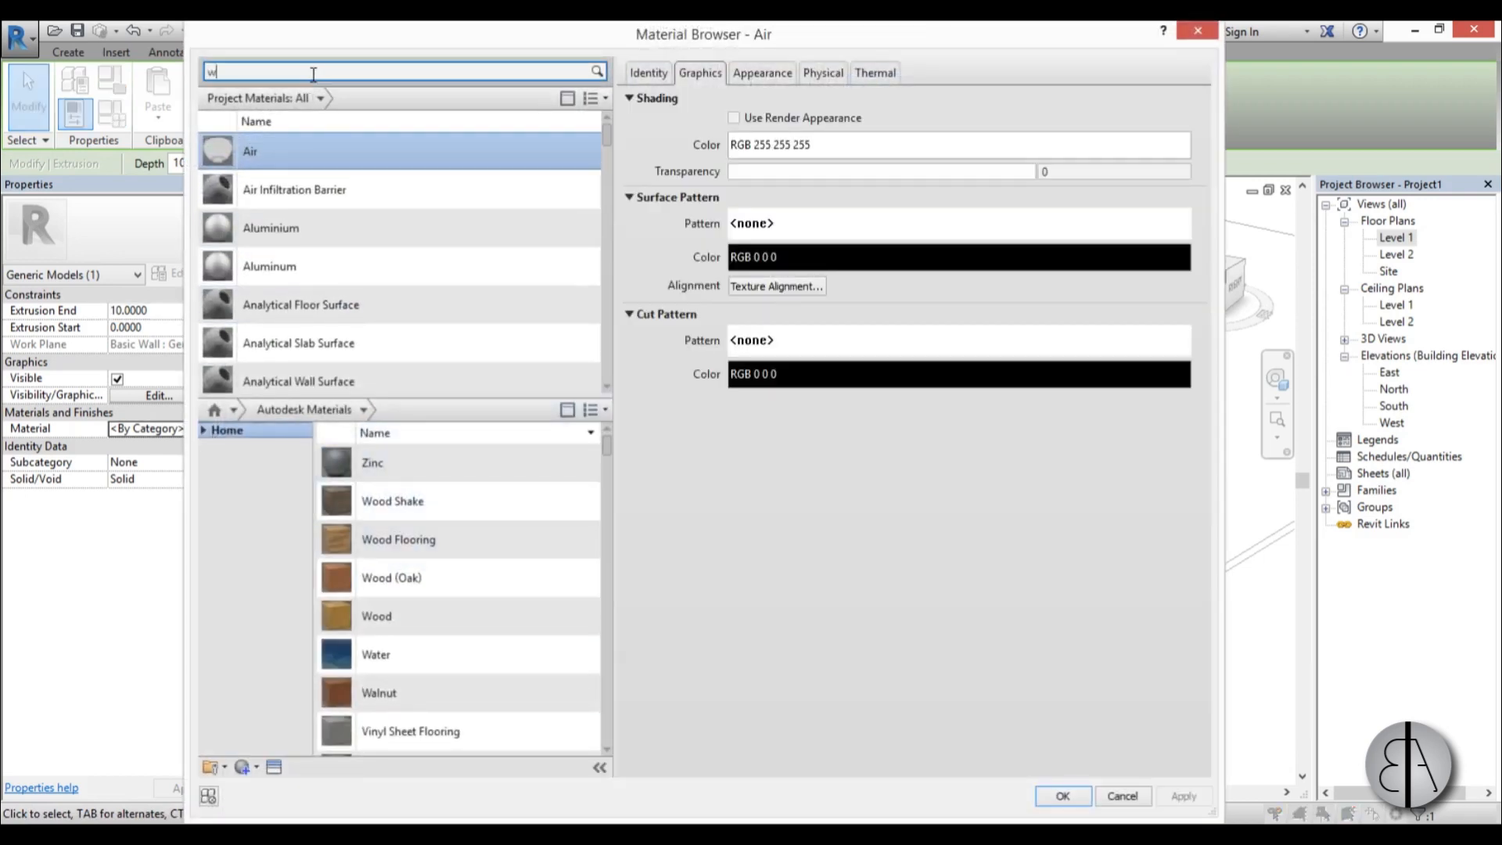
pyautogui.write('ater')
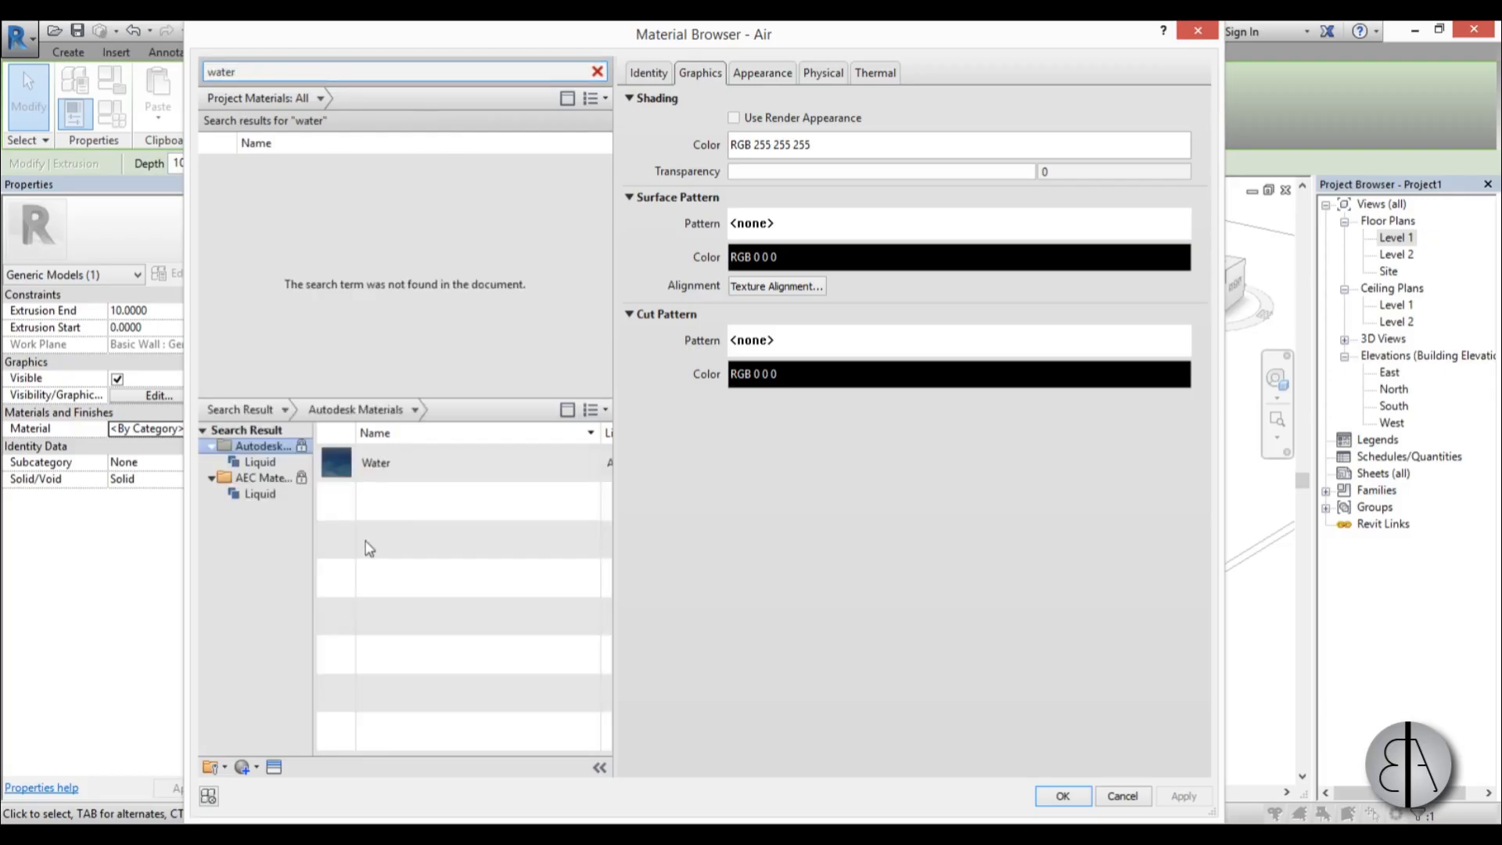
pyautogui.click(375, 462)
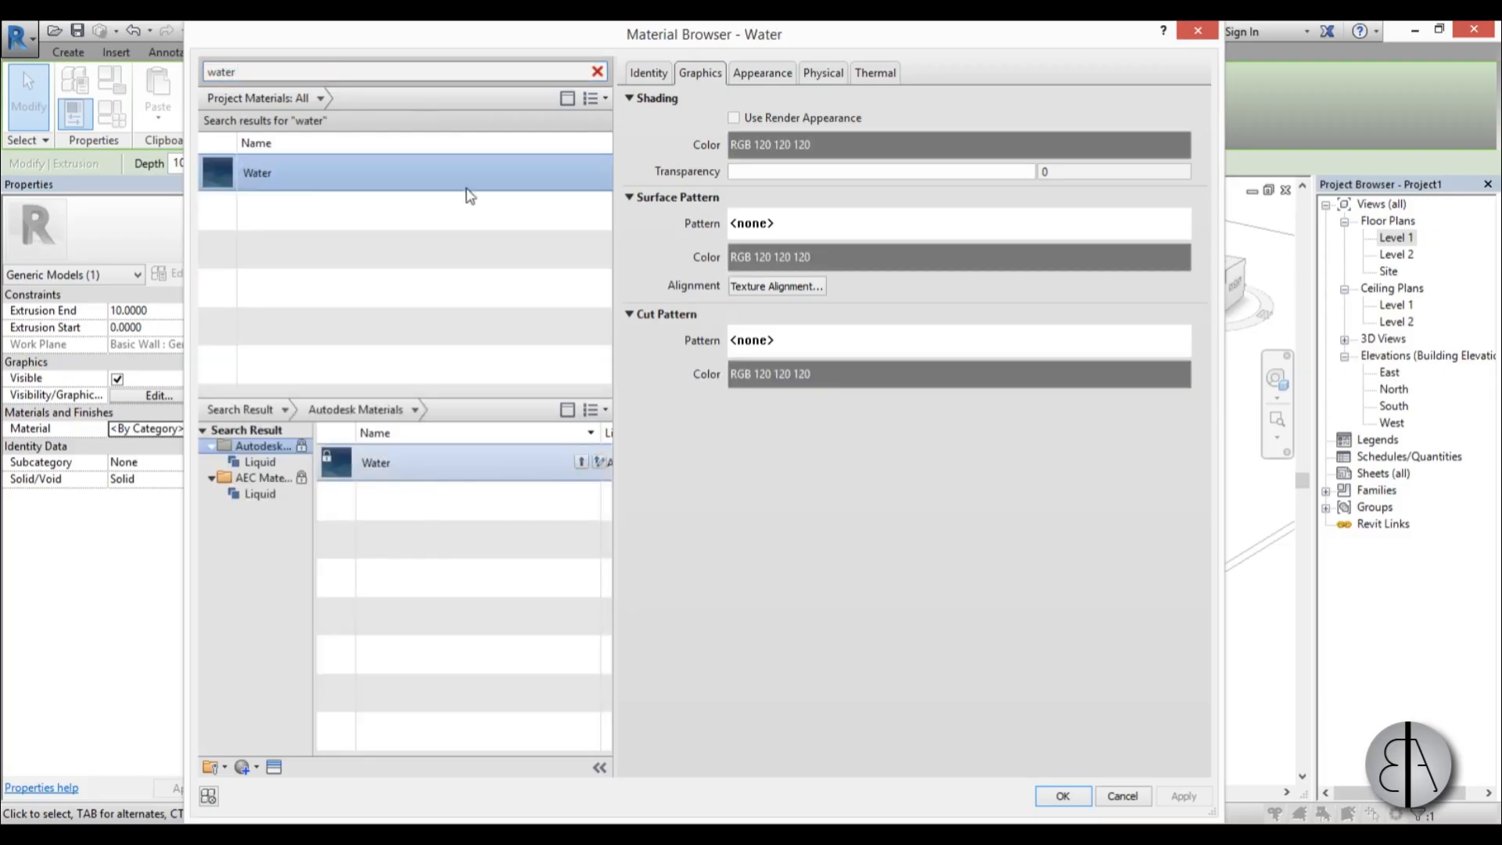
pyautogui.click(1184, 797)
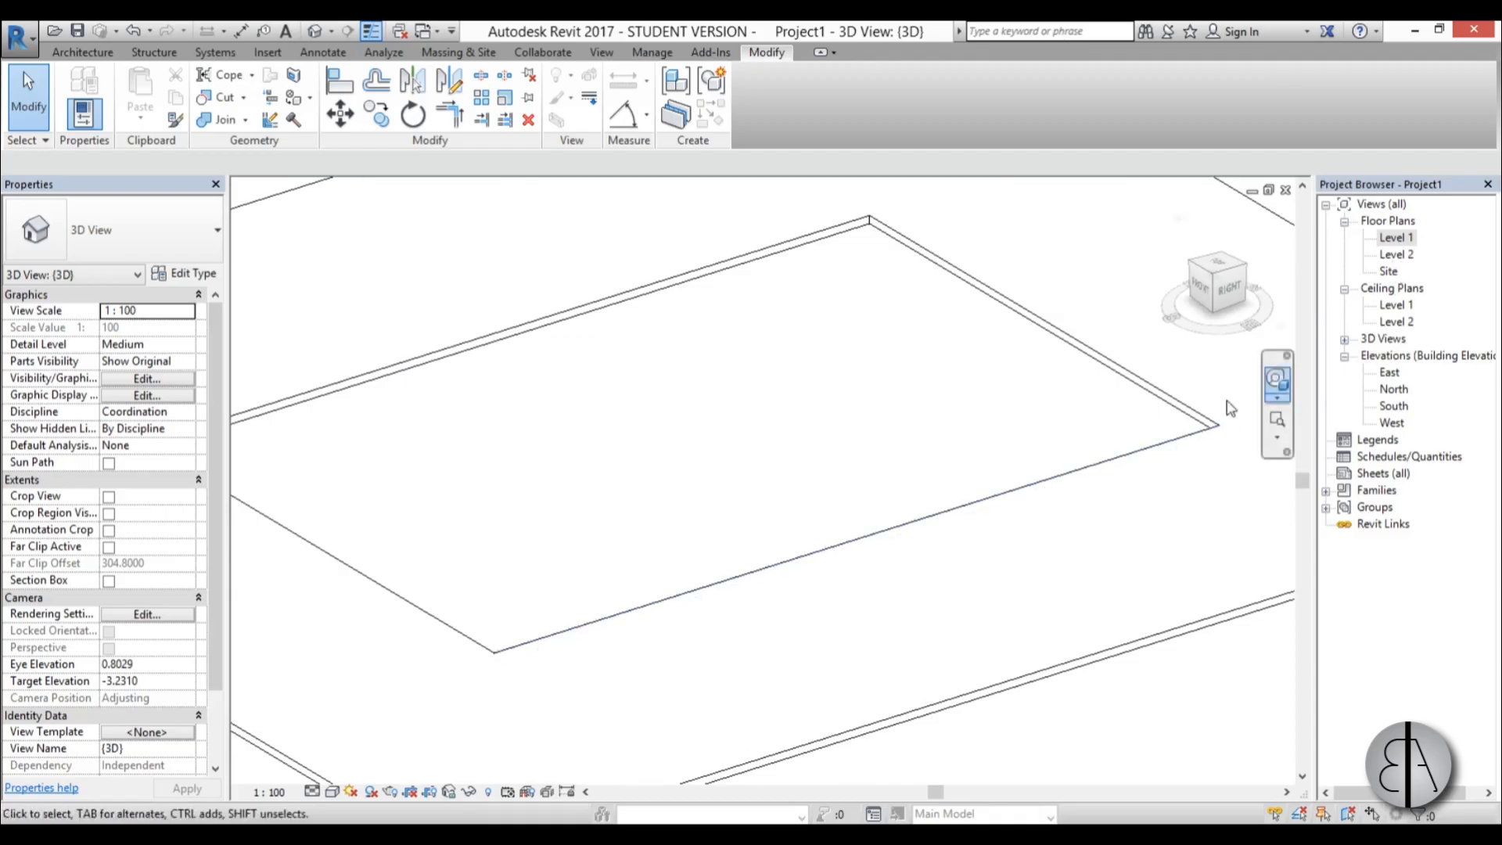
# Place a camera aimed into the pool with target elevation -5.0000.
pyautogui.doubleClick(1396, 236)
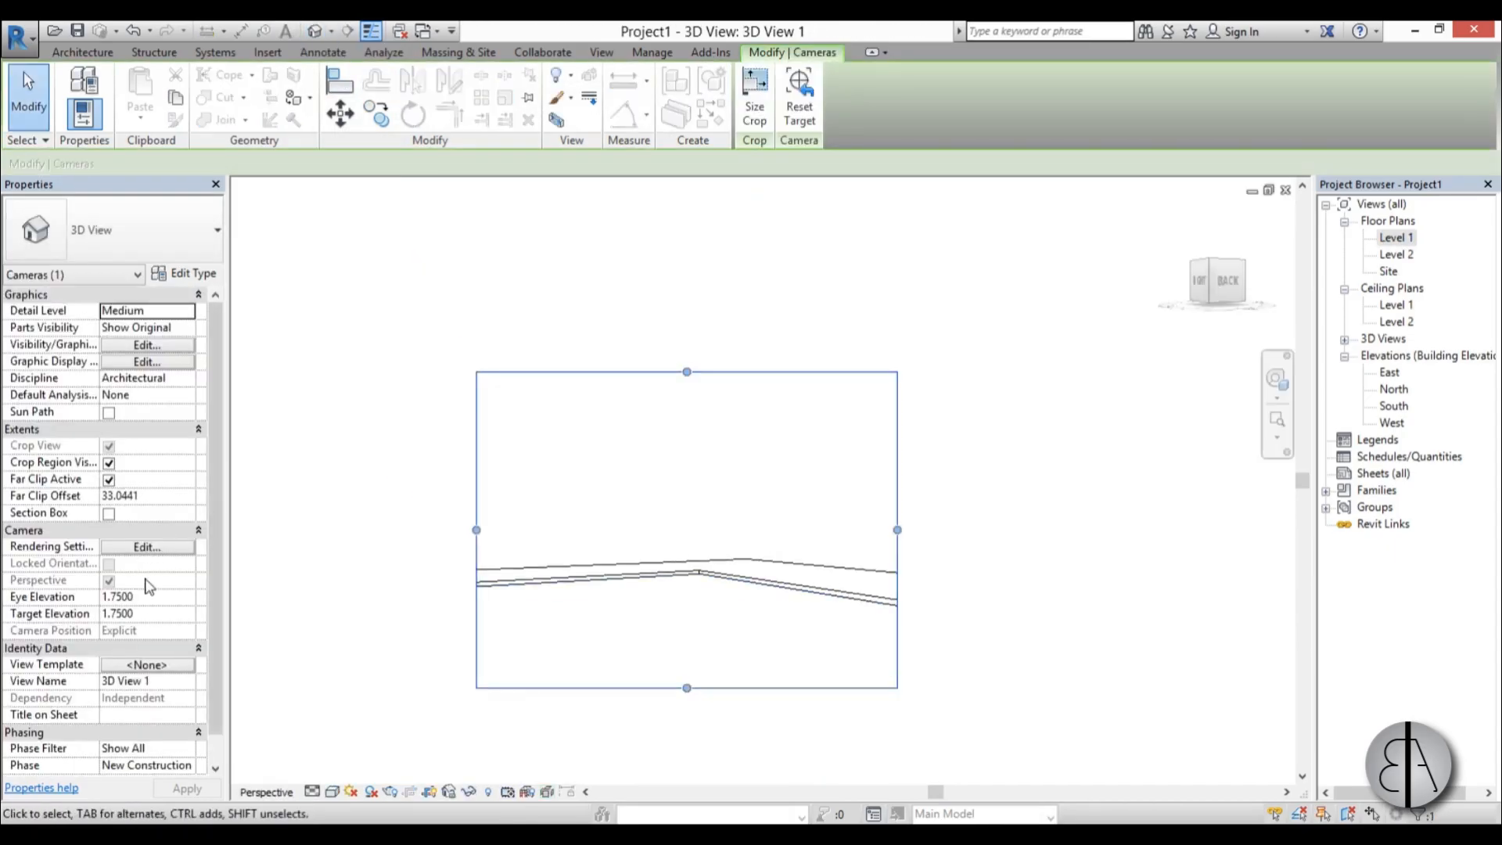
pyautogui.click(146, 613)
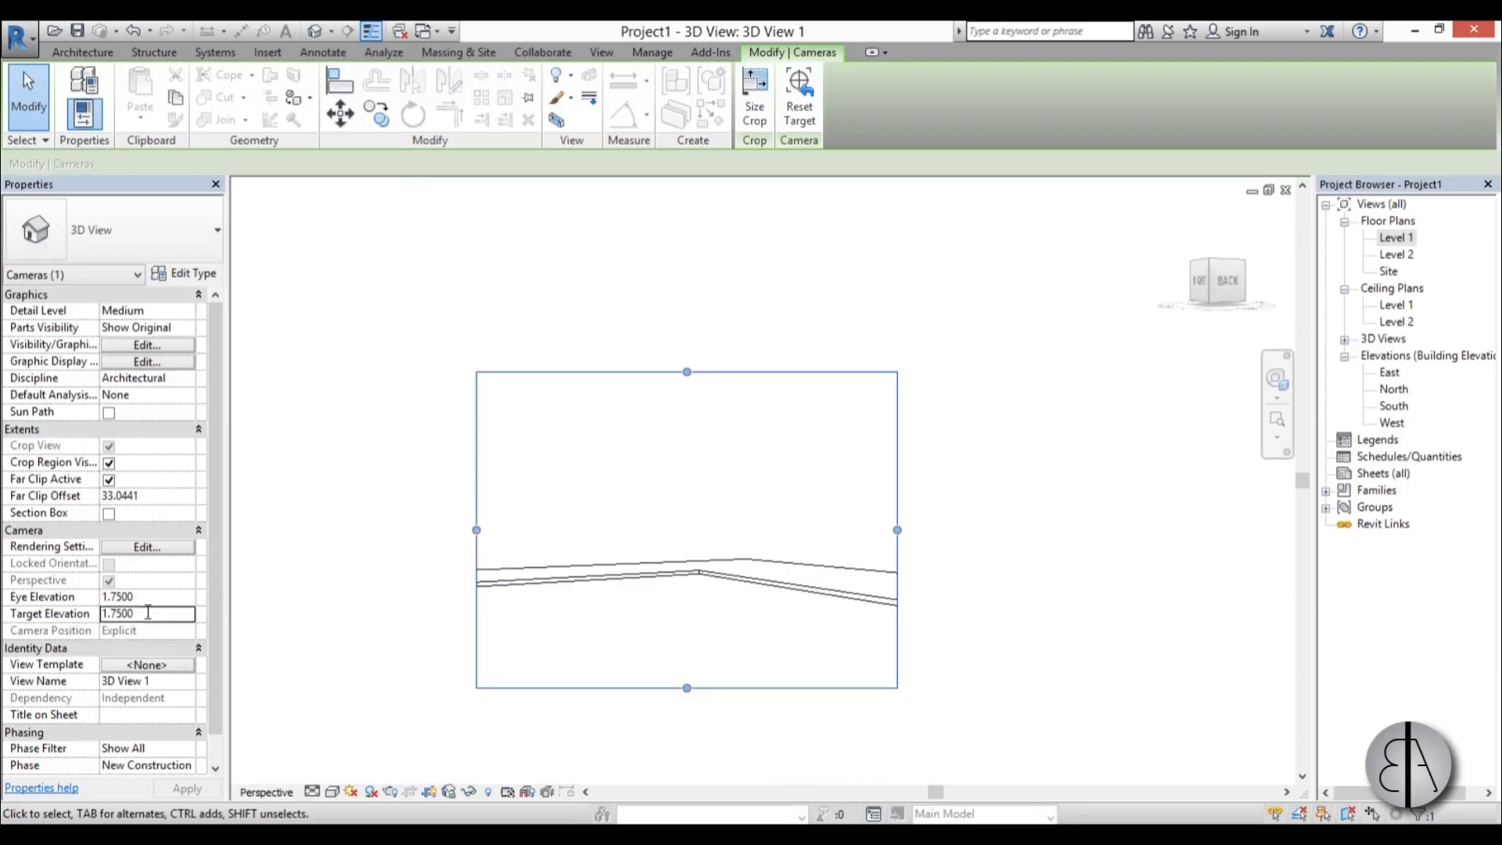
pyautogui.write('-5.0000')
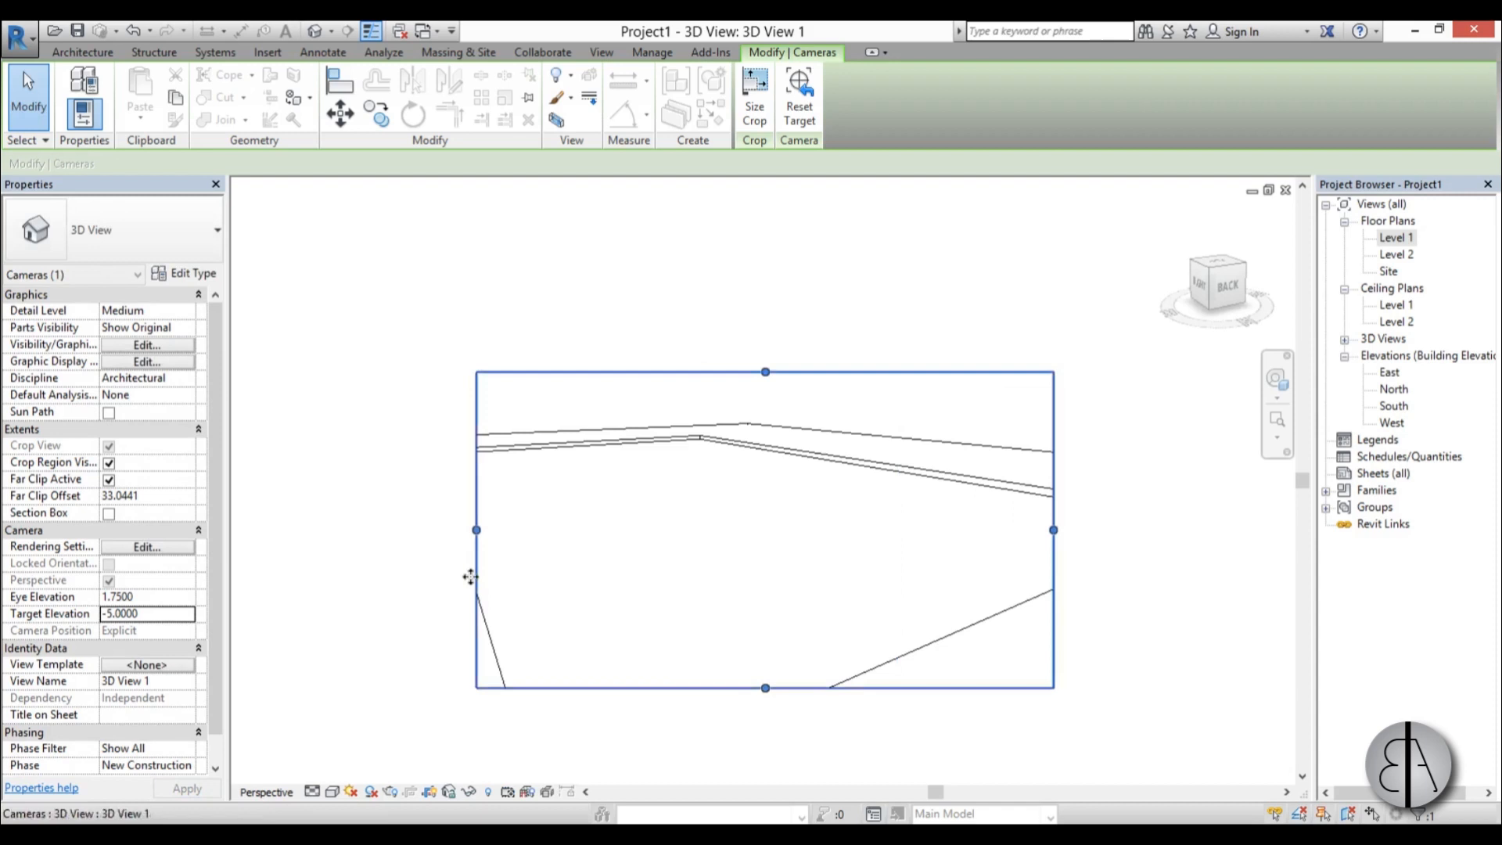
# Enlarge the camera view's crop region and render it in Ray Trace style.
pyautogui.moveTo(476, 529); pyautogui.dragTo(372, 530)
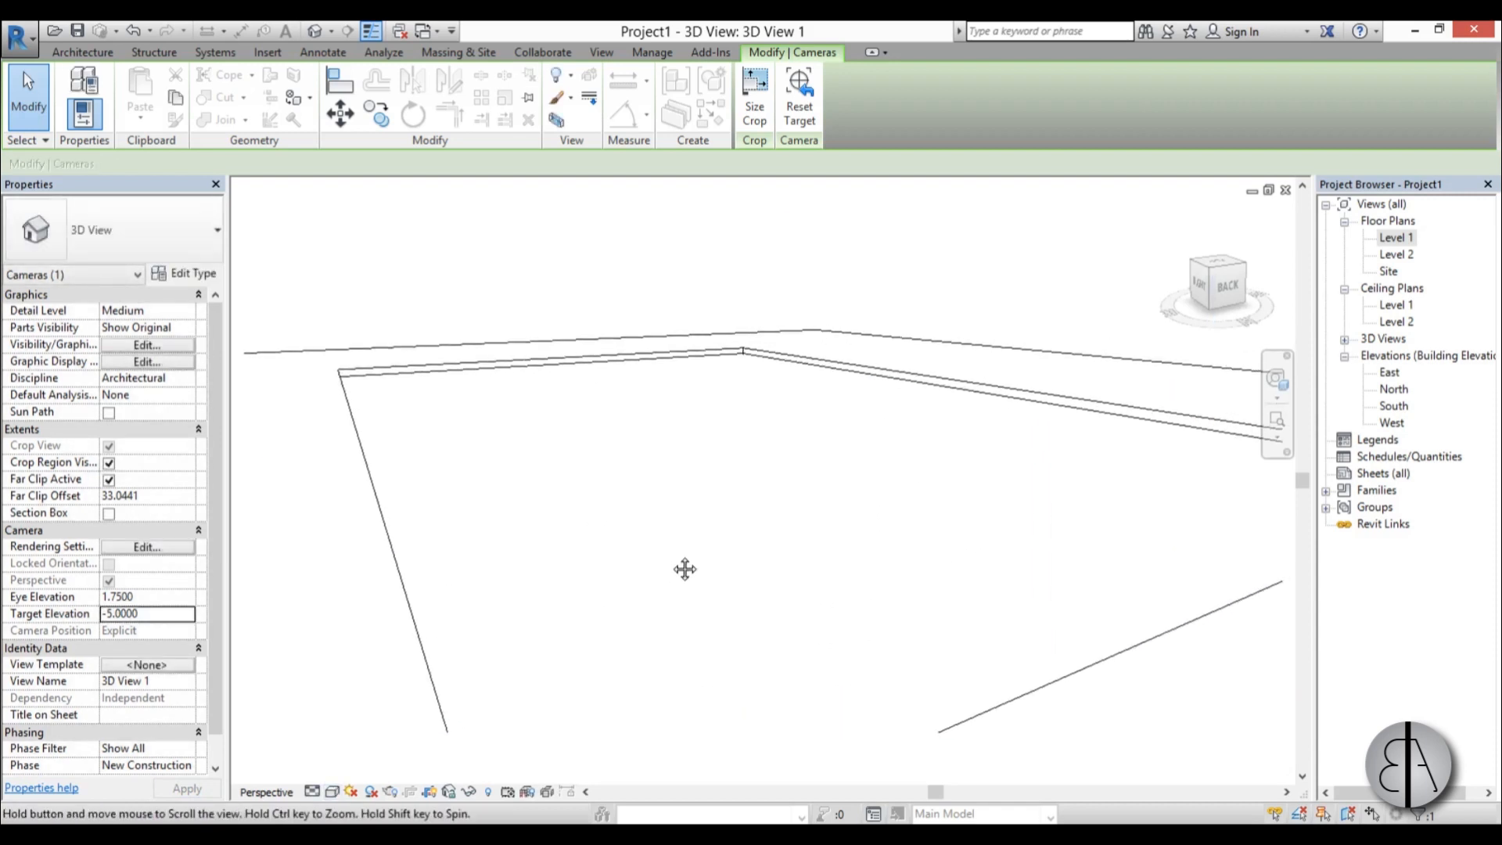
pyautogui.click(333, 791)
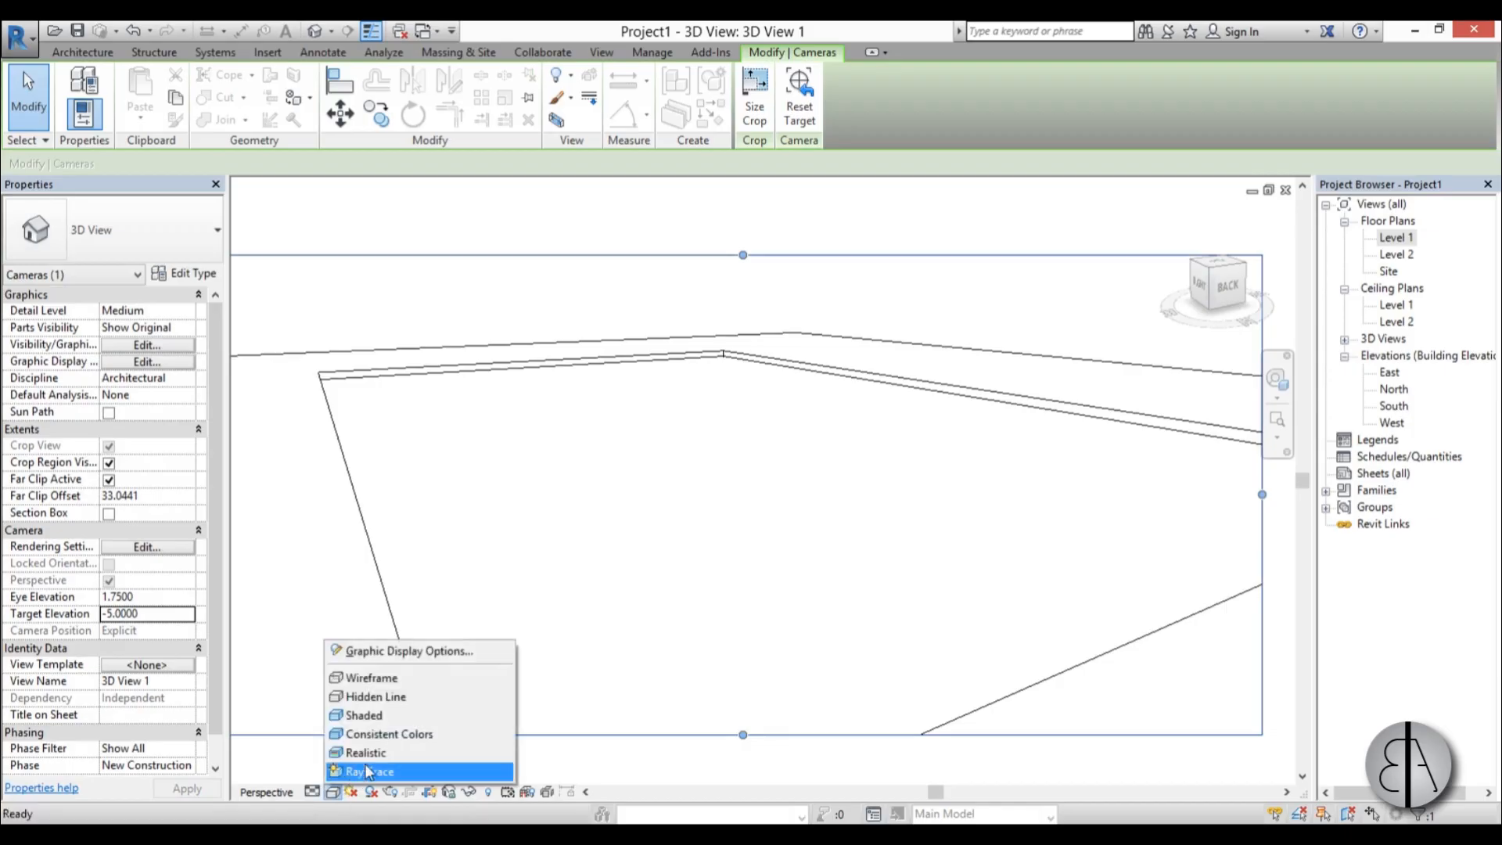
pyautogui.click(369, 772)
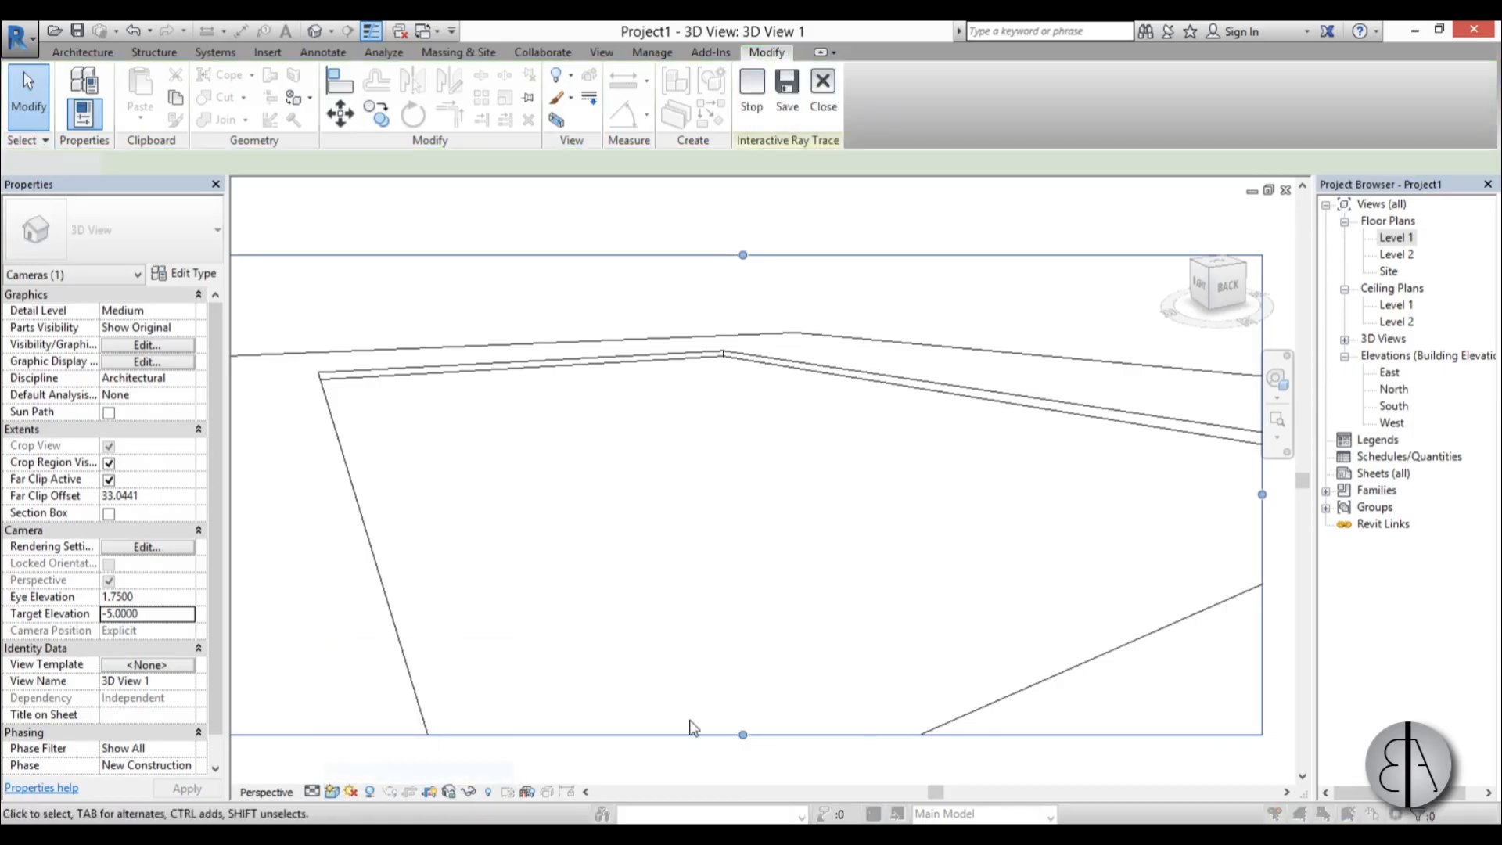